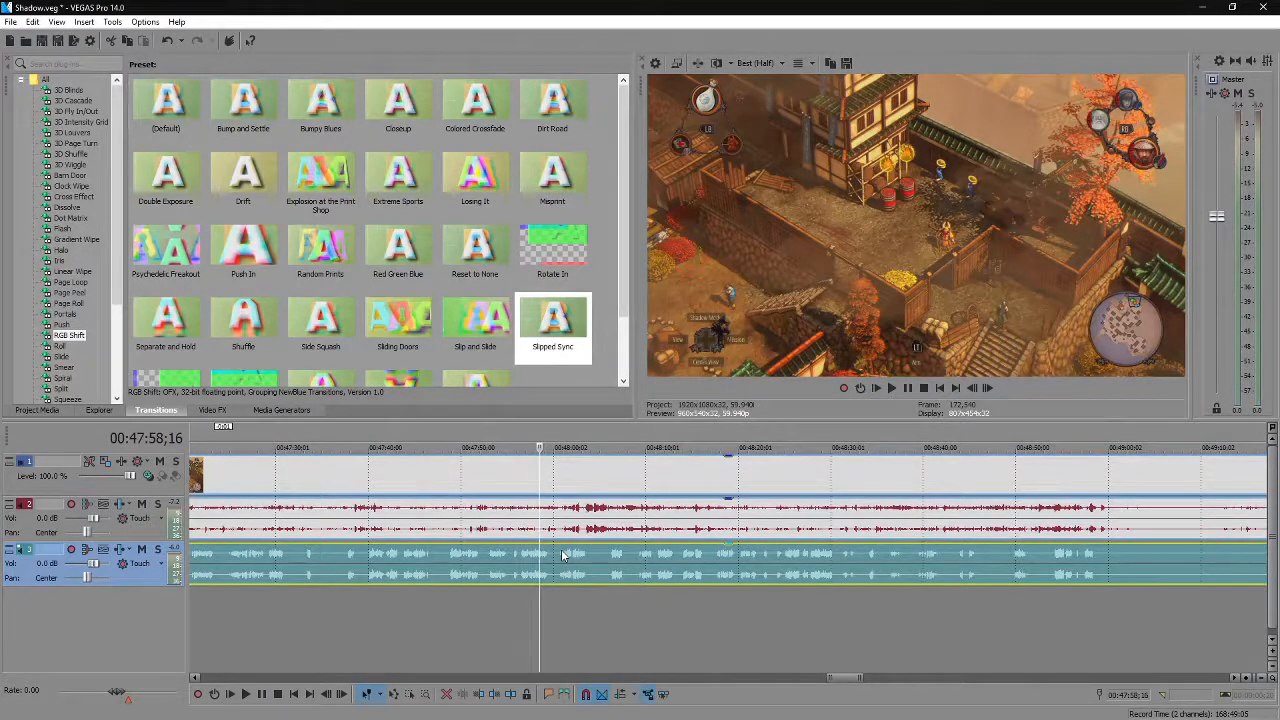
# Review the gameplay footage and remove the unwanted stretch, leaving a gap between the two clips.
pyautogui.click(244, 692)
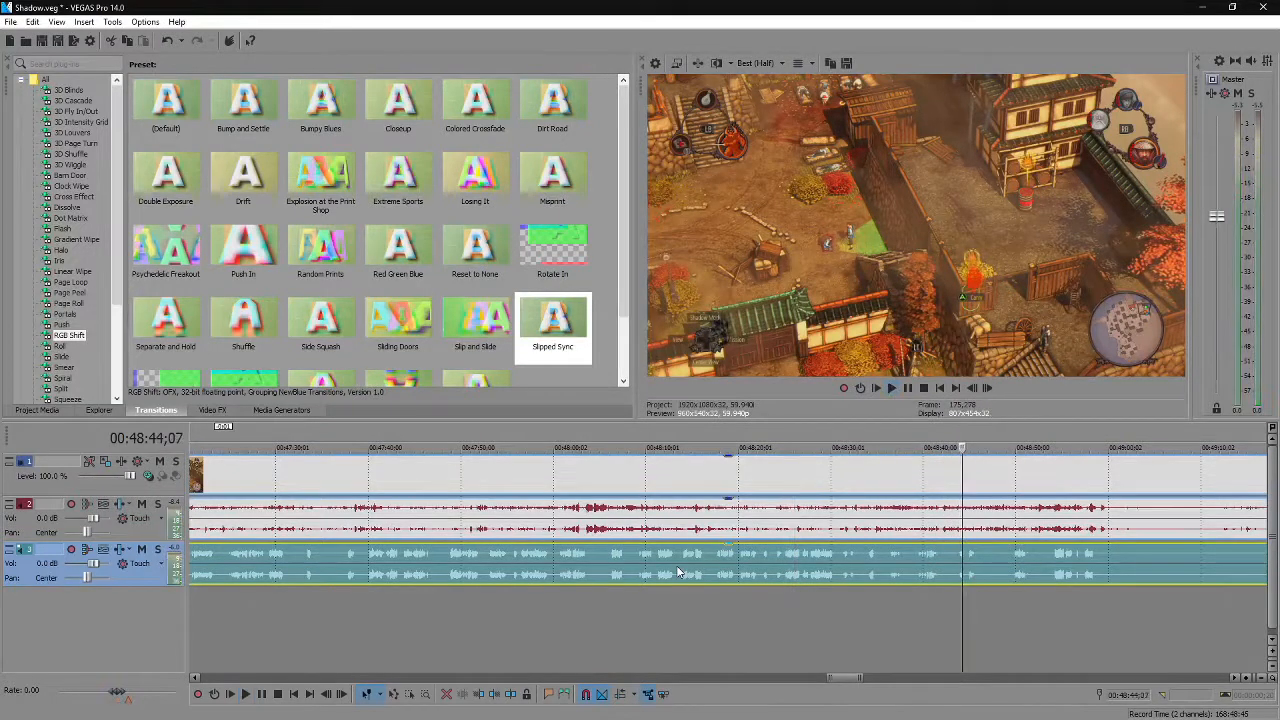
pyautogui.click(244, 694)
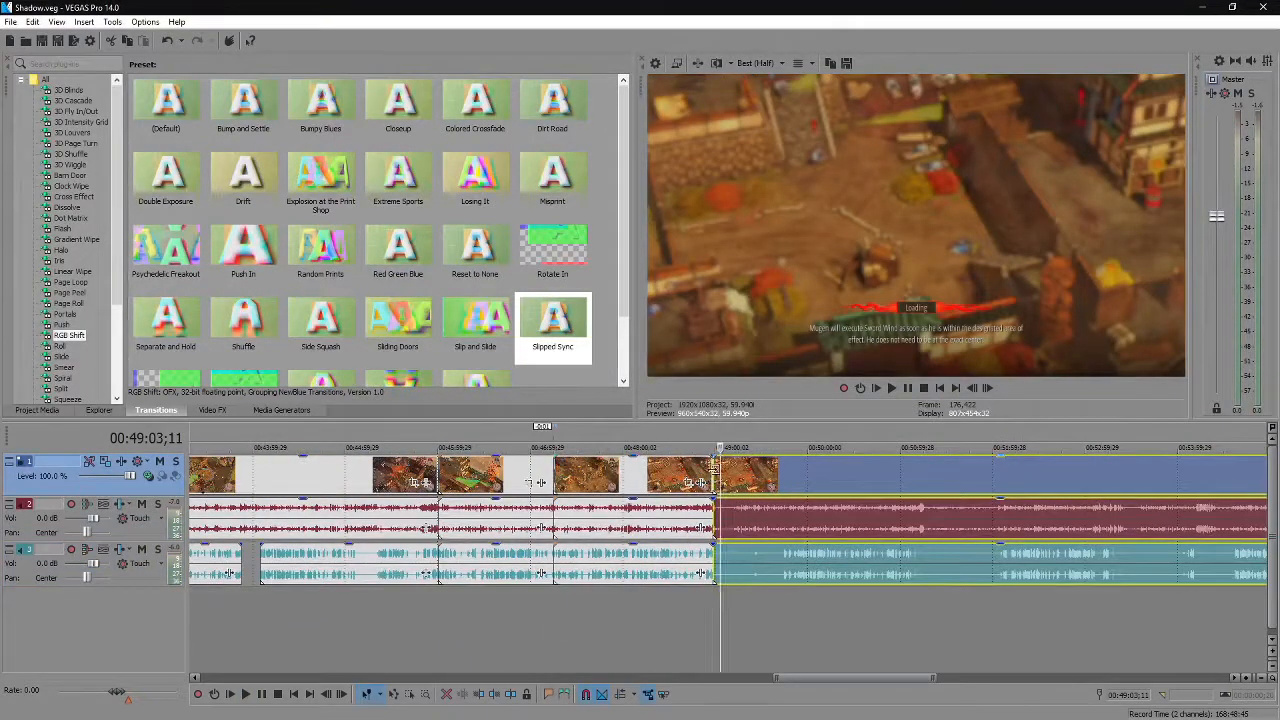
pyautogui.moveTo(718, 480)
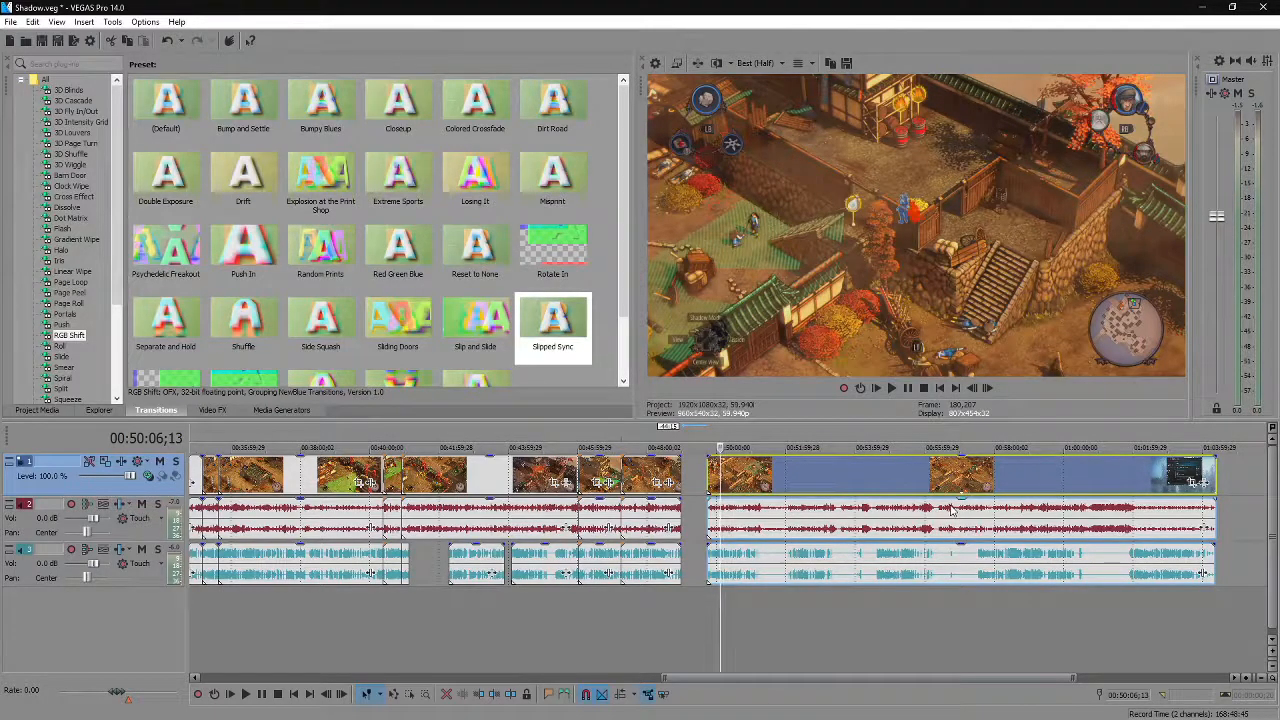
pyautogui.click(708, 476)
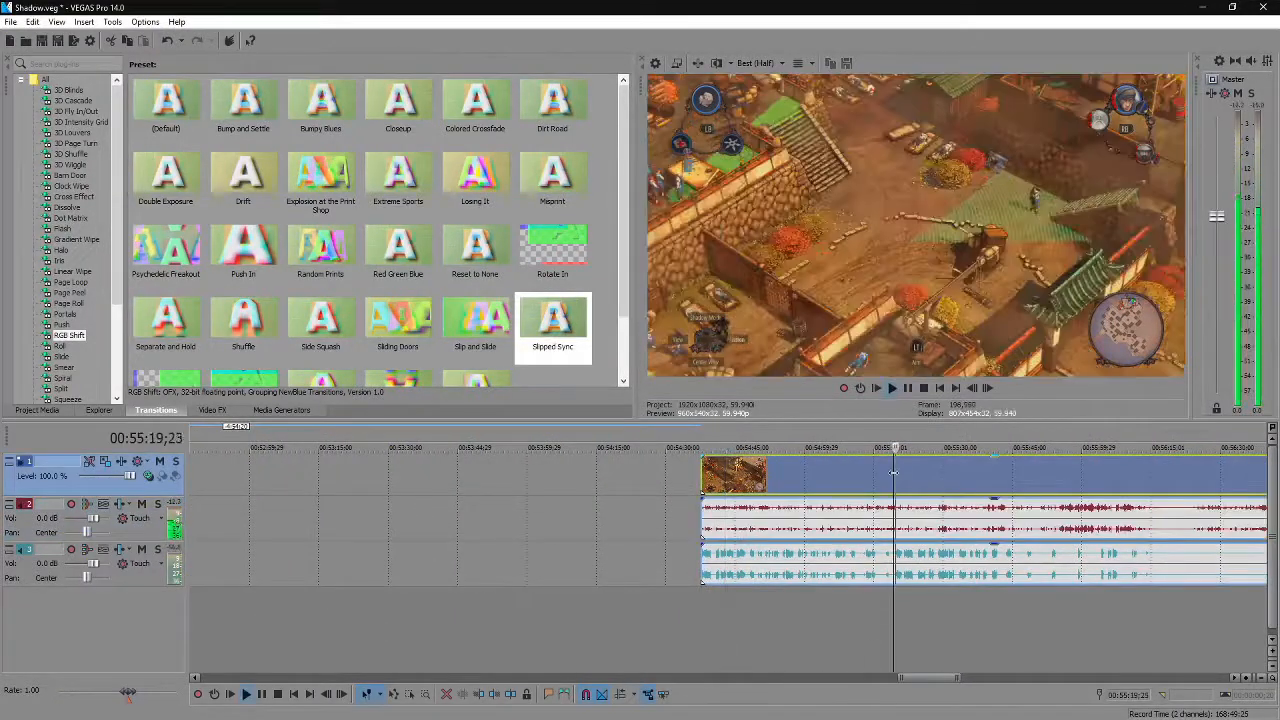
pyautogui.click(888, 388)
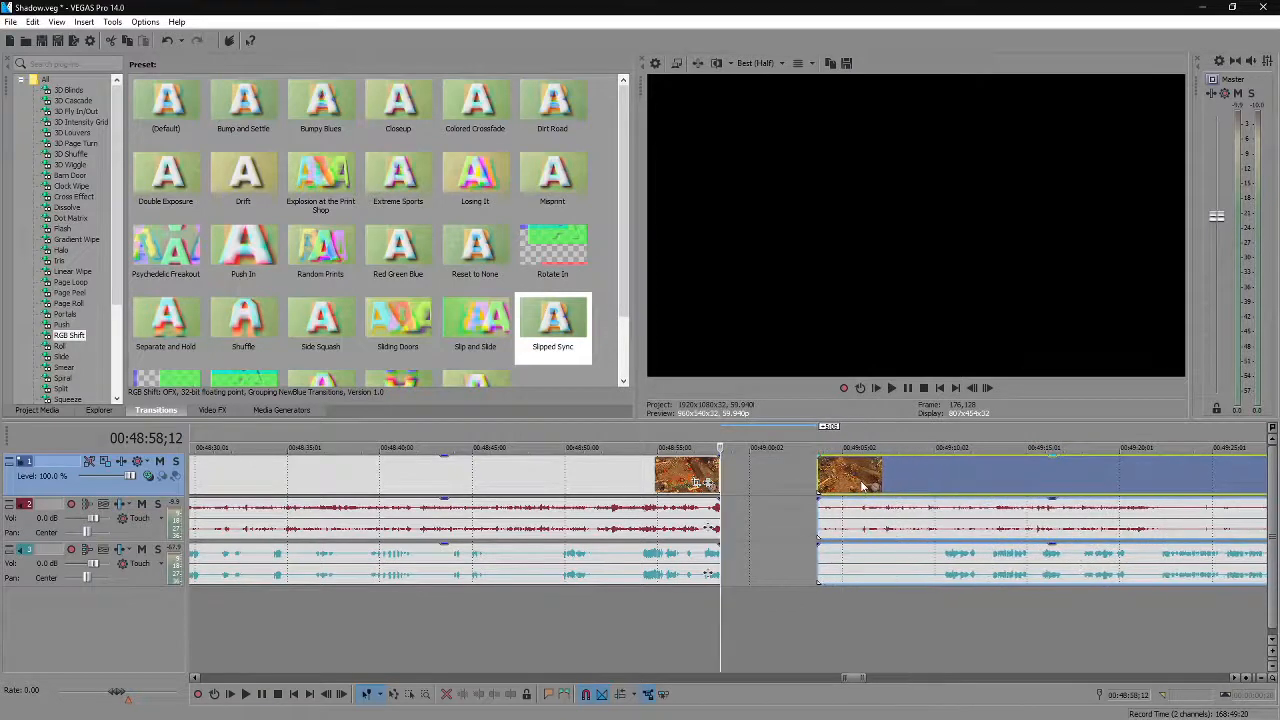
pyautogui.moveTo(928, 586)
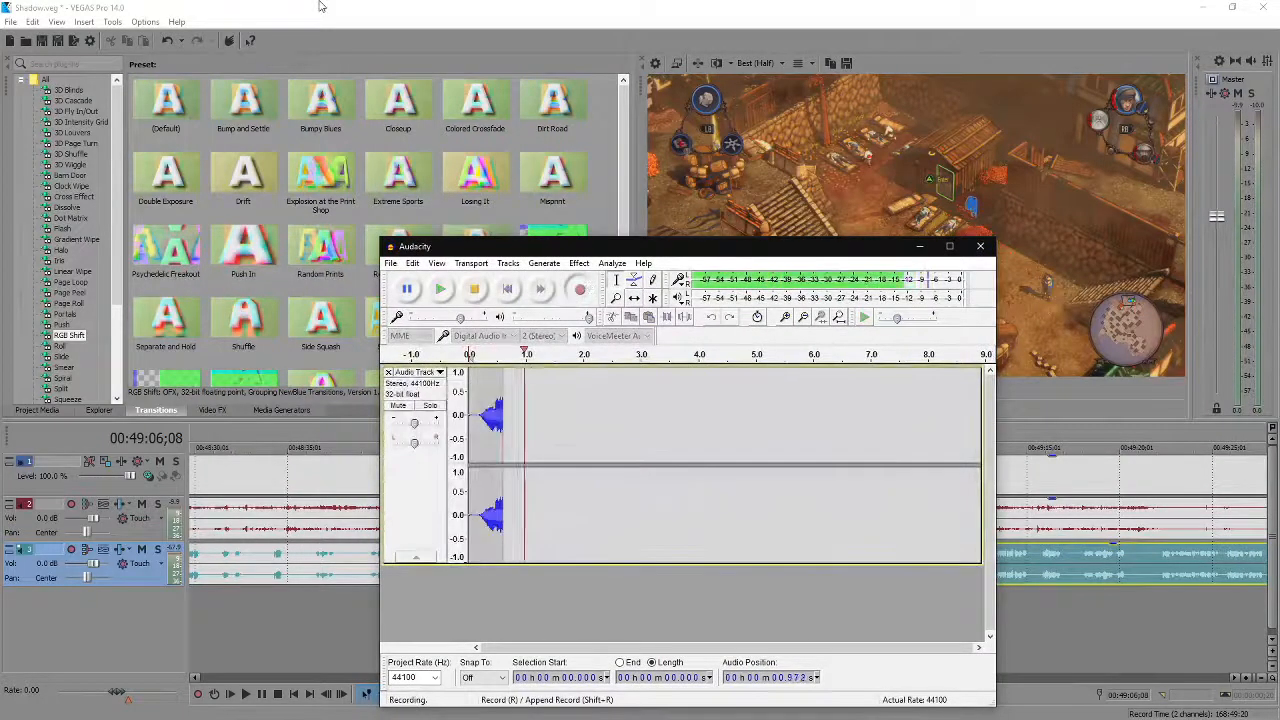
# Finish the short voice recording in Audacity and trim its end.
pyautogui.click(472, 288)
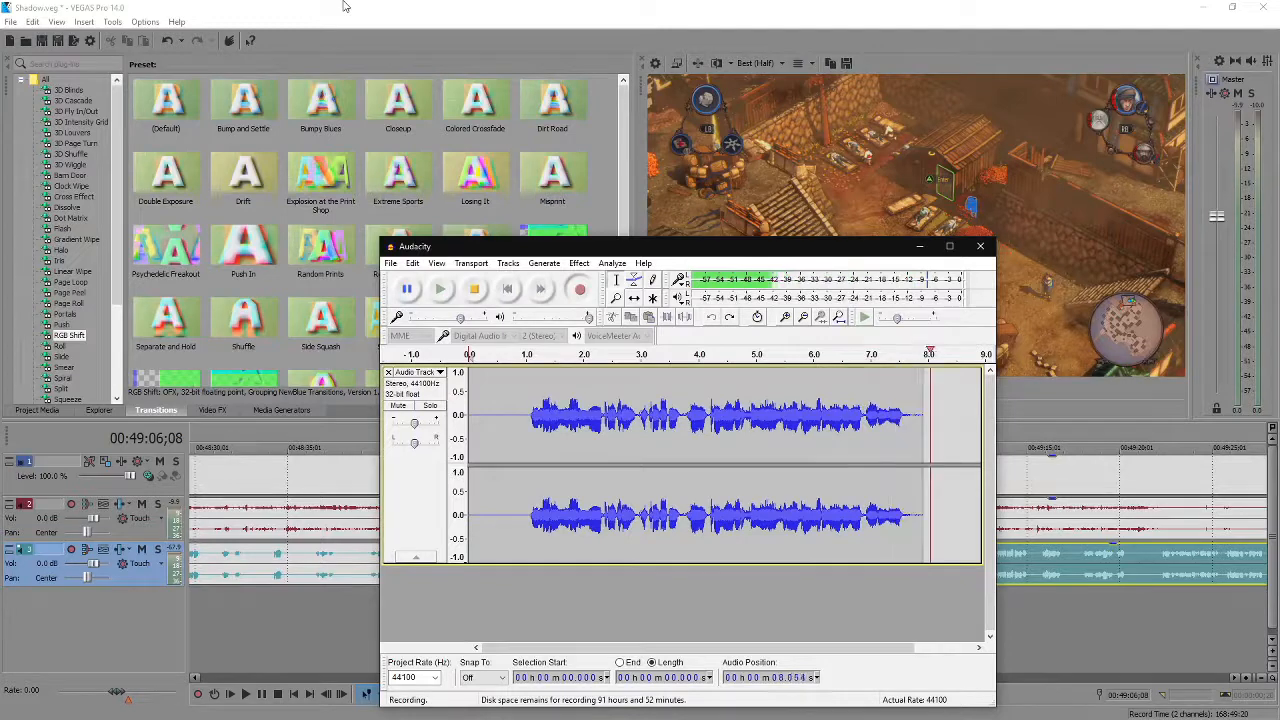
pyautogui.click(474, 288)
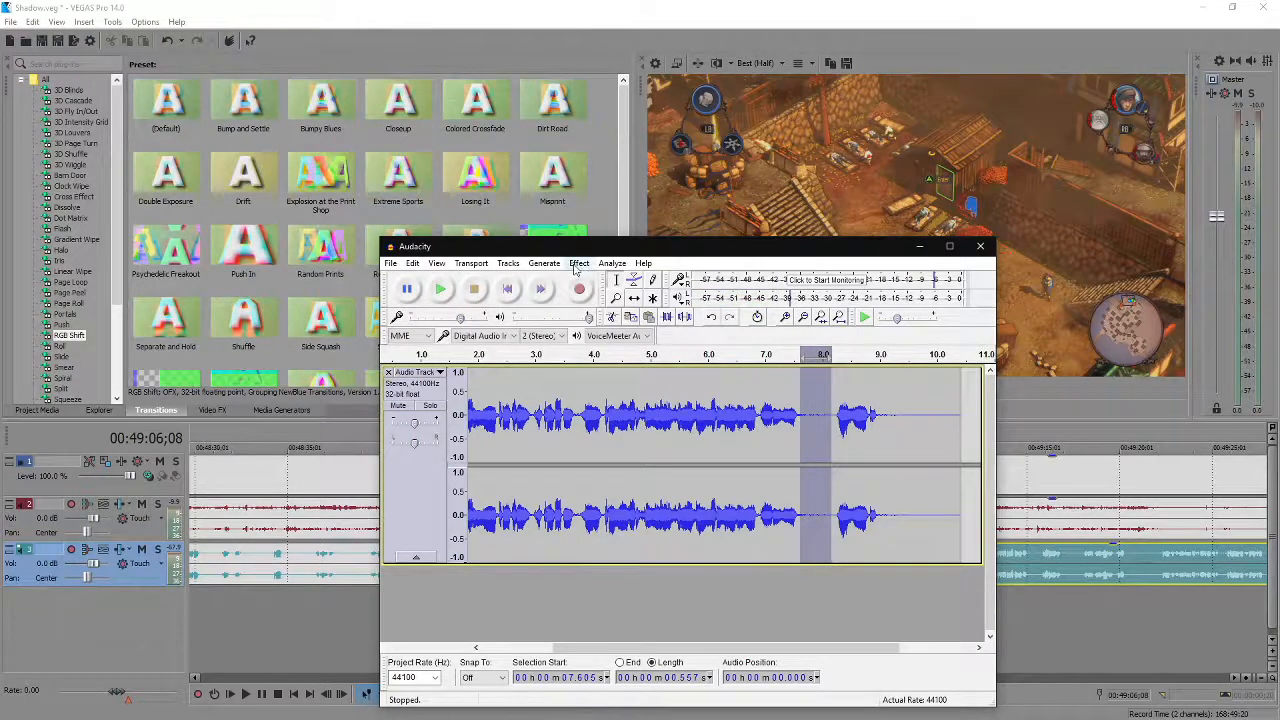
pyautogui.click(580, 264)
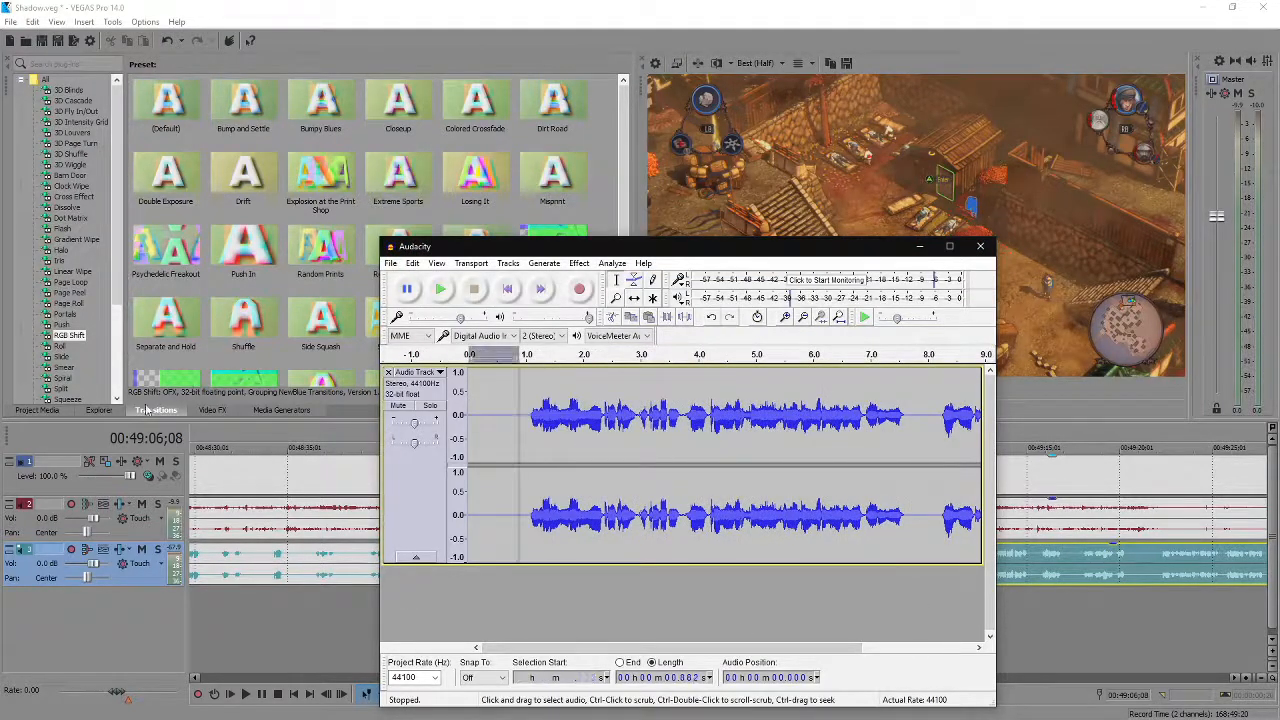
# Export the recording as a 16-bit WAV named 'saveim' into the Audio folder and minimize Audacity.
pyautogui.click(392, 264)
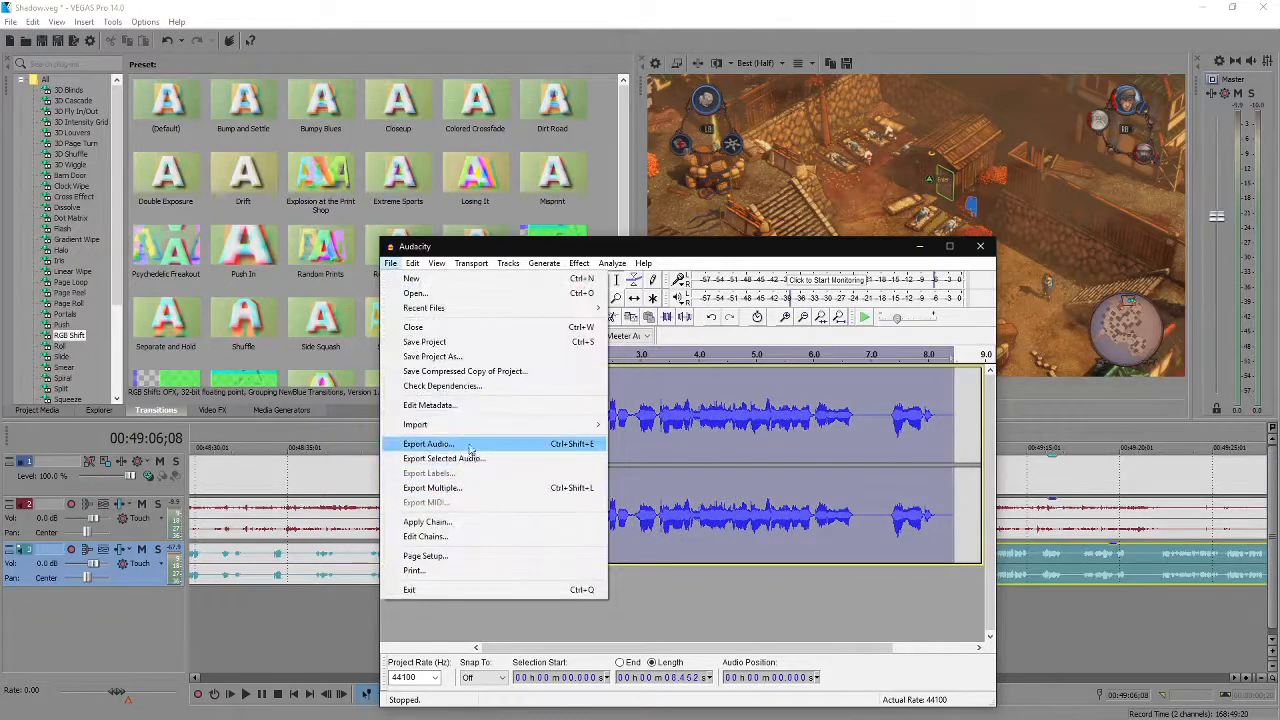
pyautogui.click(428, 444)
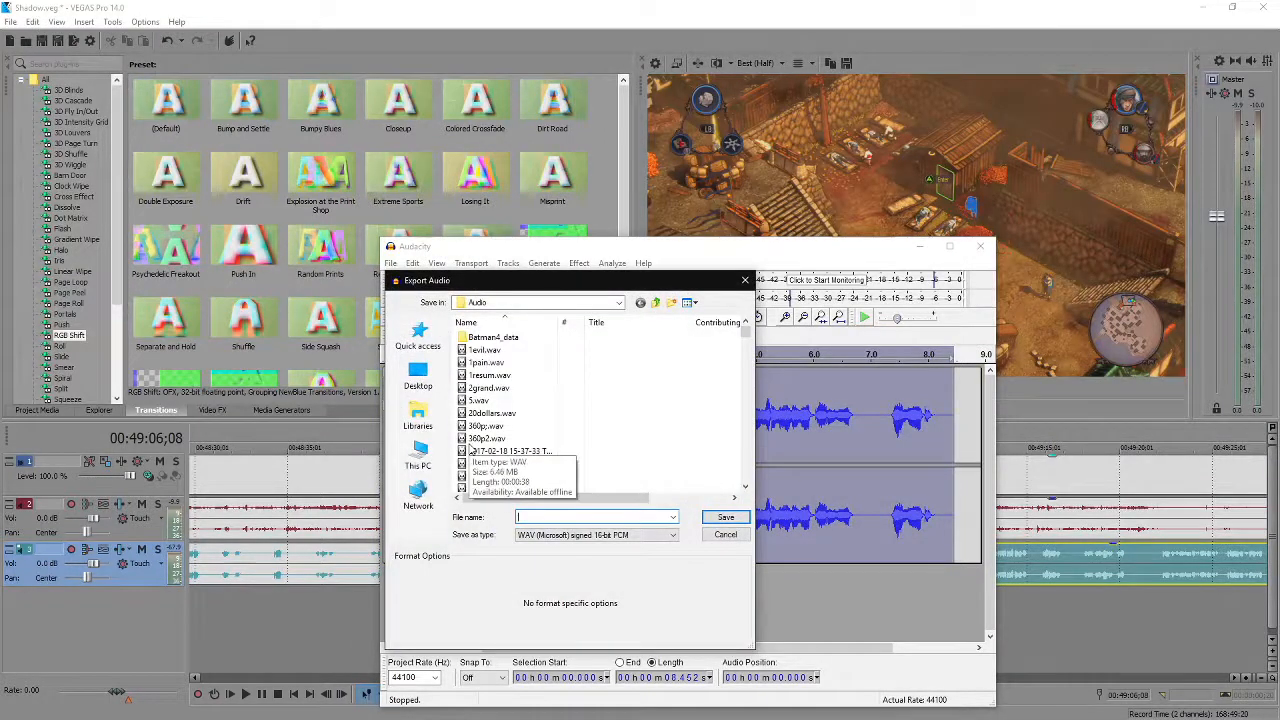
pyautogui.write('saveim')
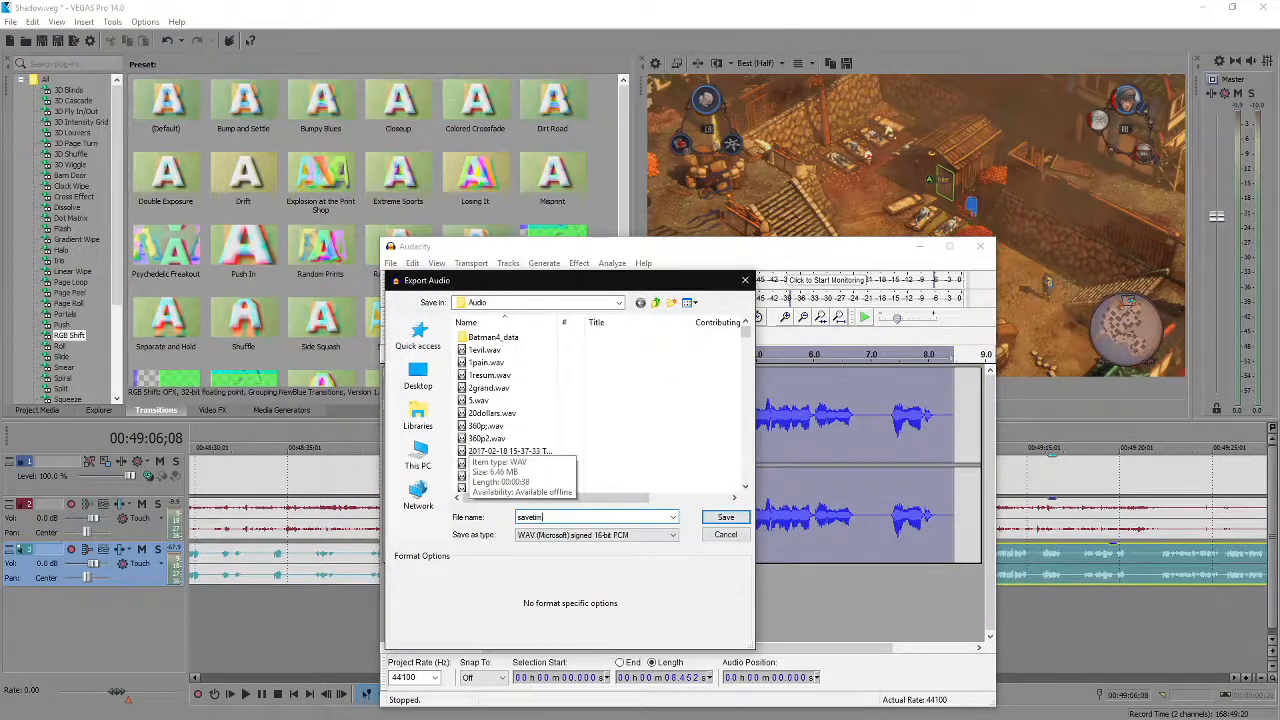
pyautogui.click(724, 516)
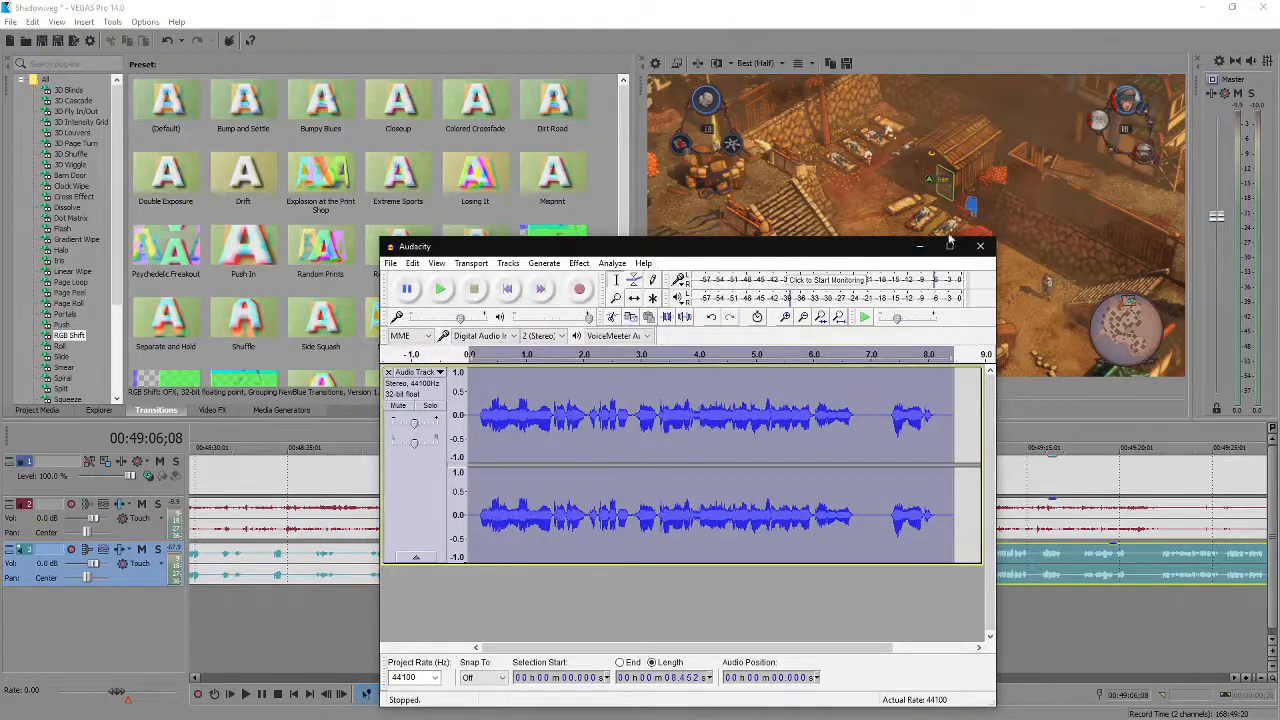
pyautogui.click(980, 246)
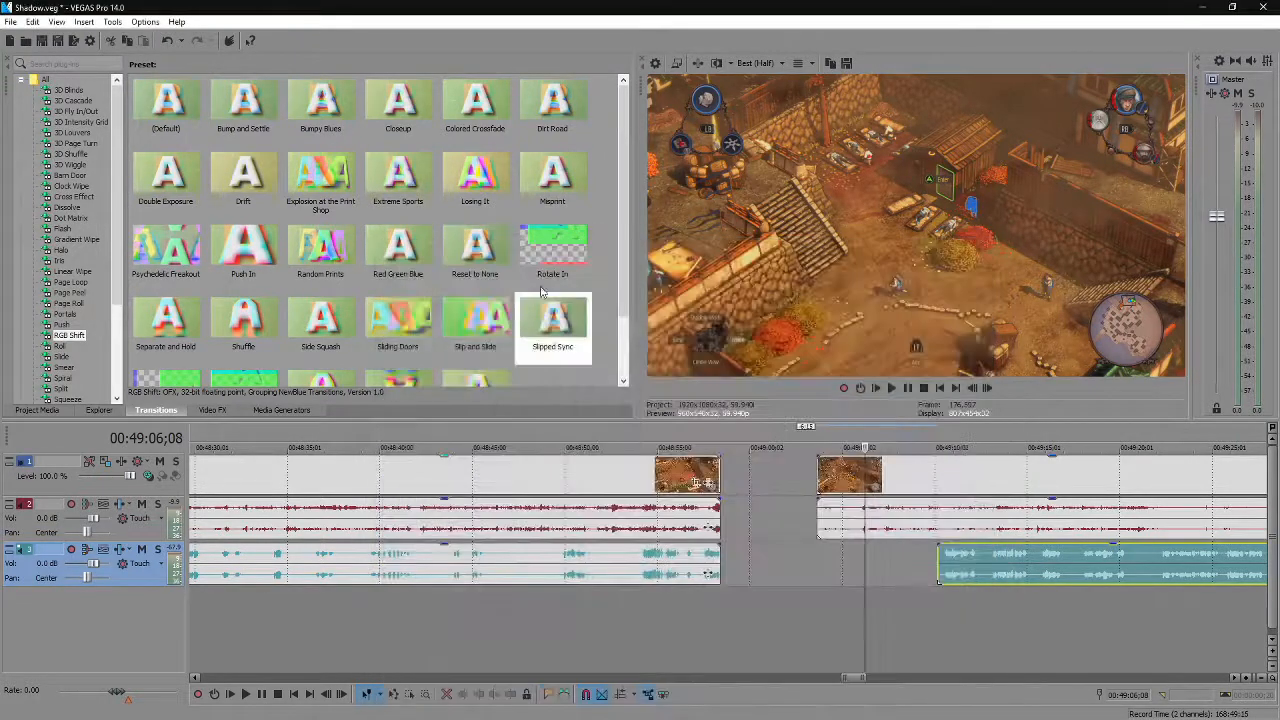
# Browse the Explorer to the Audio folder and select the newly exported voice WAV file.
pyautogui.click(100, 410)
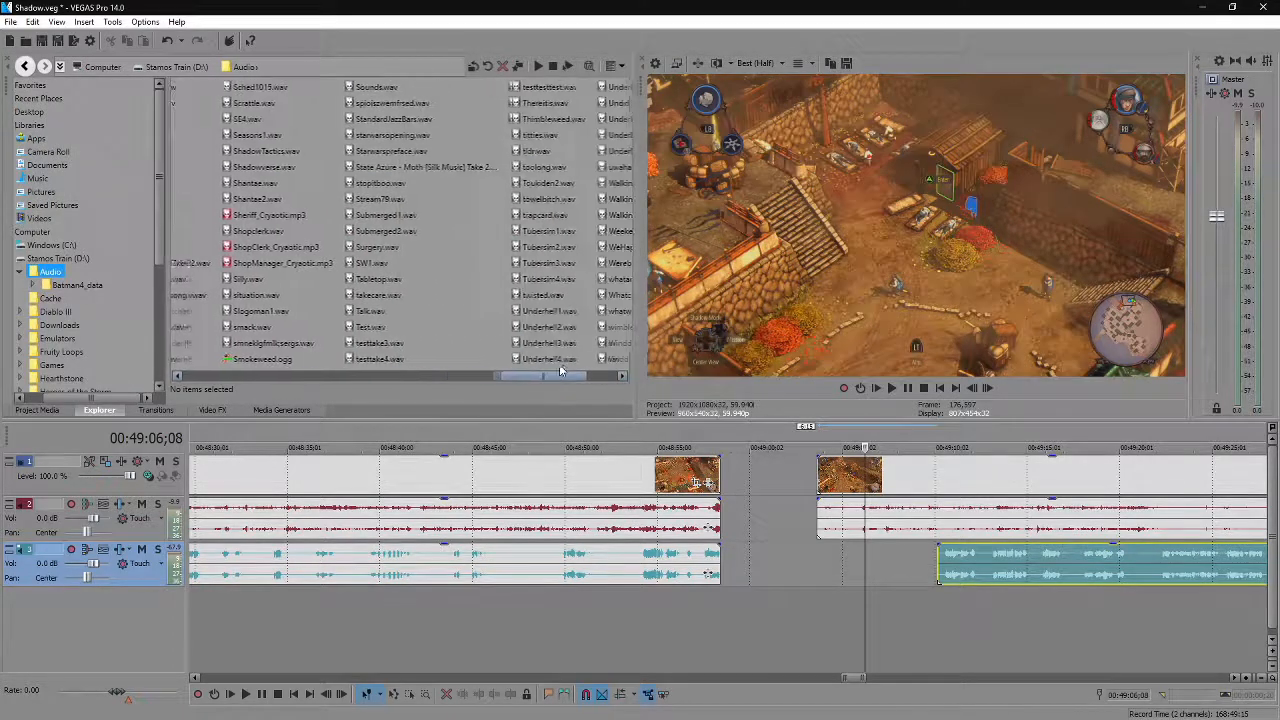
pyautogui.hscroll(-3)
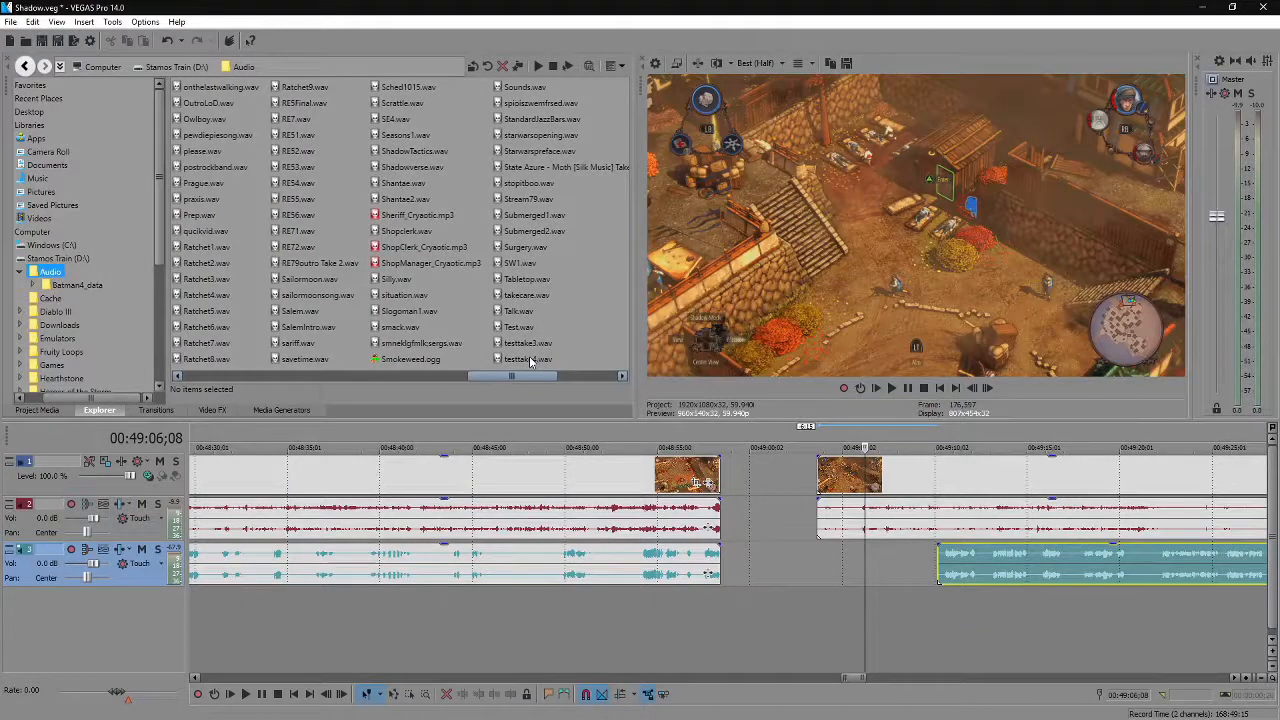
pyautogui.click(304, 358)
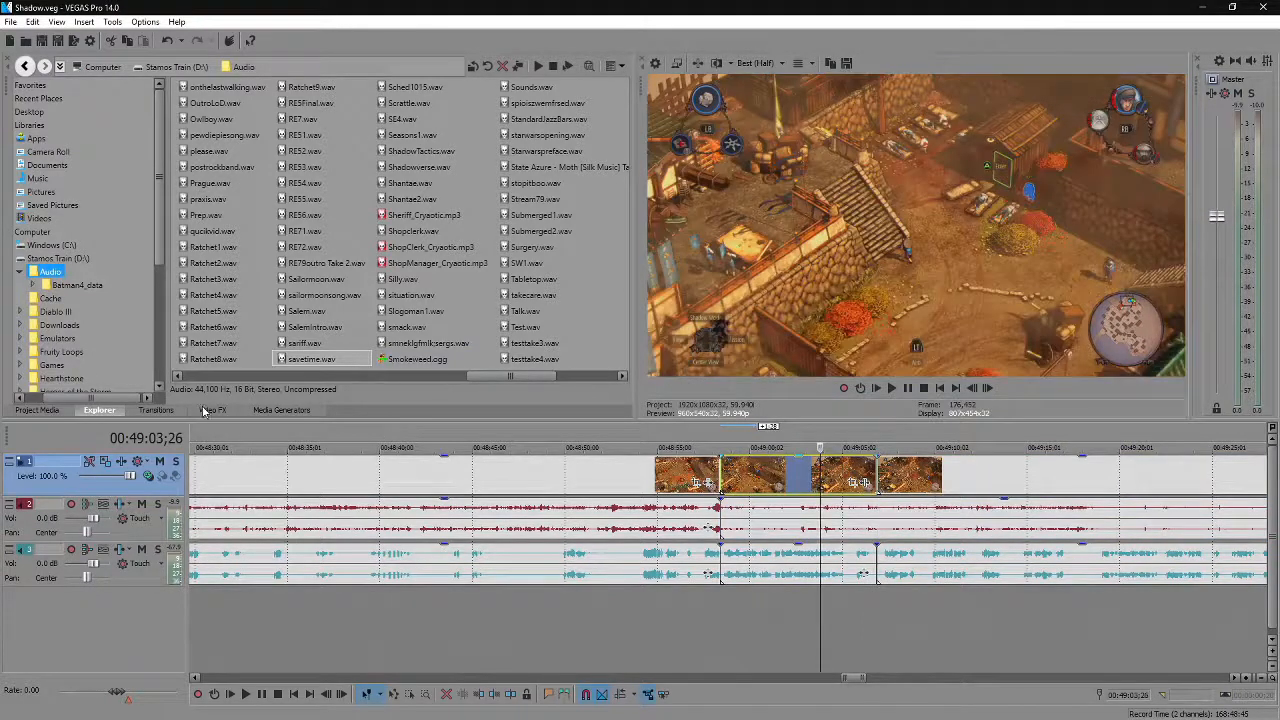
# Apply Color Corrector (Secondary) to the gameplay clip with saturation turned down to grey at the start.
pyautogui.click(214, 410)
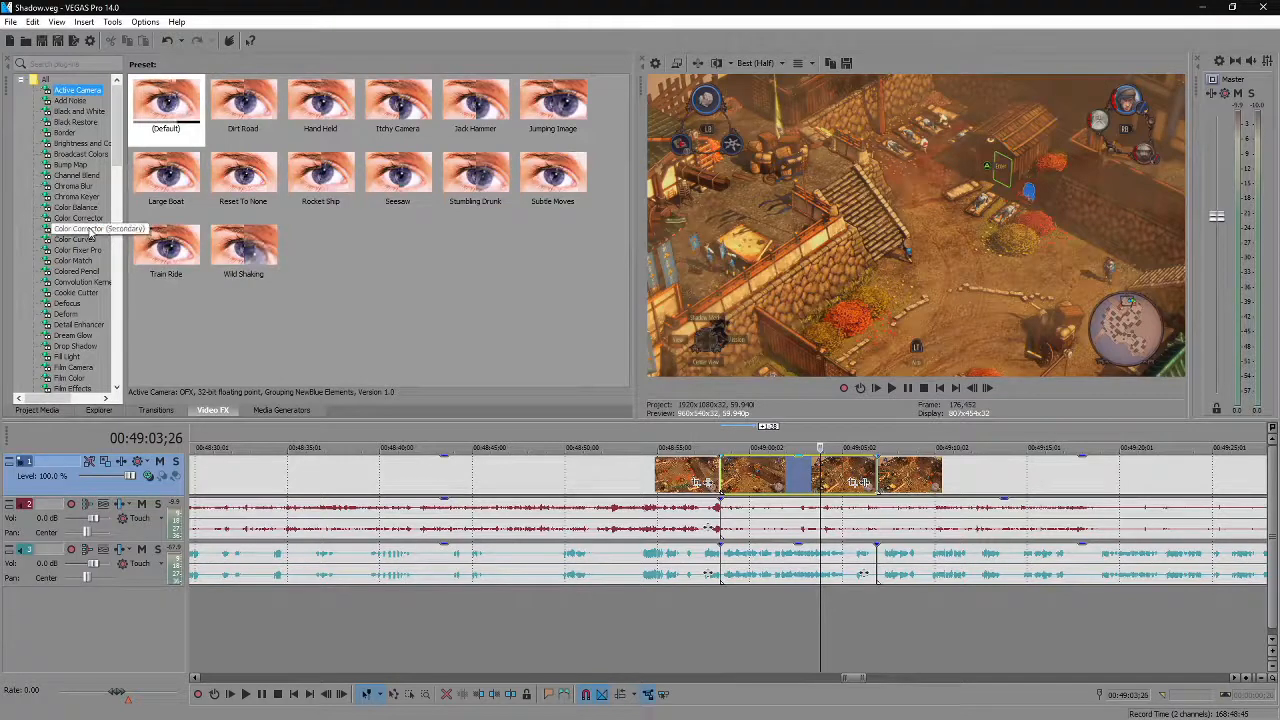
pyautogui.click(78, 228)
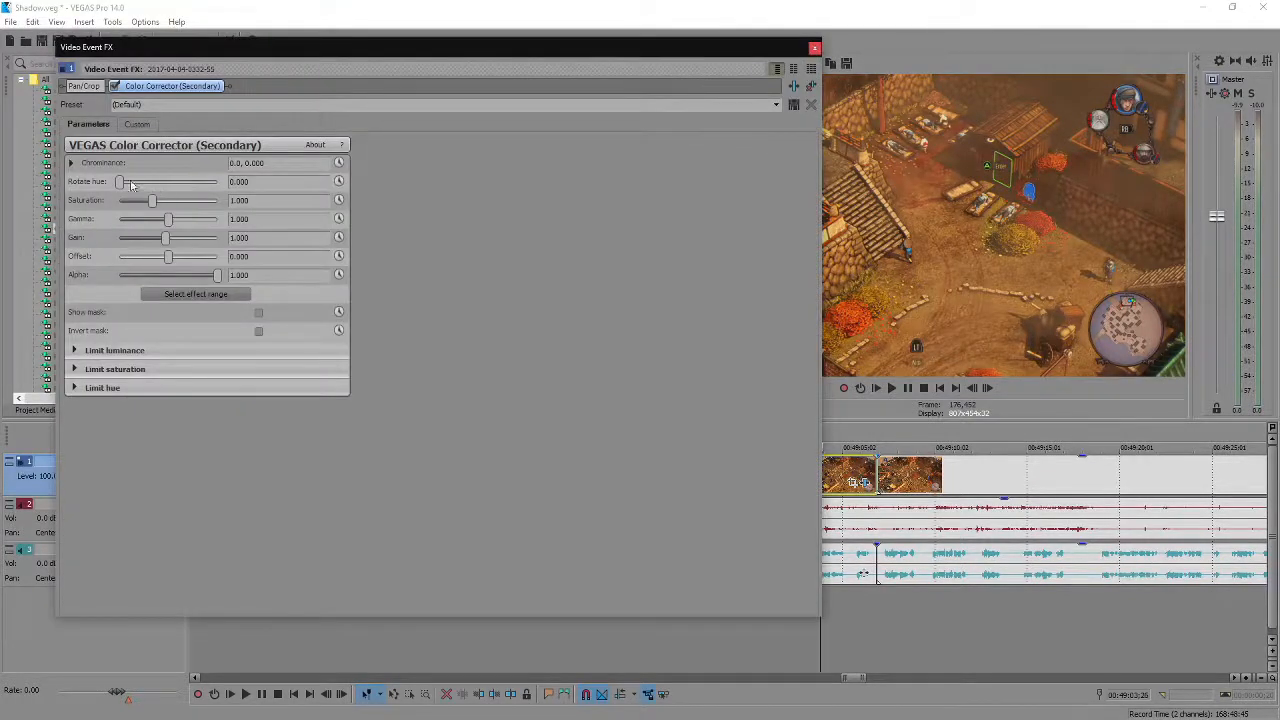
pyautogui.moveTo(152, 200); pyautogui.dragTo(128, 200)
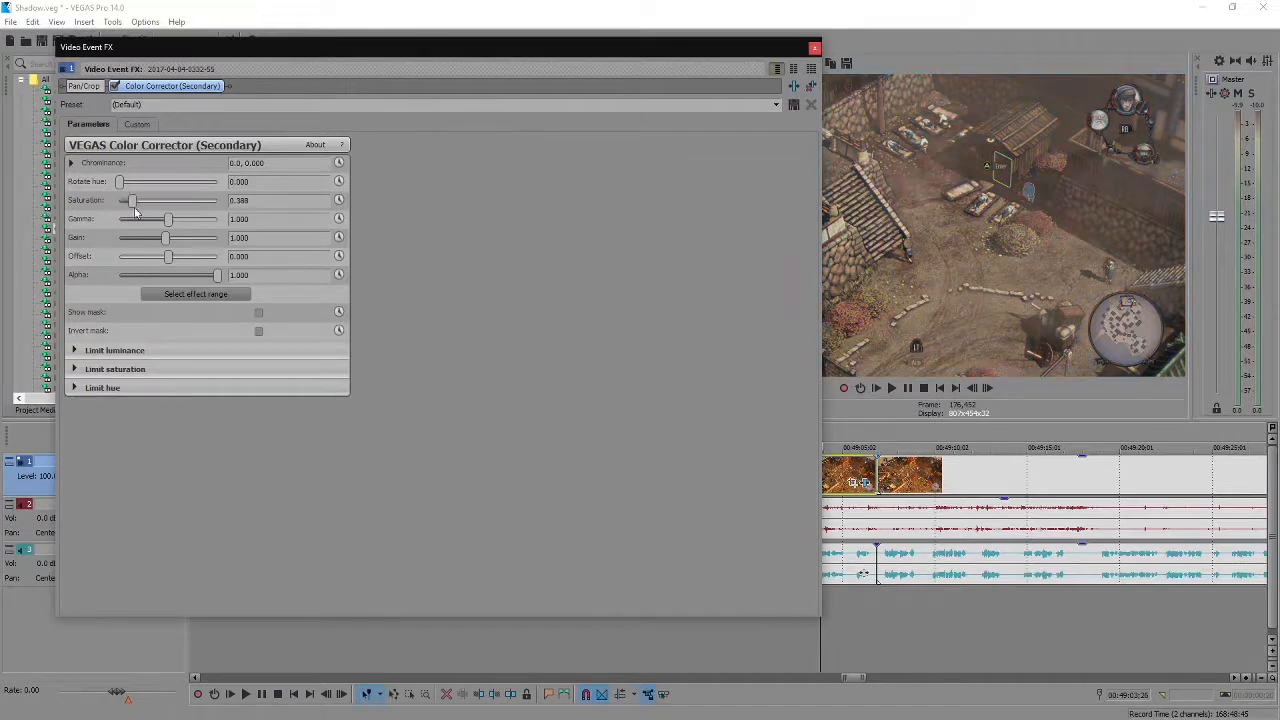
pyautogui.click(340, 200)
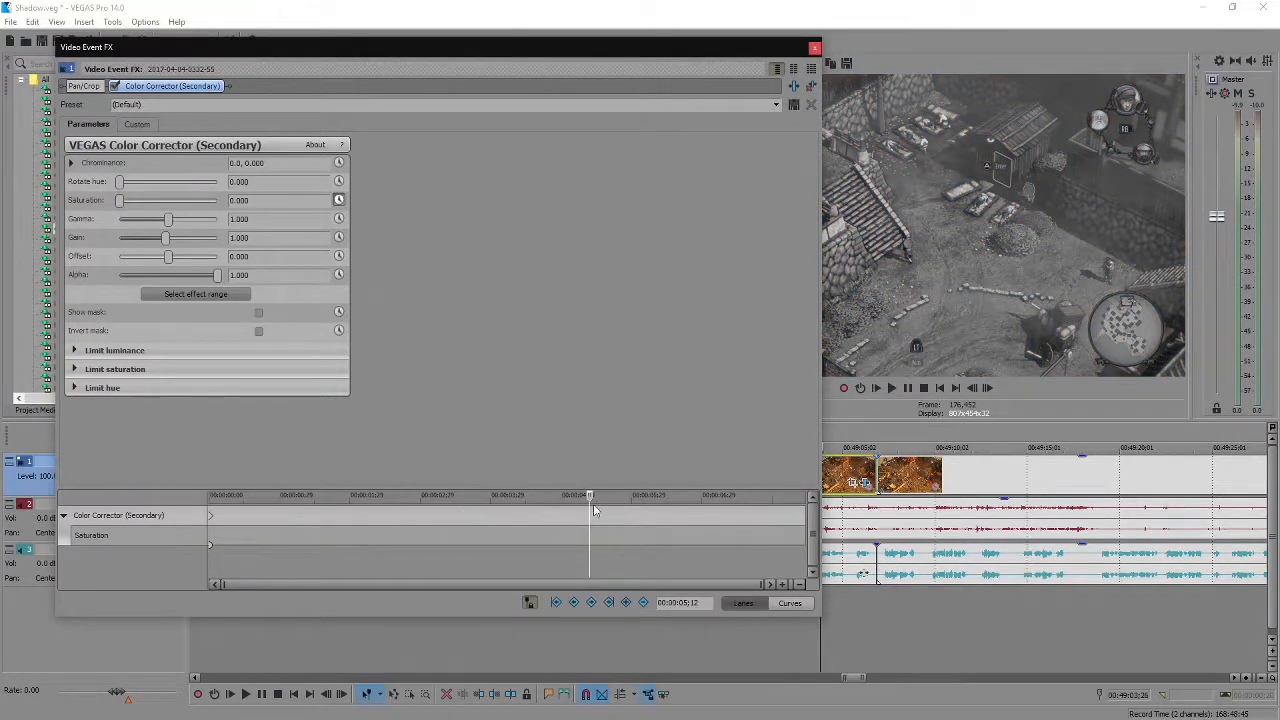
# Keyframe saturation back up to full colour at the end of the effect timeline and fine-tune the value.
pyautogui.moveTo(588, 516); pyautogui.dragTo(772, 516)
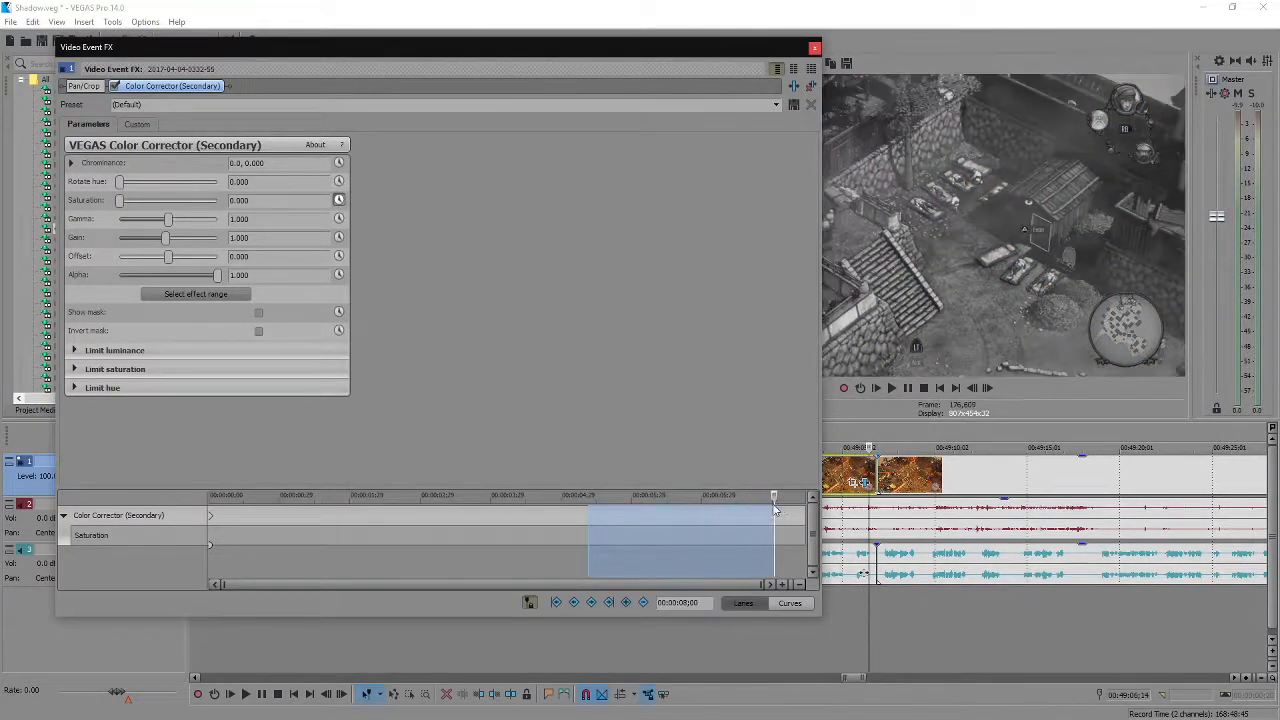
pyautogui.moveTo(120, 200); pyautogui.dragTo(158, 200)
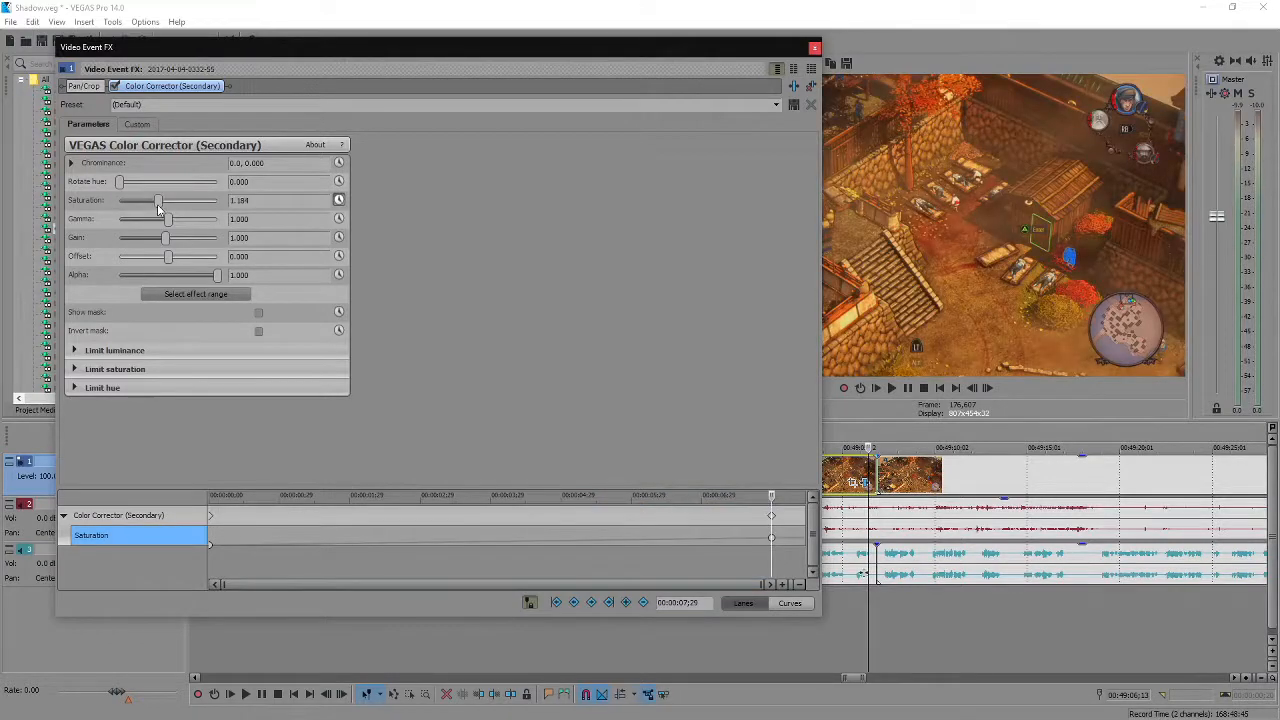
pyautogui.tripleClick(280, 200)
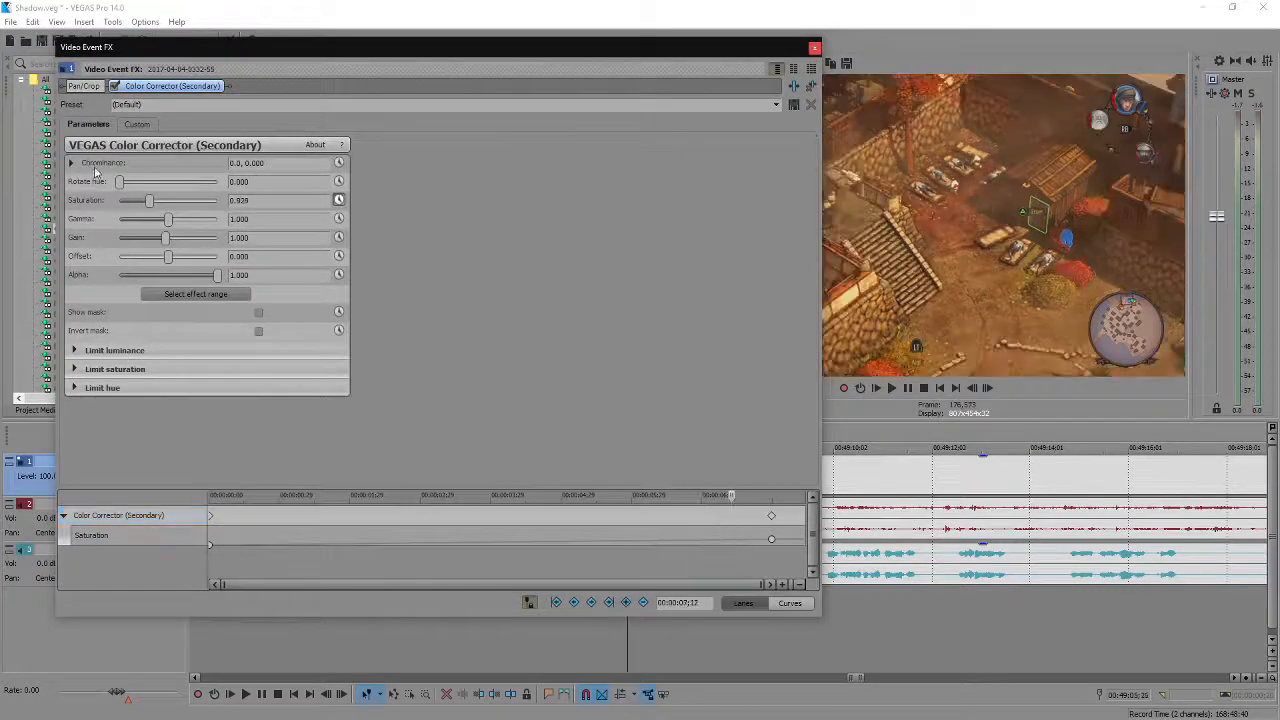
pyautogui.moveTo(150, 200); pyautogui.dragTo(138, 200)
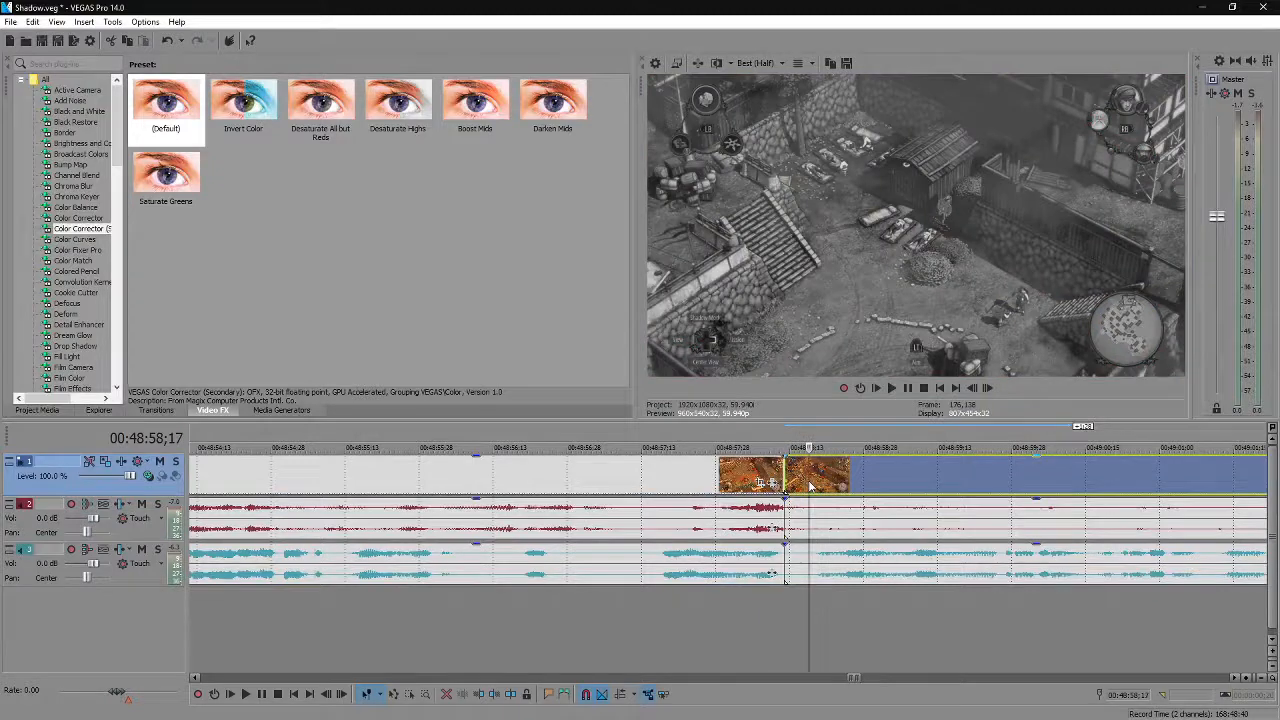
pyautogui.hscroll(3)
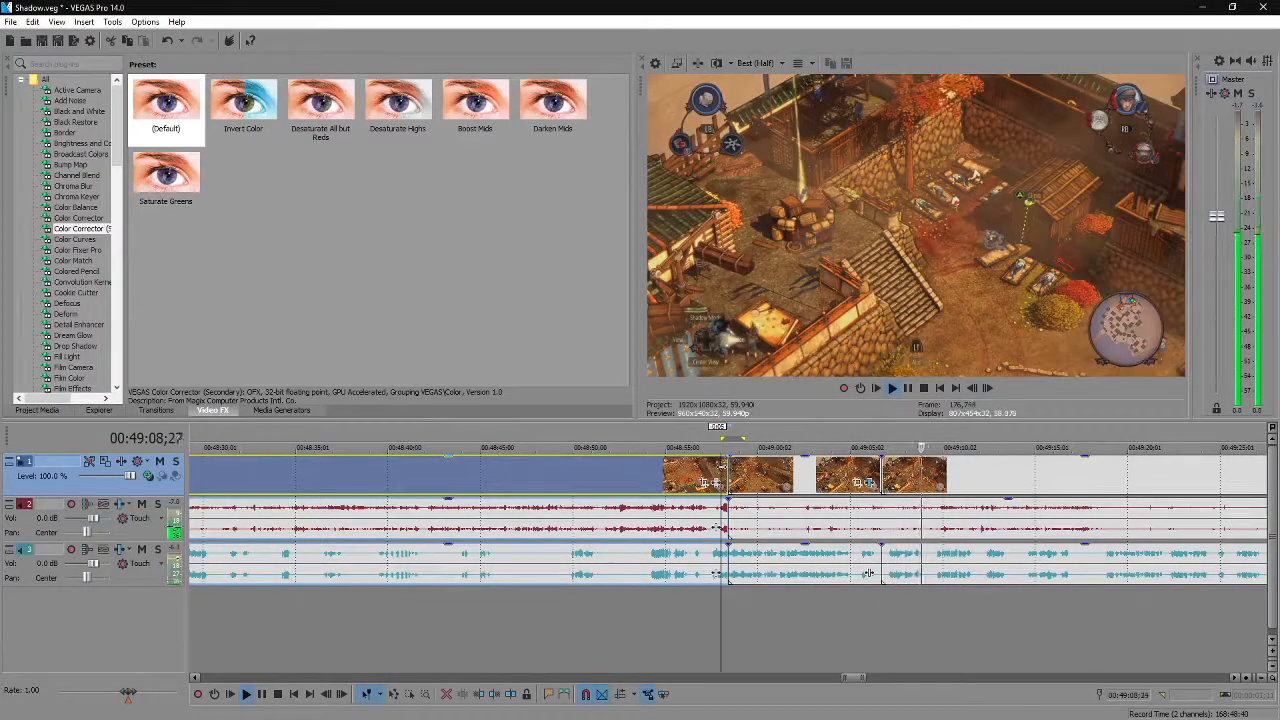
# Arrange the music event on the bottom audio track so it runs past the end of the video clips.
pyautogui.click(888, 388)
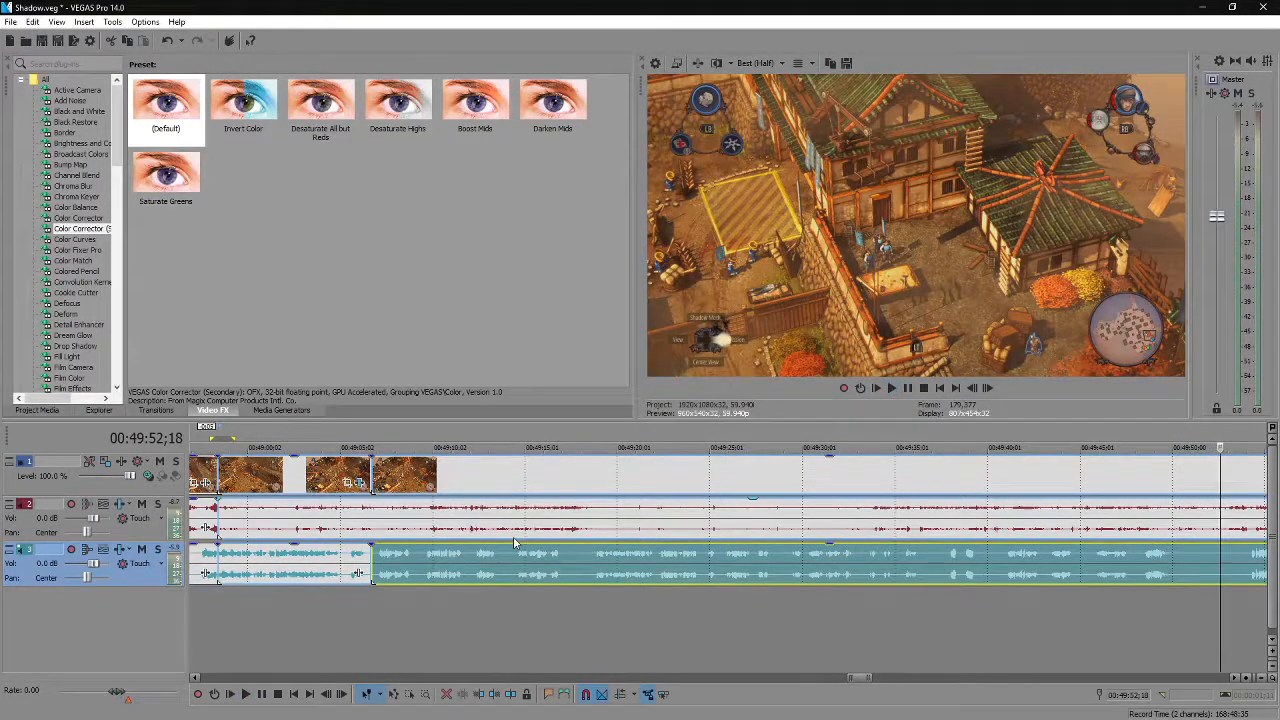
pyautogui.moveTo(484, 538)
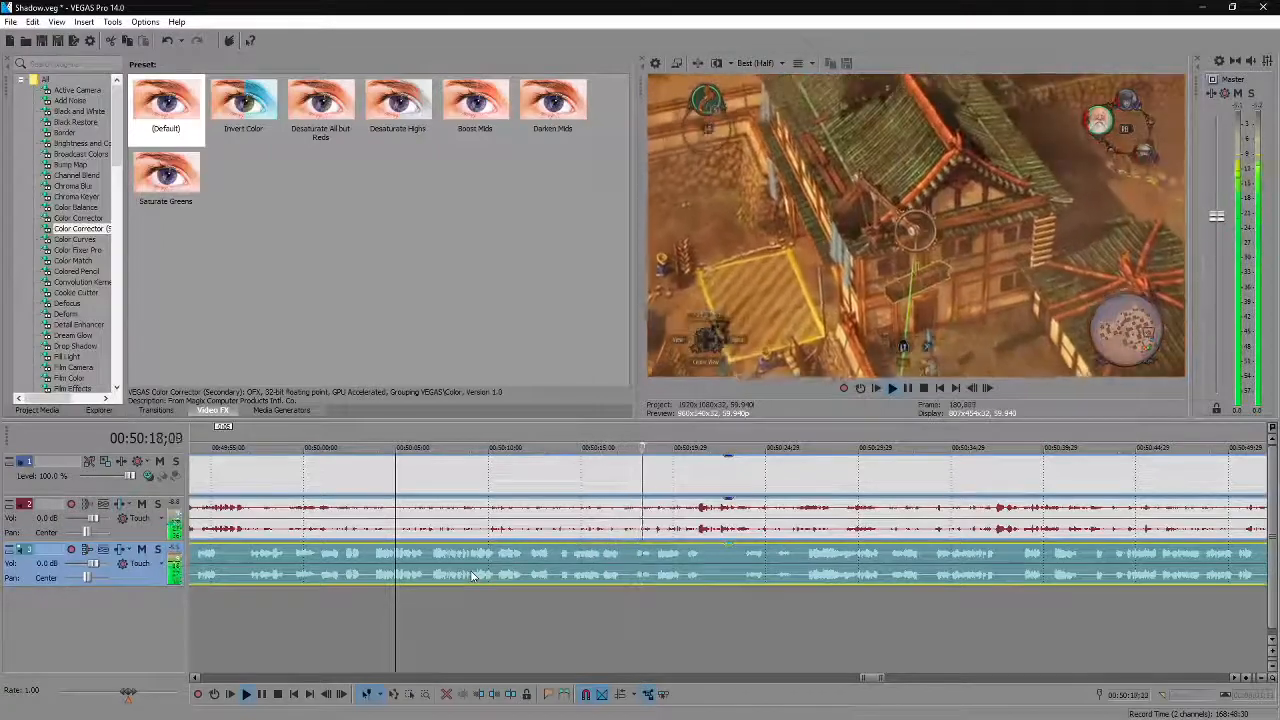
# Cut the bottom music track into several separate events with gaps between them.
pyautogui.click(890, 388)
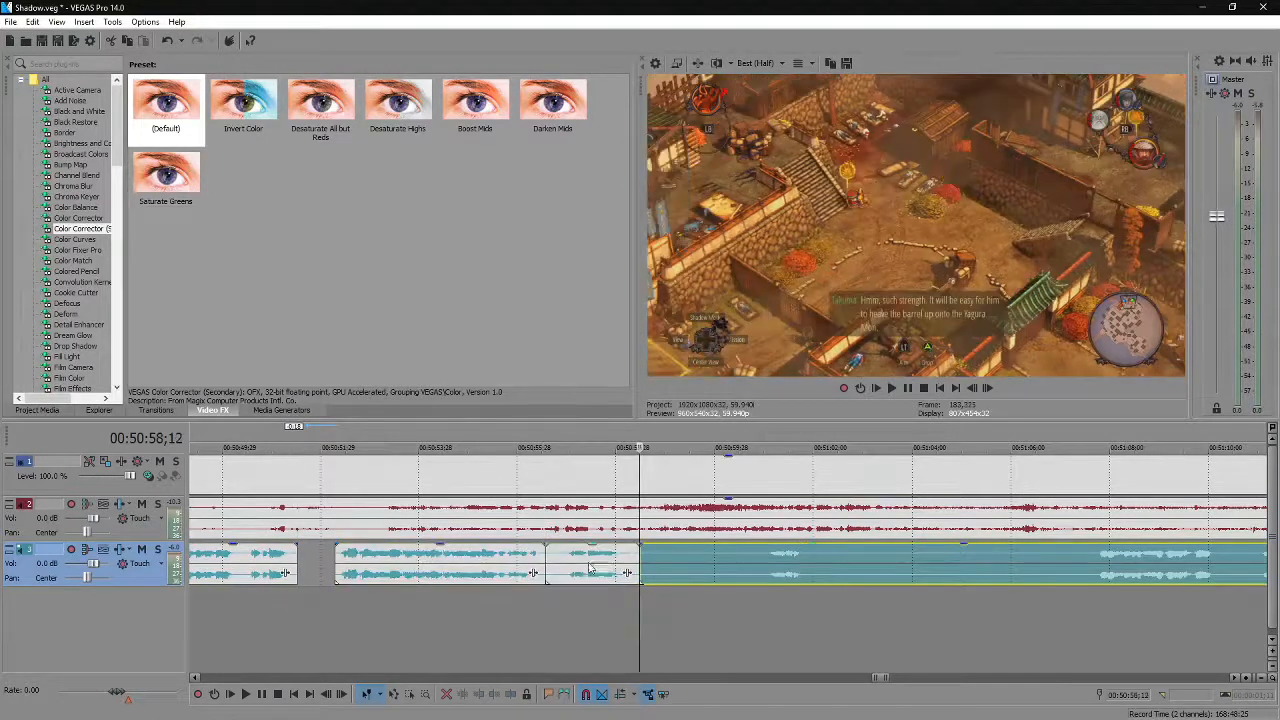
# Select a piece of the music track, make further cuts and review playback of the gameplay.
pyautogui.click(410, 560)
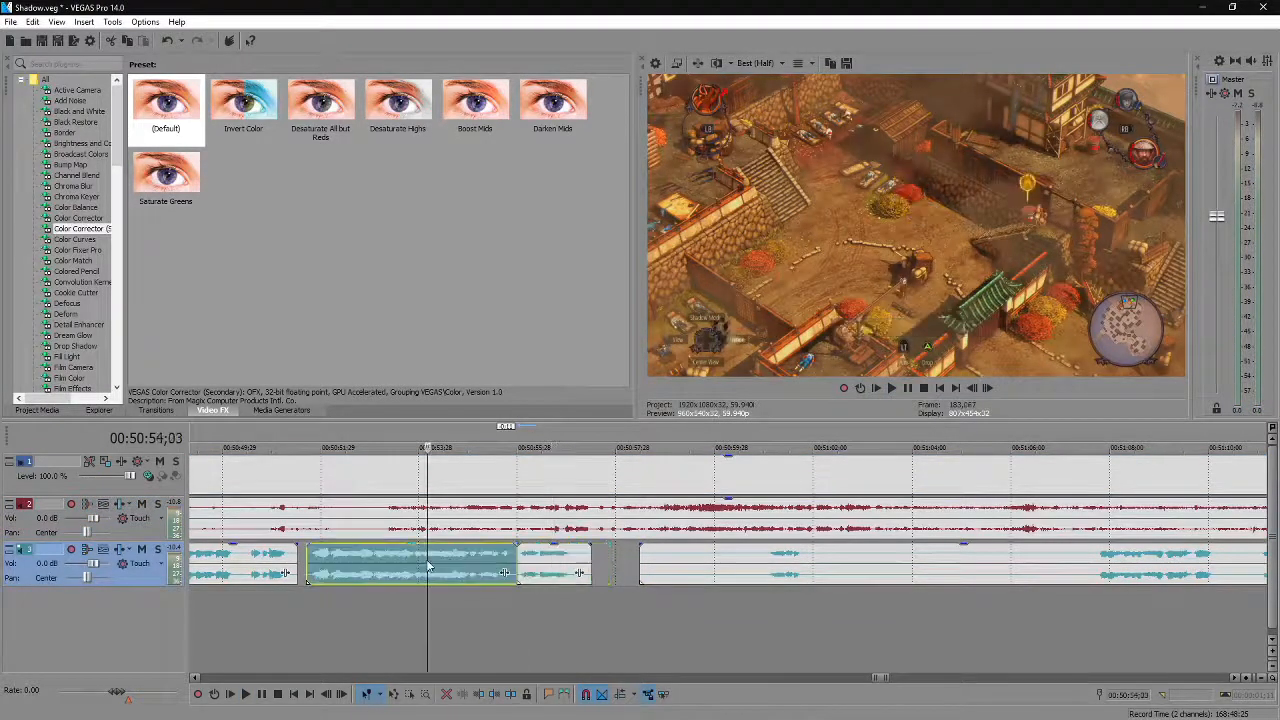
pyautogui.click(504, 448)
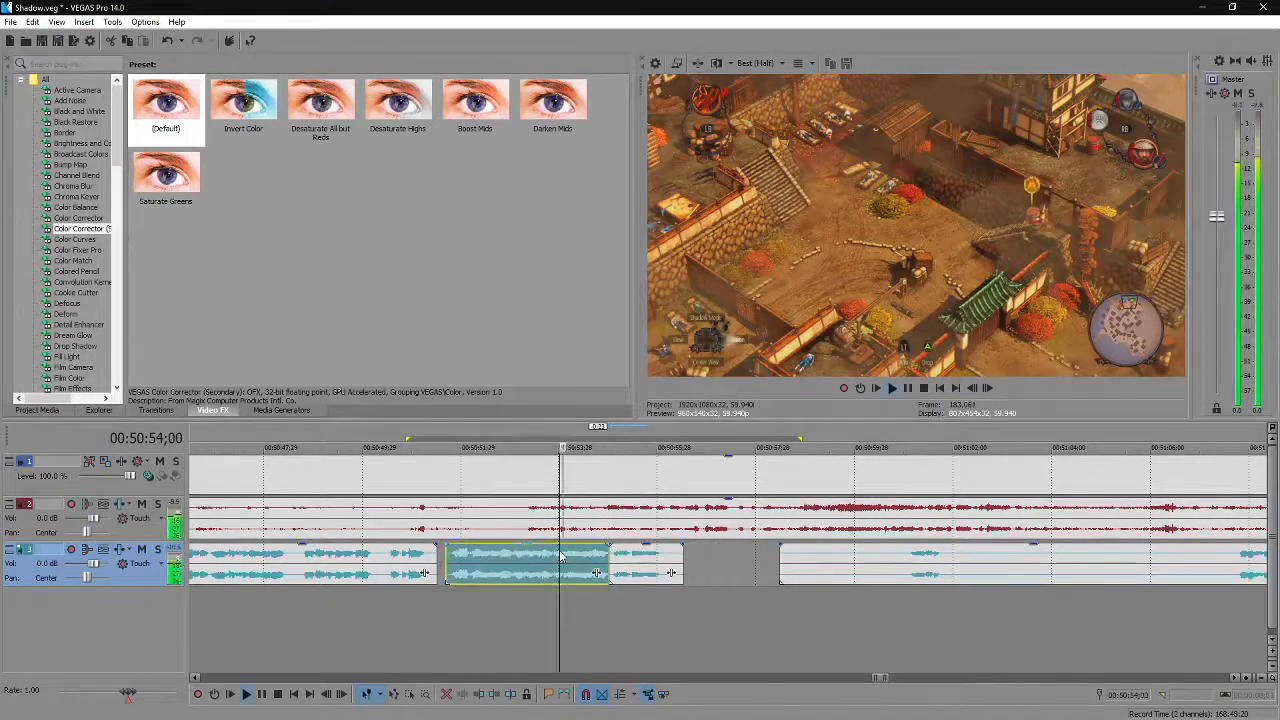
pyautogui.moveTo(704, 576)
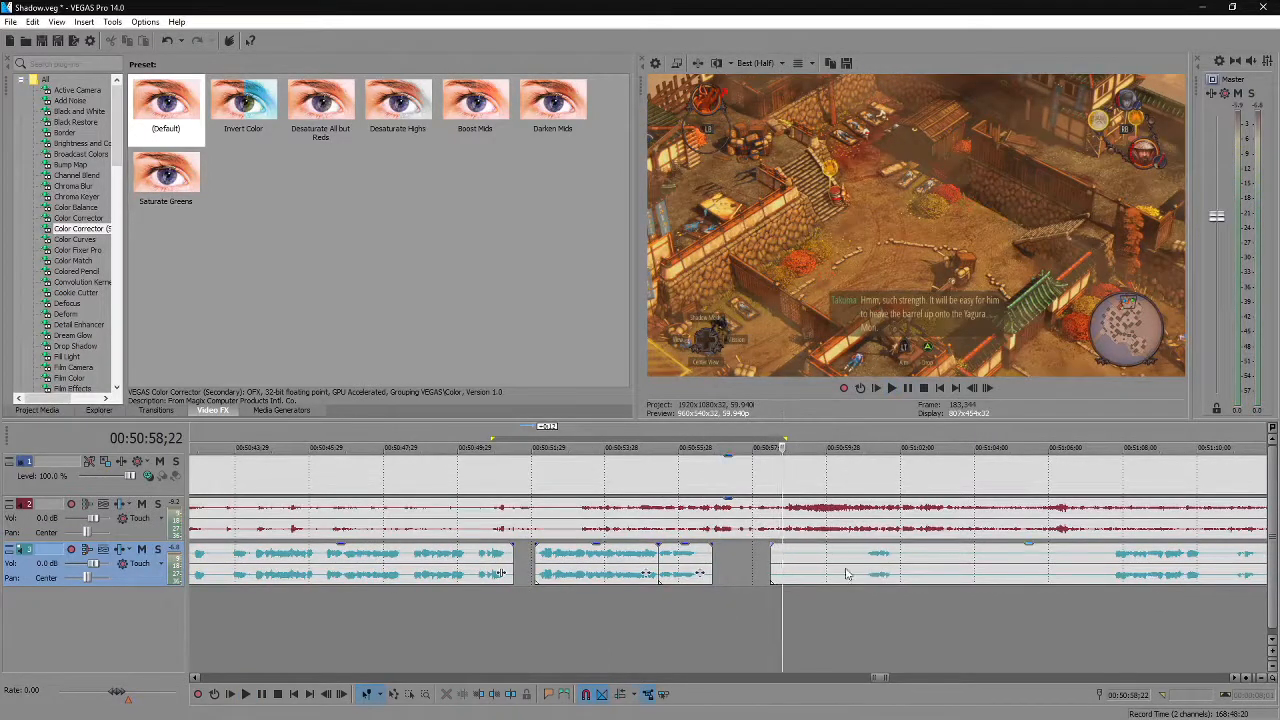
pyautogui.click(244, 694)
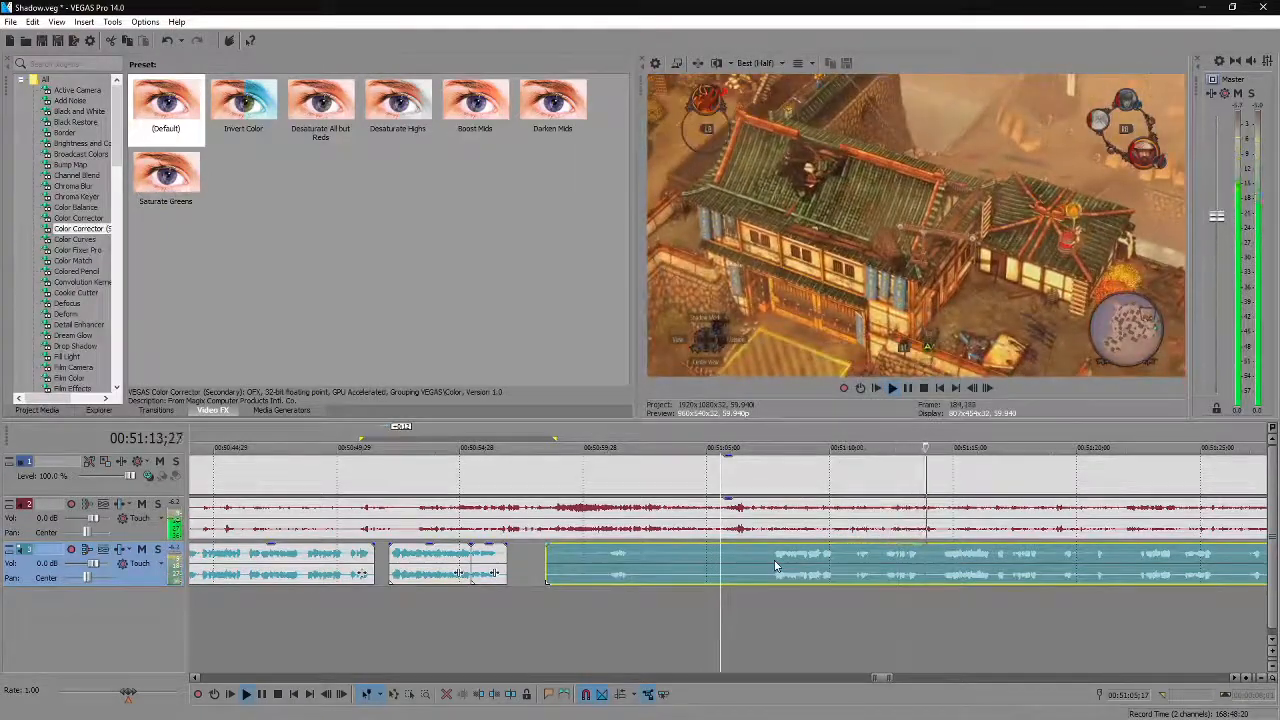
pyautogui.click(892, 388)
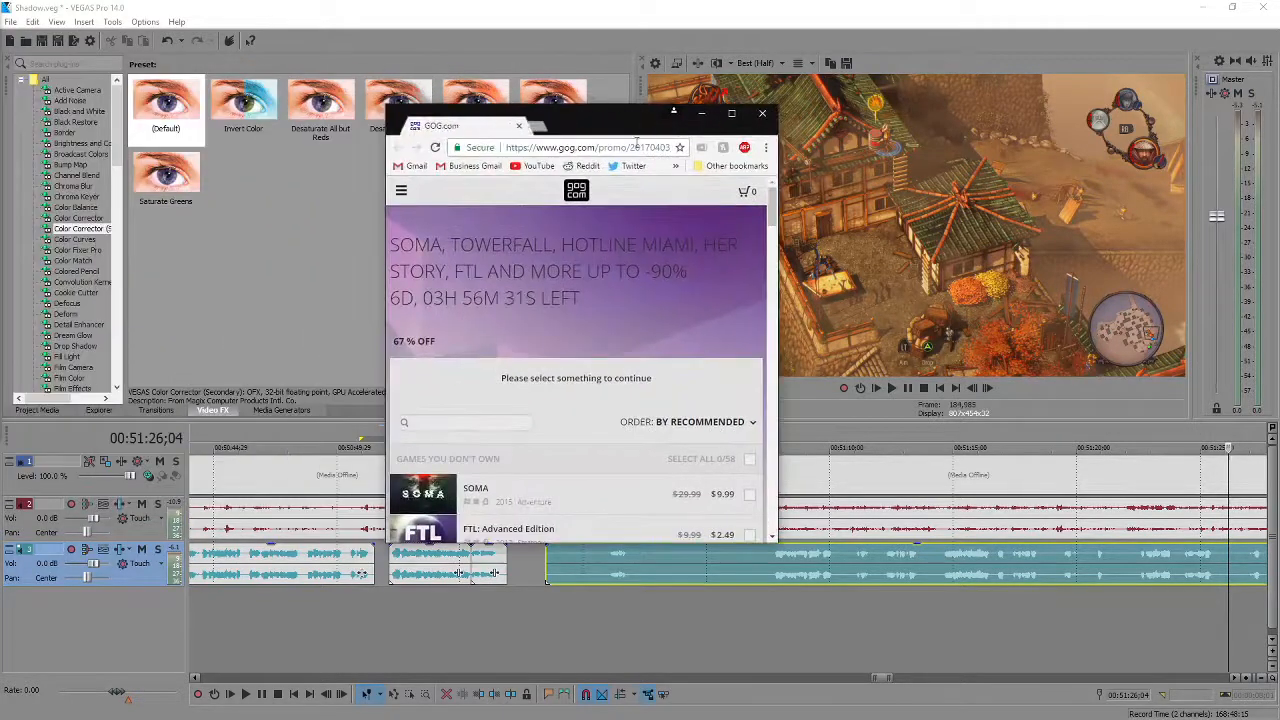
# Scroll through the GOG.com sale list of discounted games, then close the browser window.
pyautogui.scroll(-3)
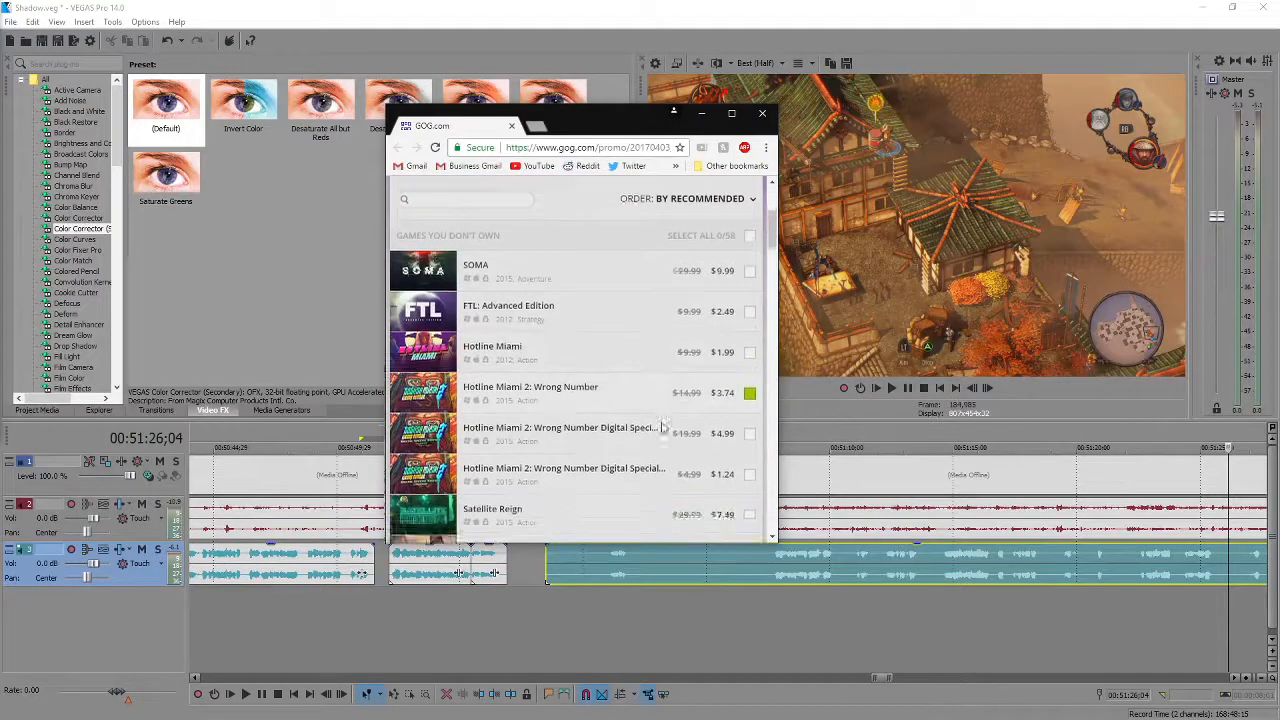
pyautogui.scroll(-3)
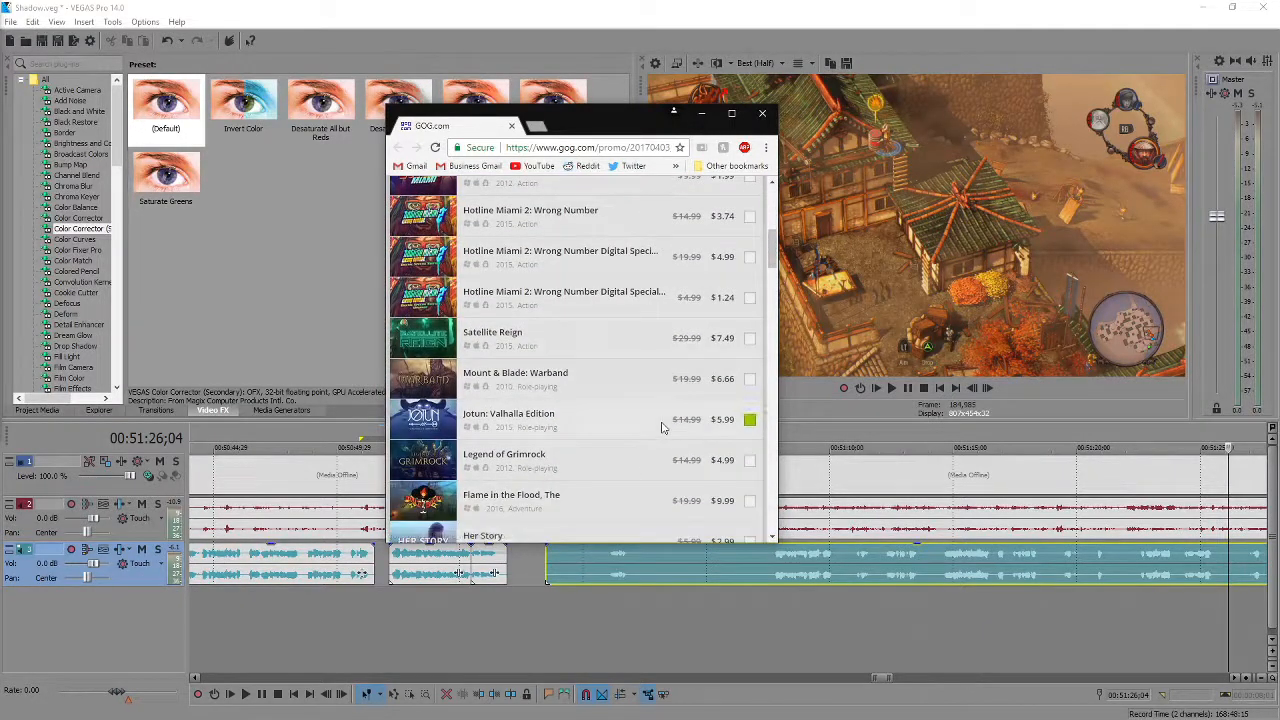
pyautogui.scroll(-3)
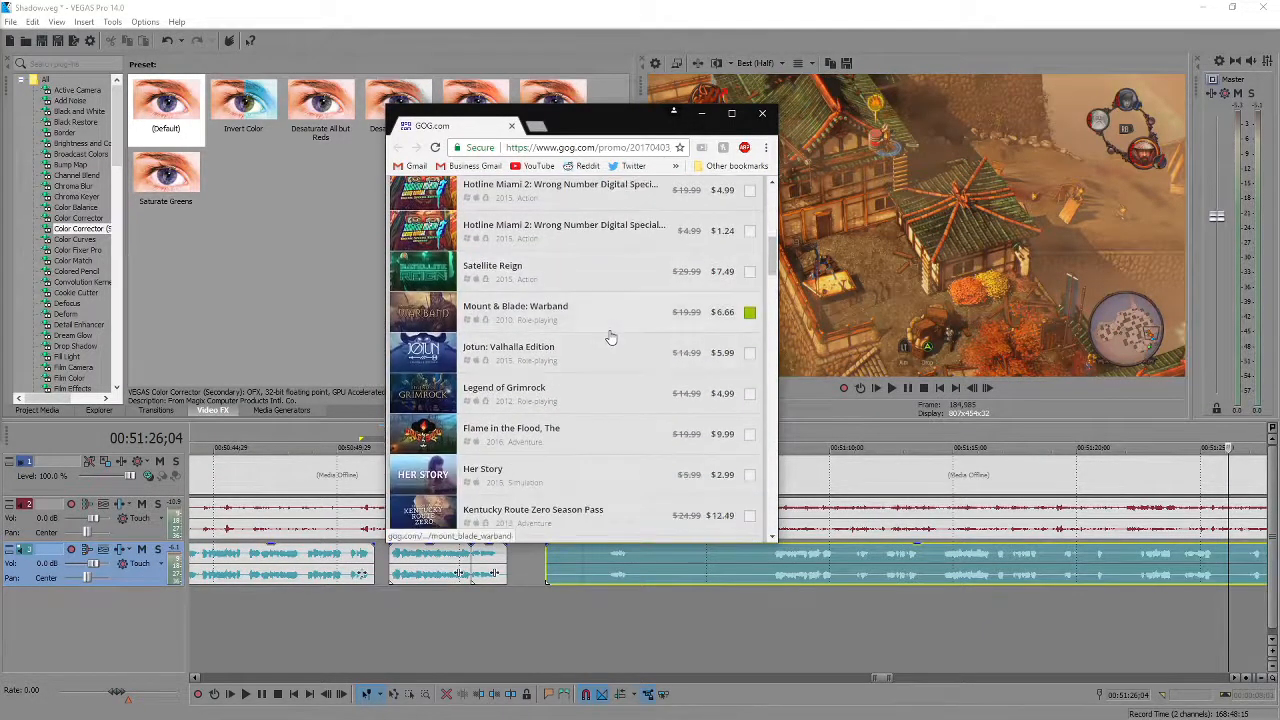
pyautogui.scroll(-3)
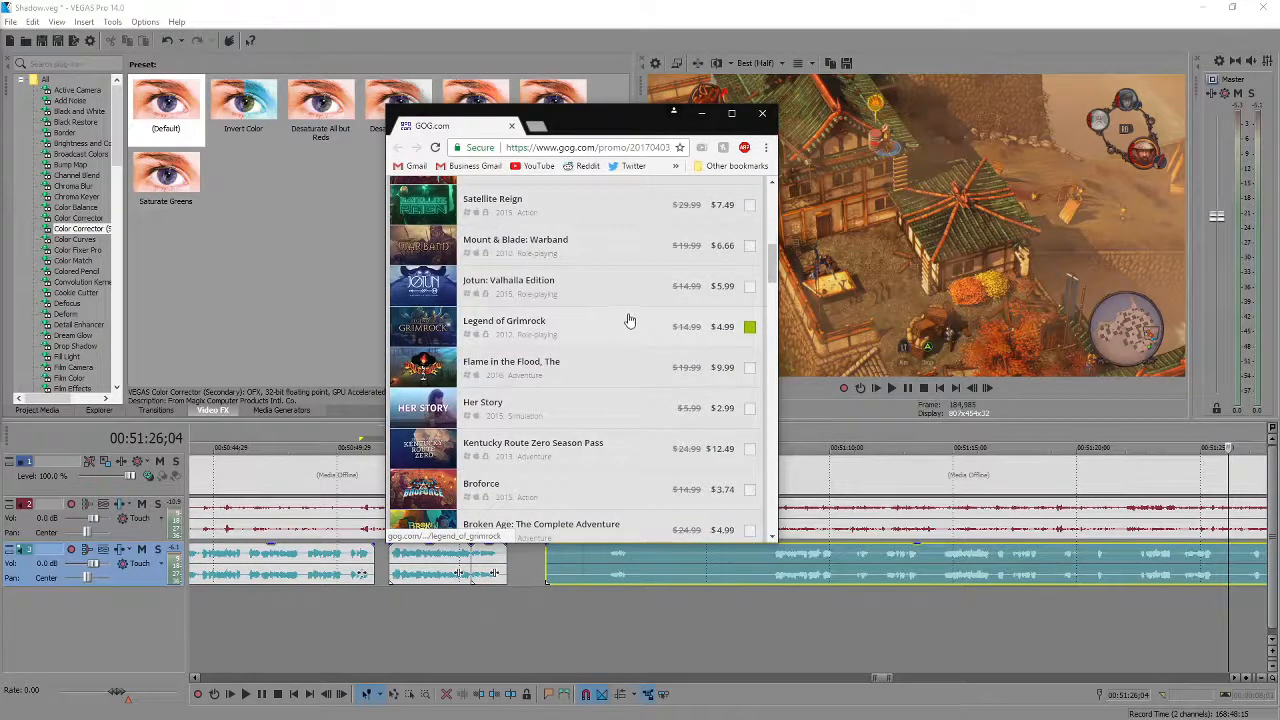
pyautogui.scroll(-3)
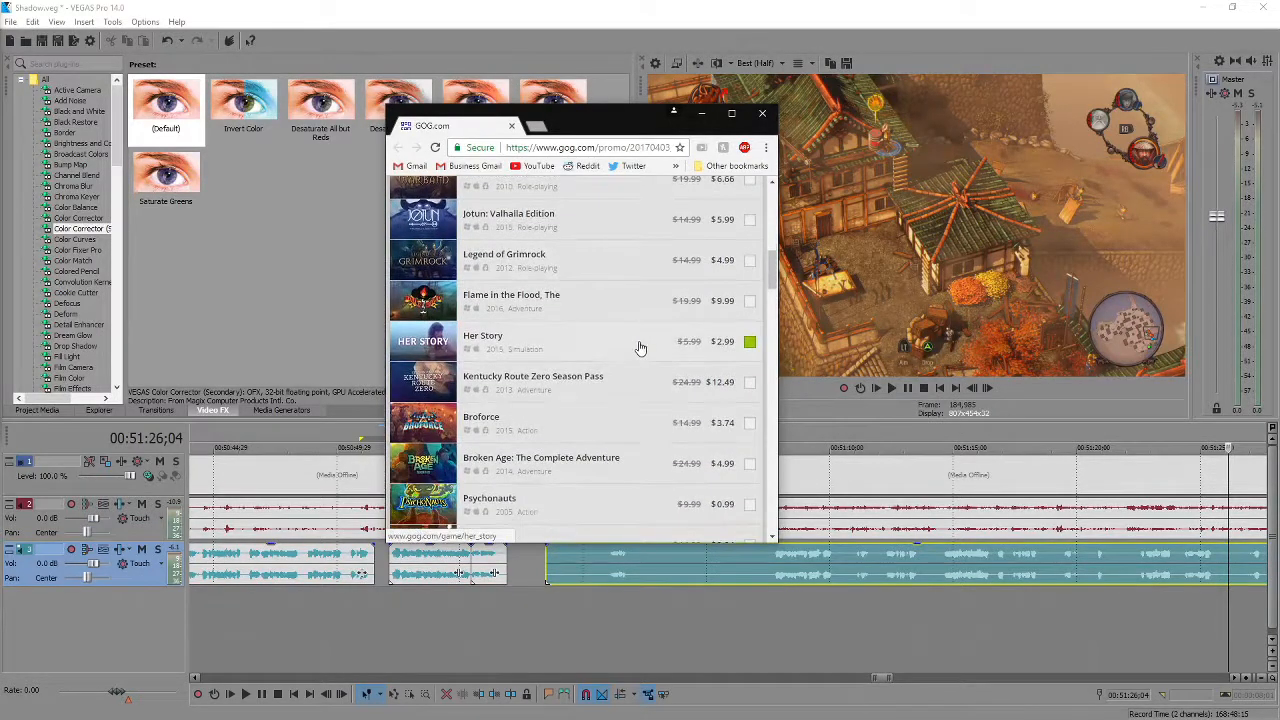
pyautogui.scroll(-3)
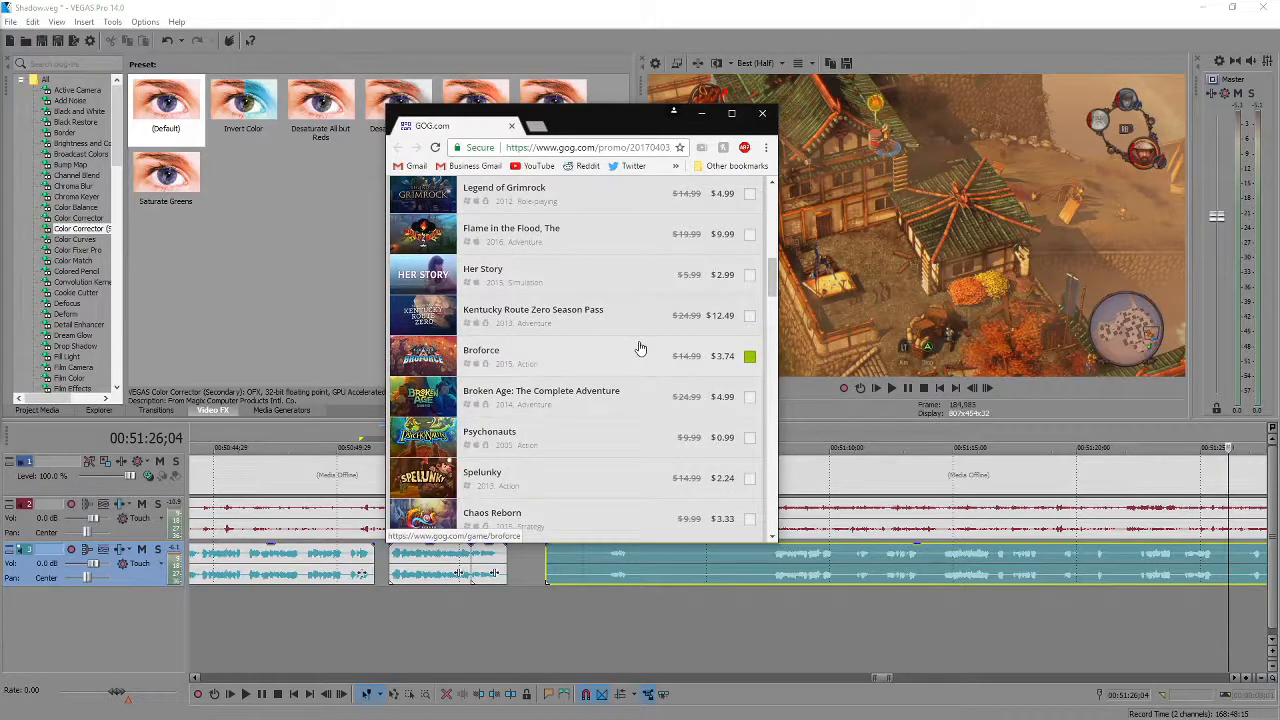
pyautogui.scroll(-3)
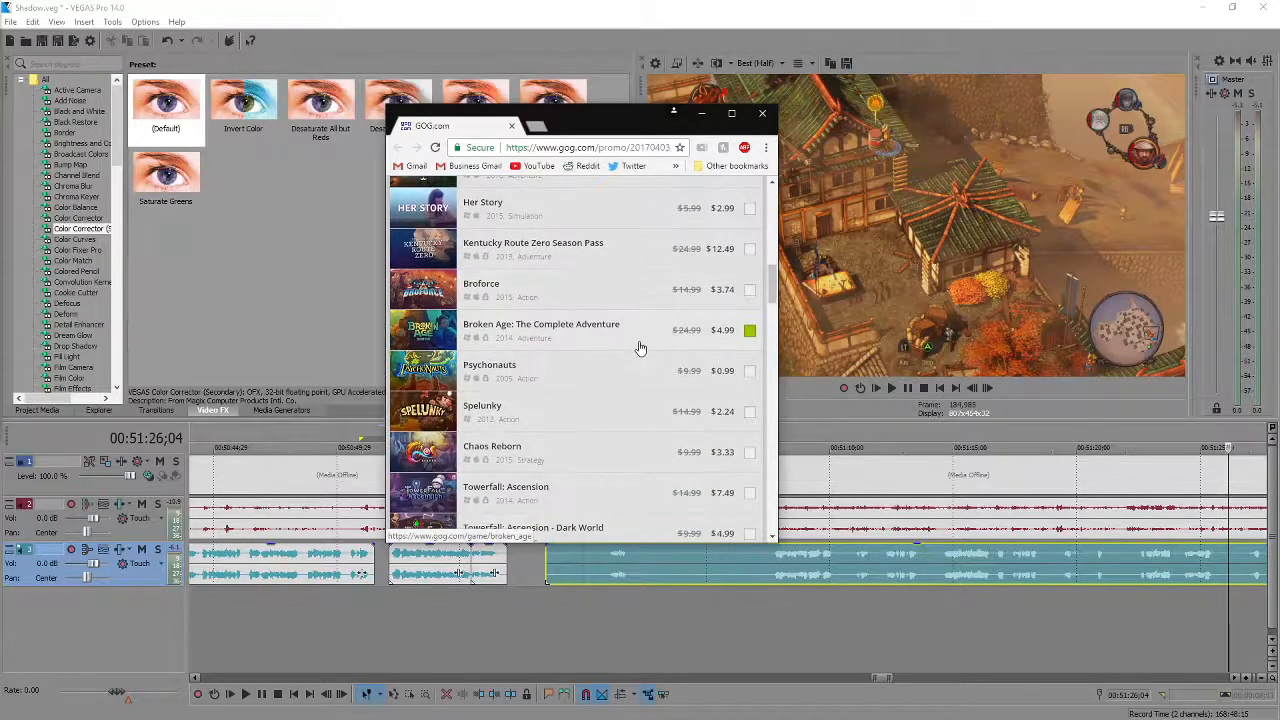
pyautogui.scroll(-3)
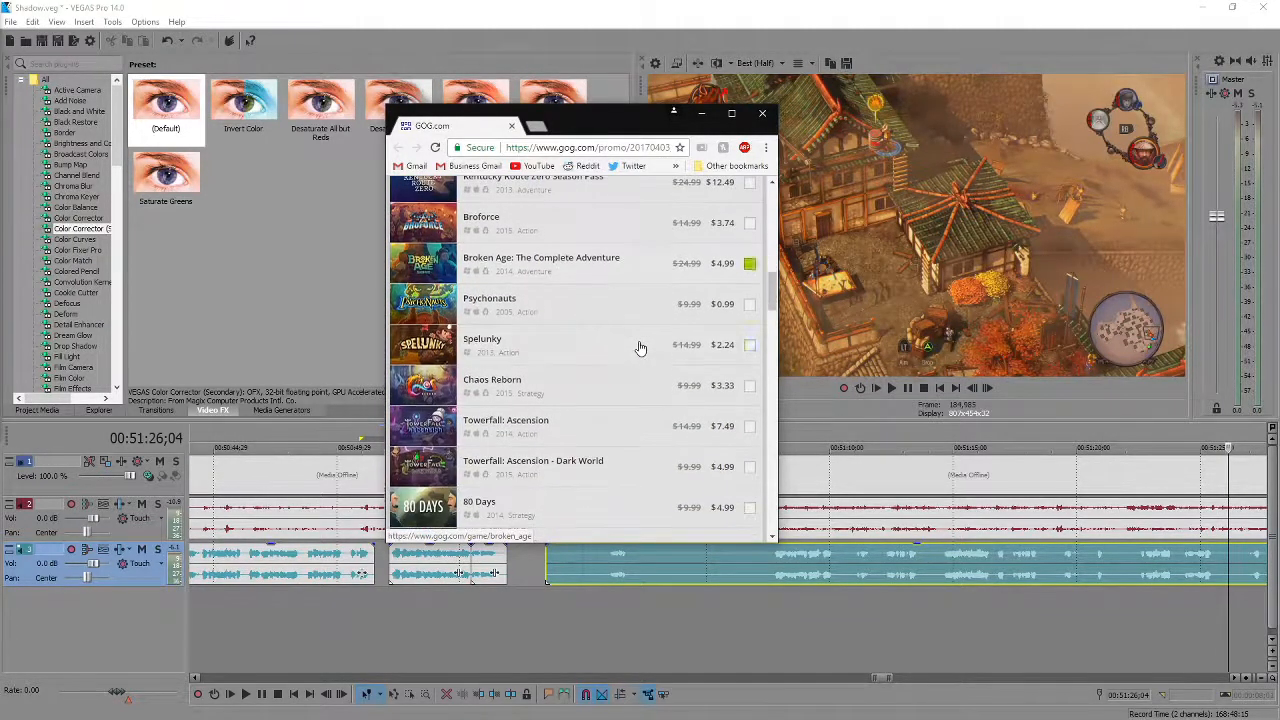
pyautogui.click(748, 344)
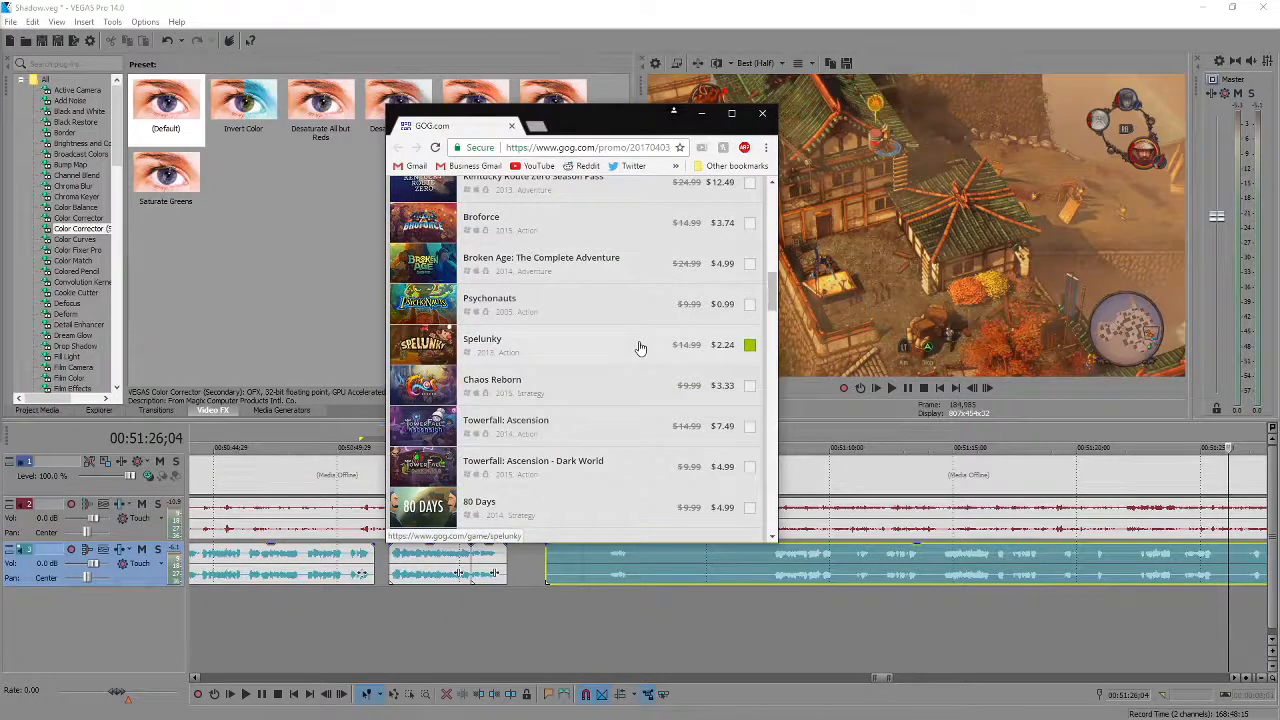
pyautogui.scroll(-3)
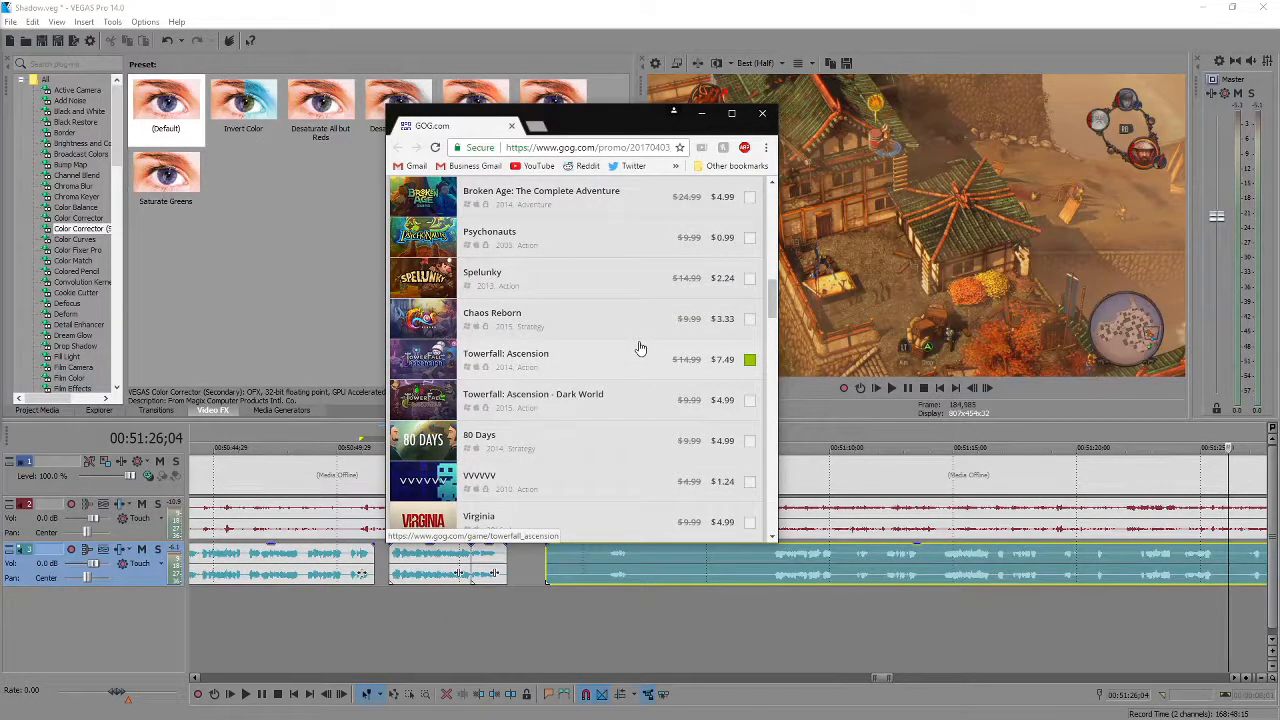
pyautogui.scroll(-3)
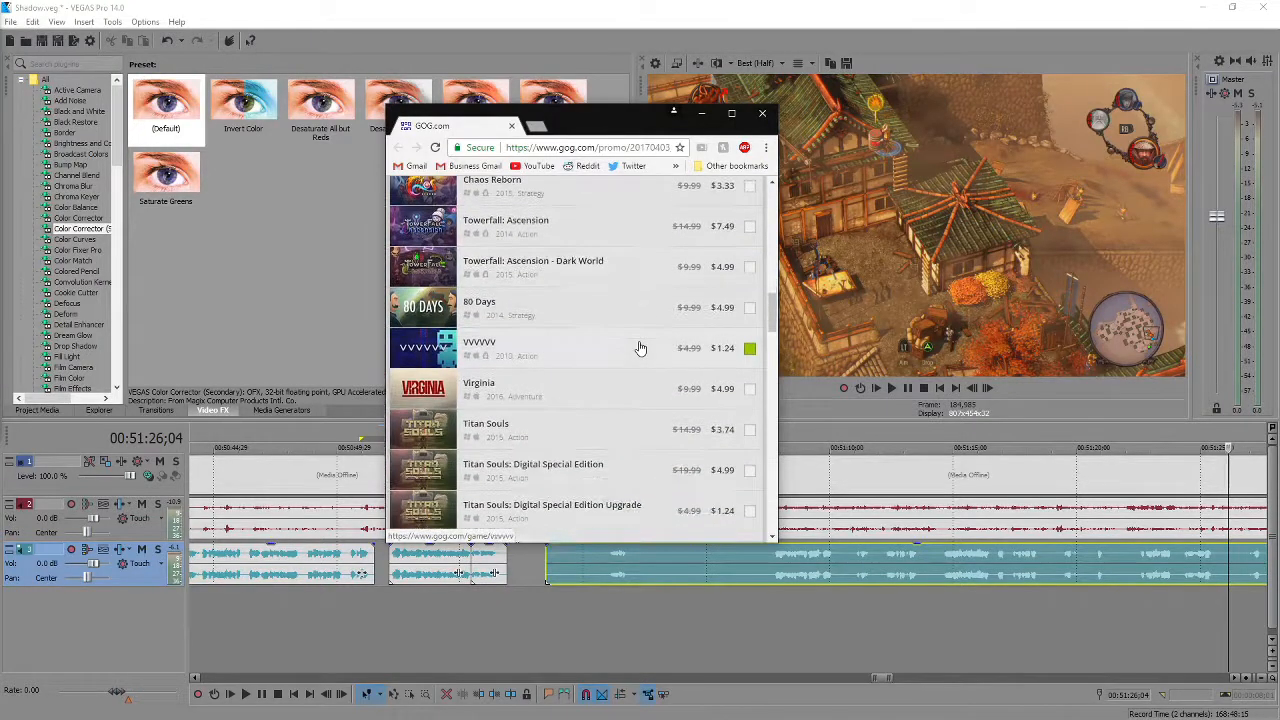
pyautogui.scroll(-3)
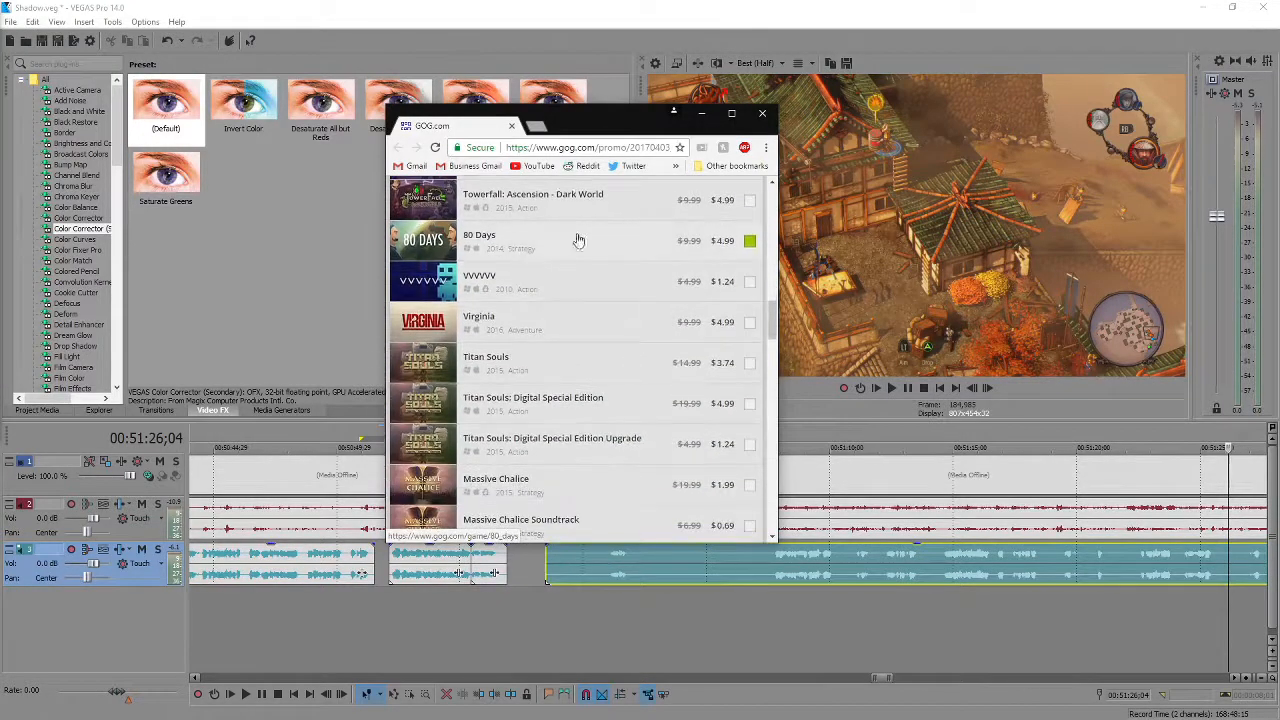
pyautogui.scroll(-3)
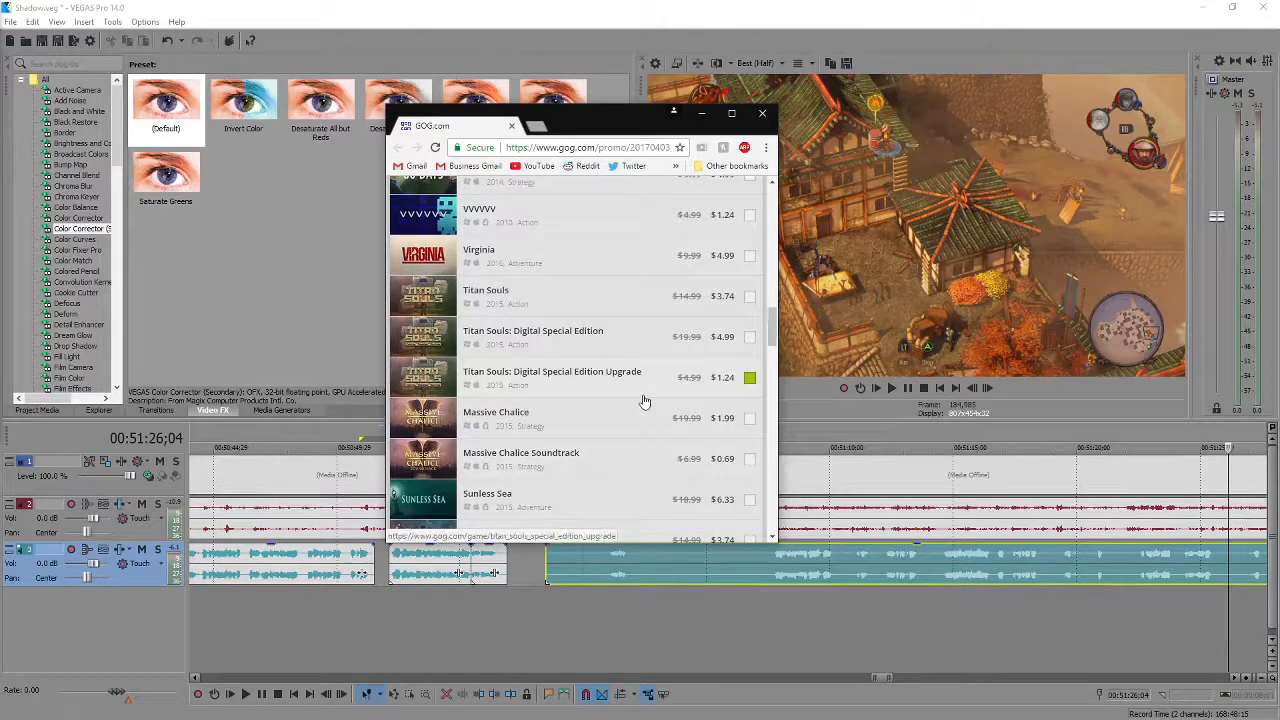
pyautogui.scroll(-3)
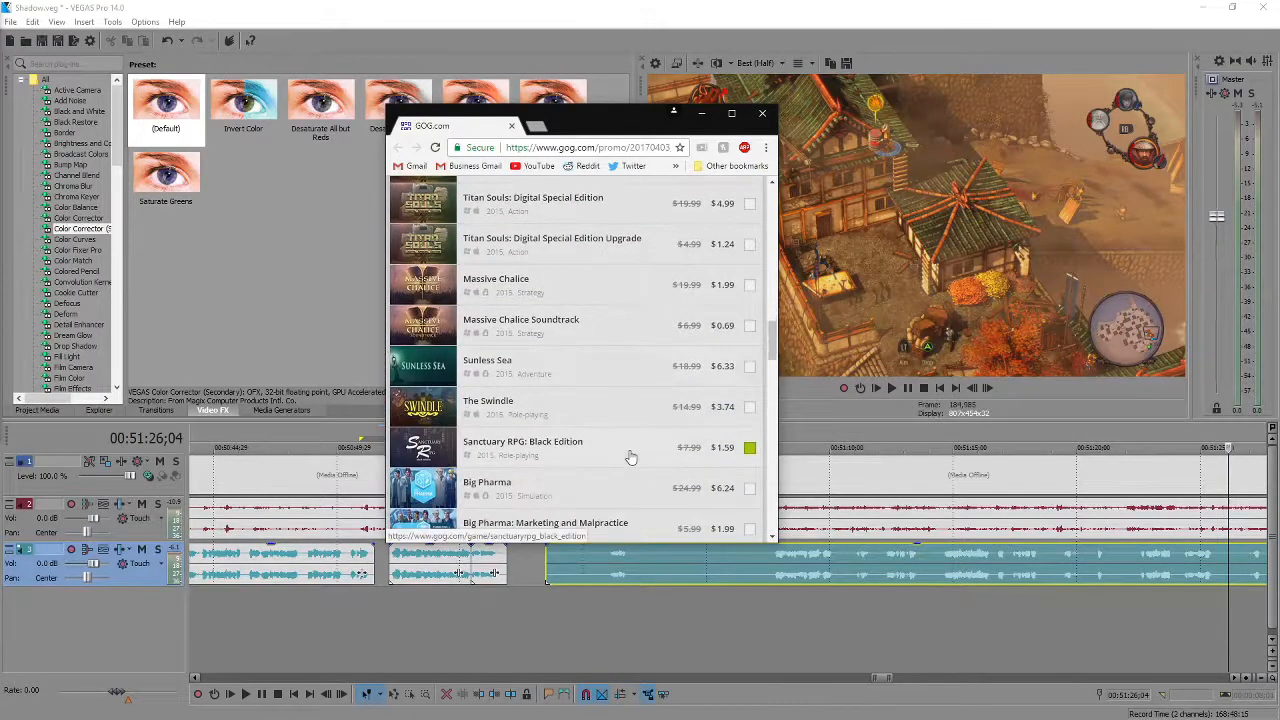
pyautogui.scroll(-3)
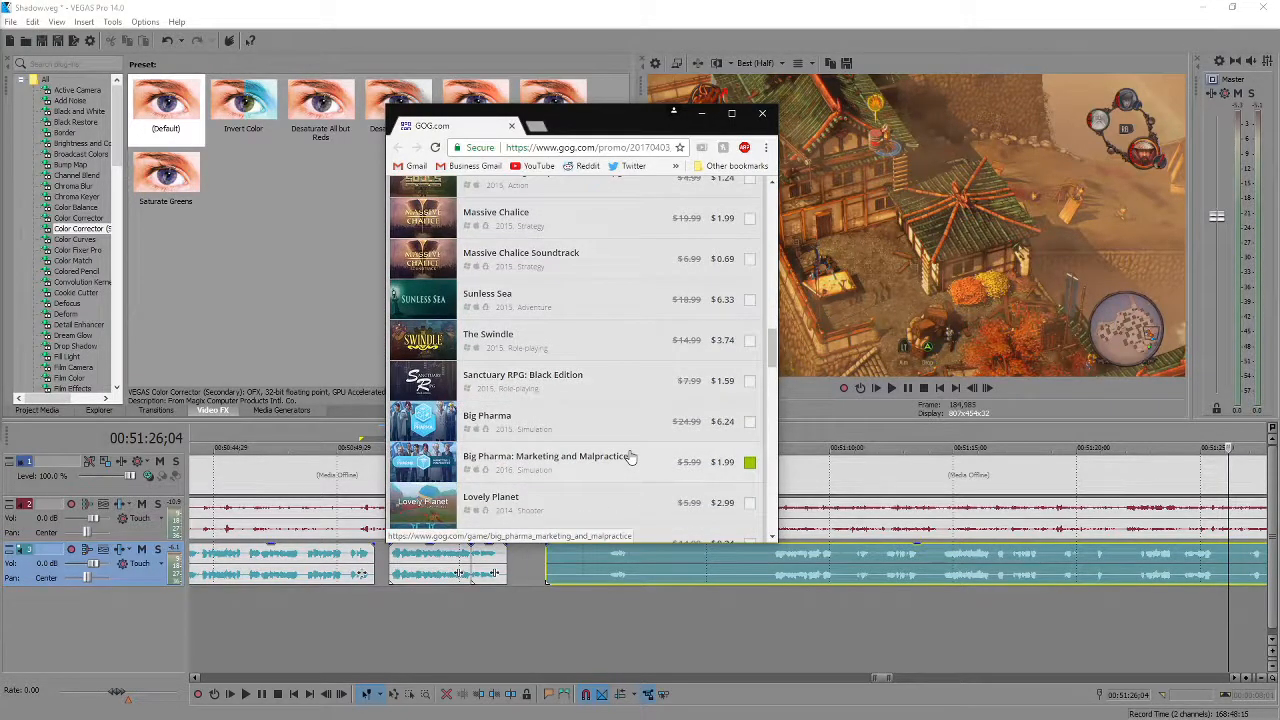
pyautogui.scroll(-3)
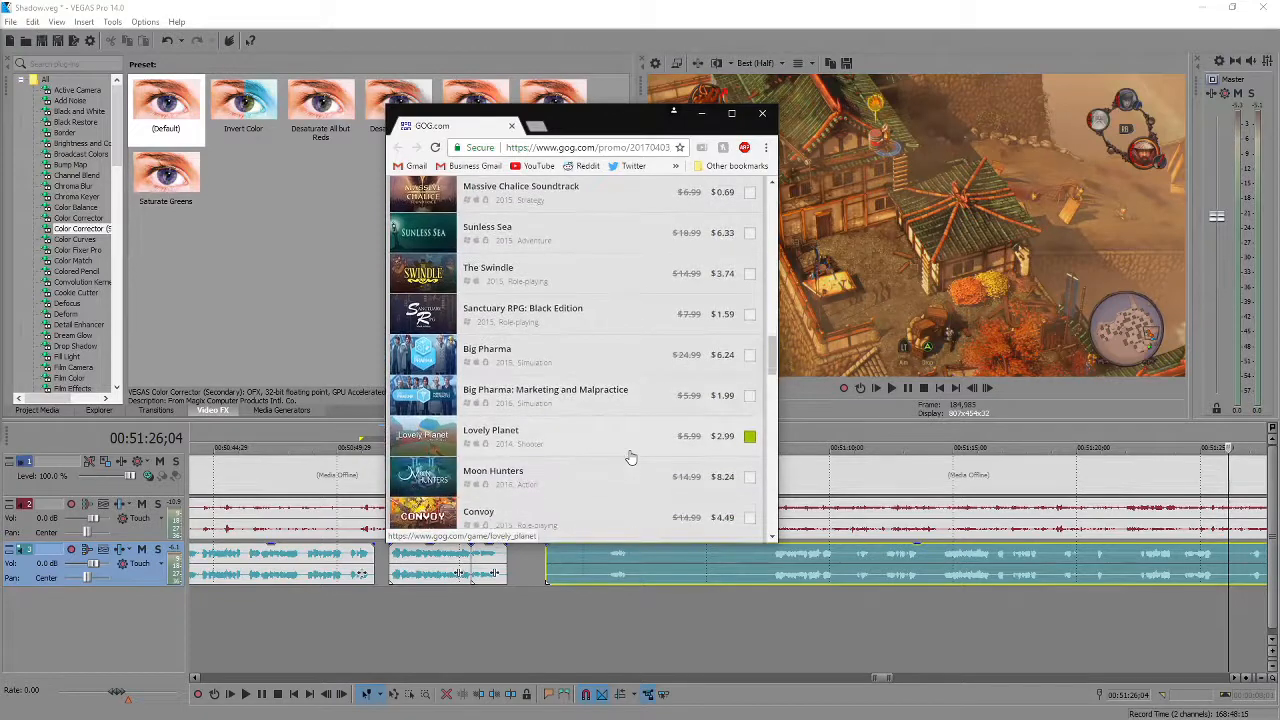
pyautogui.scroll(-3)
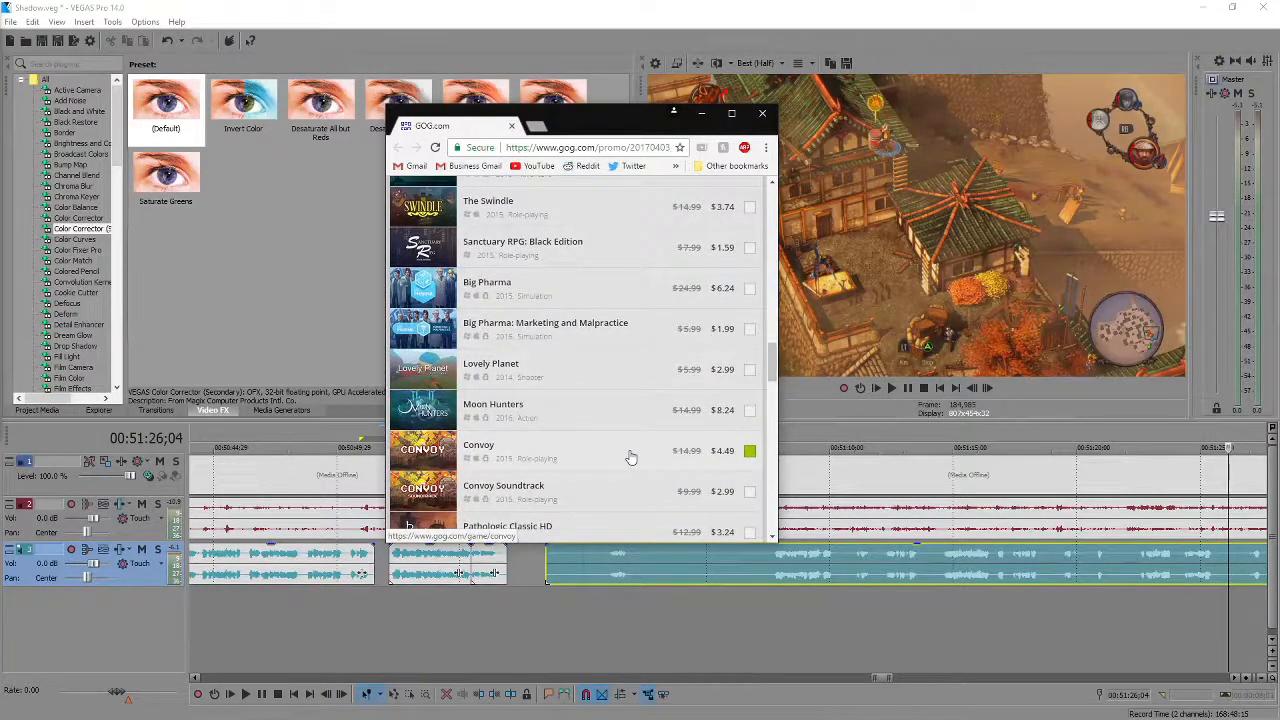
pyautogui.moveTo(636, 250)
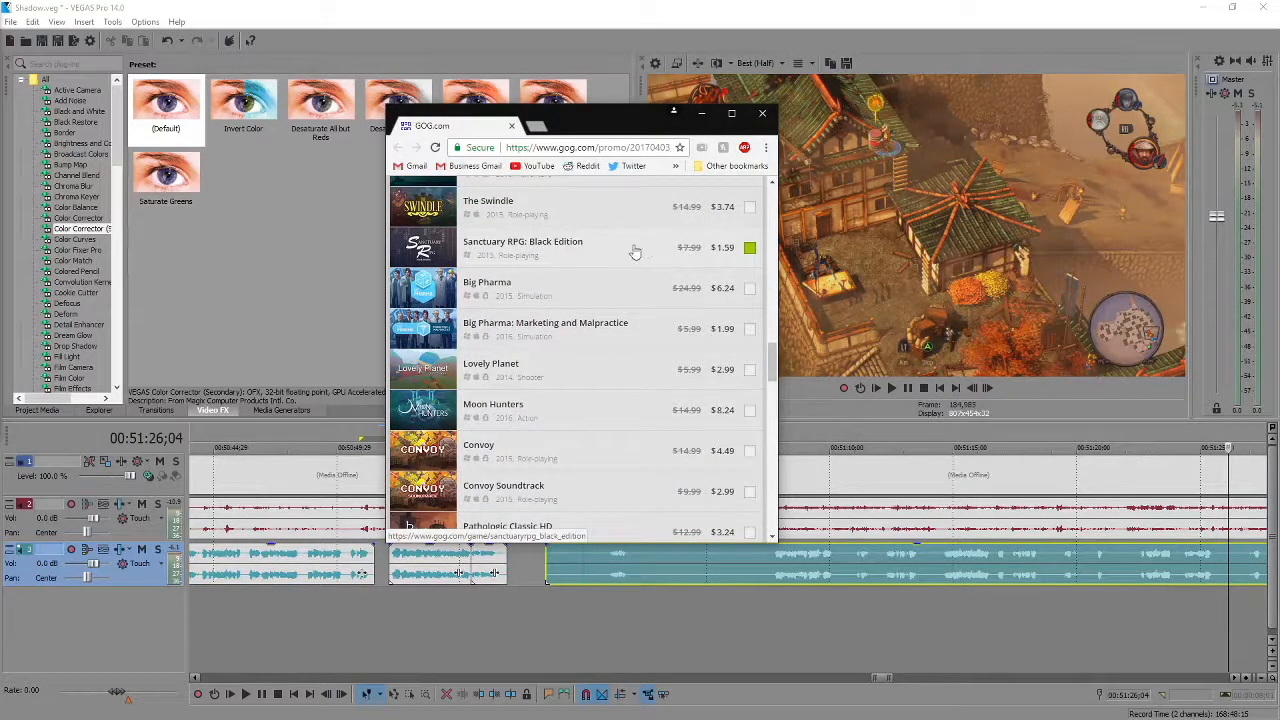
pyautogui.scroll(-3)
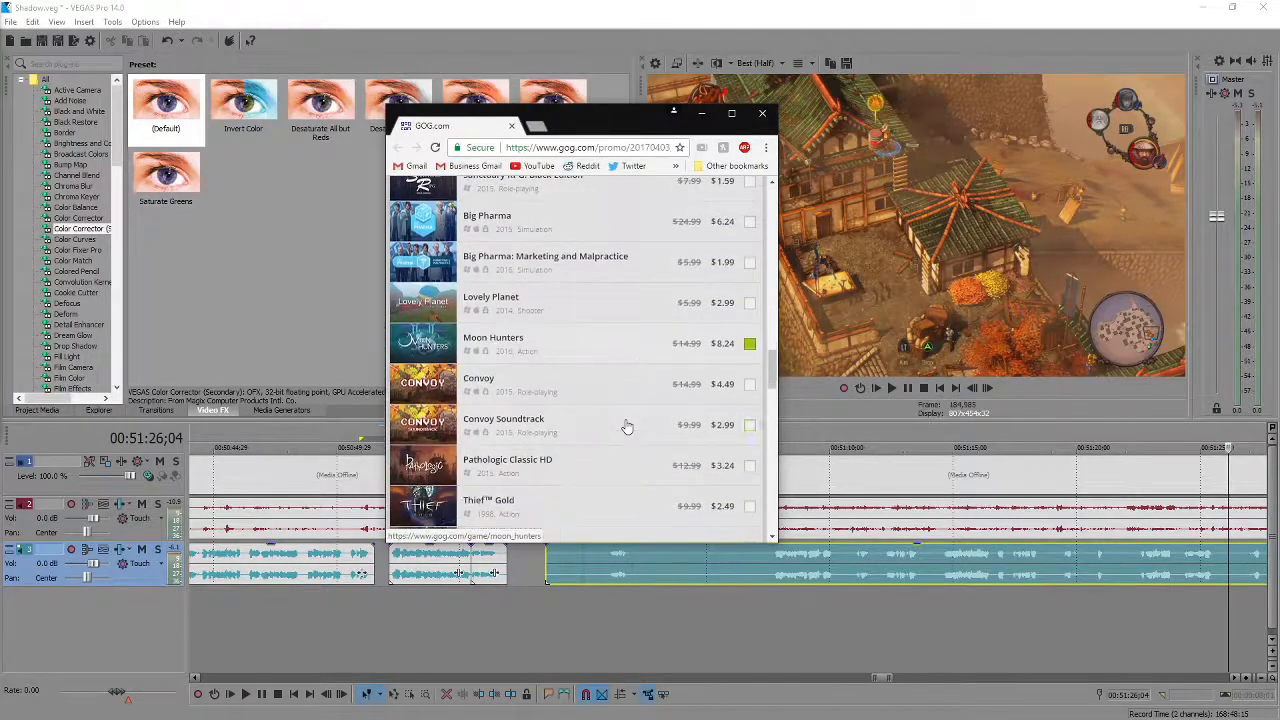
pyautogui.scroll(-3)
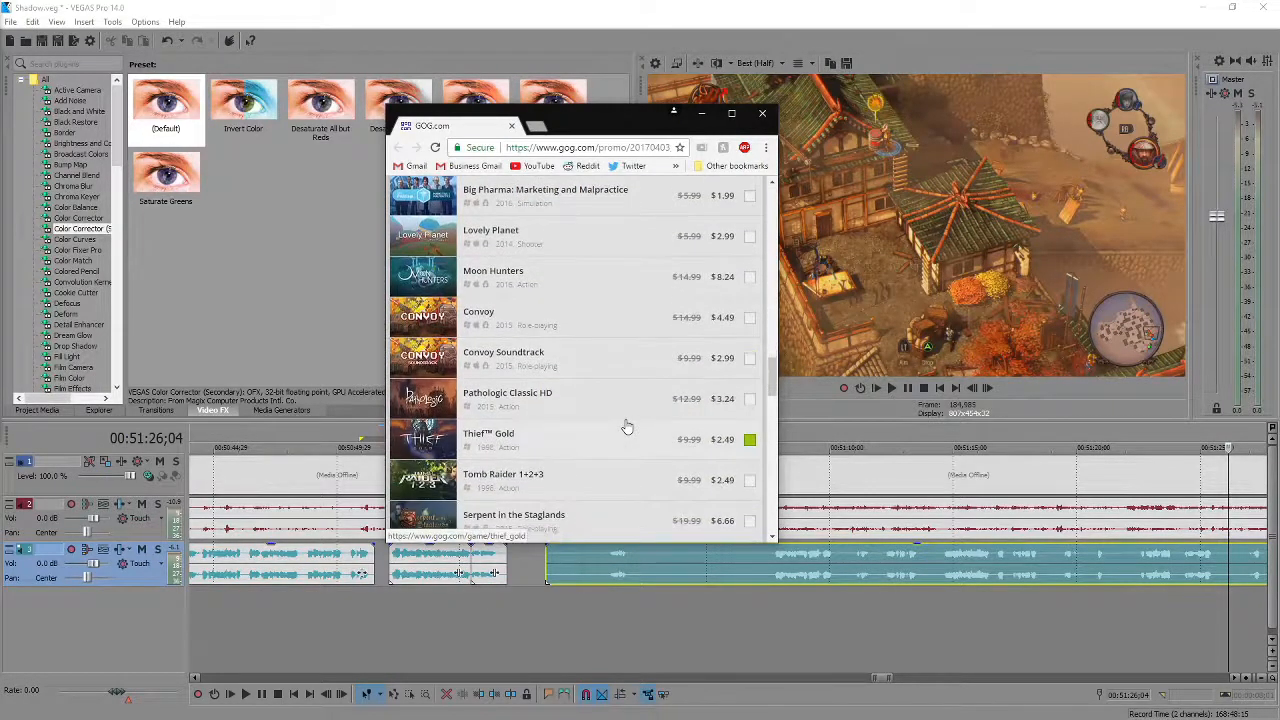
pyautogui.scroll(-3)
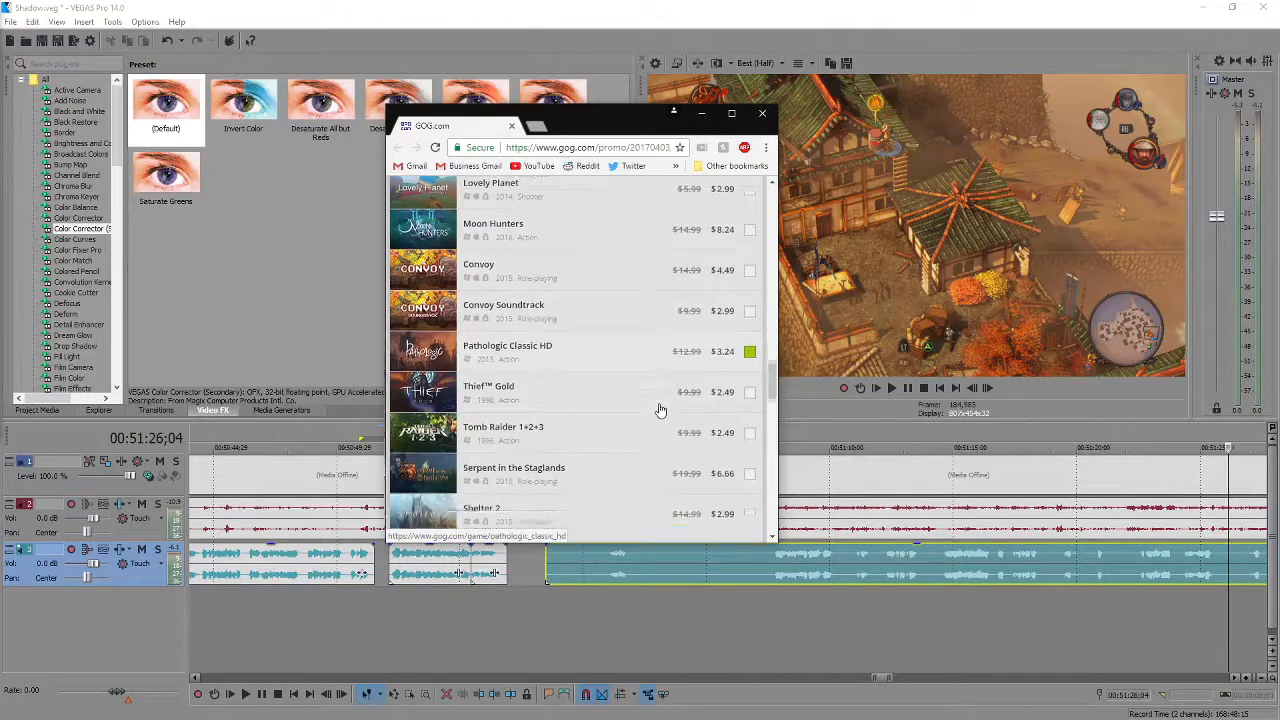
pyautogui.scroll(-3)
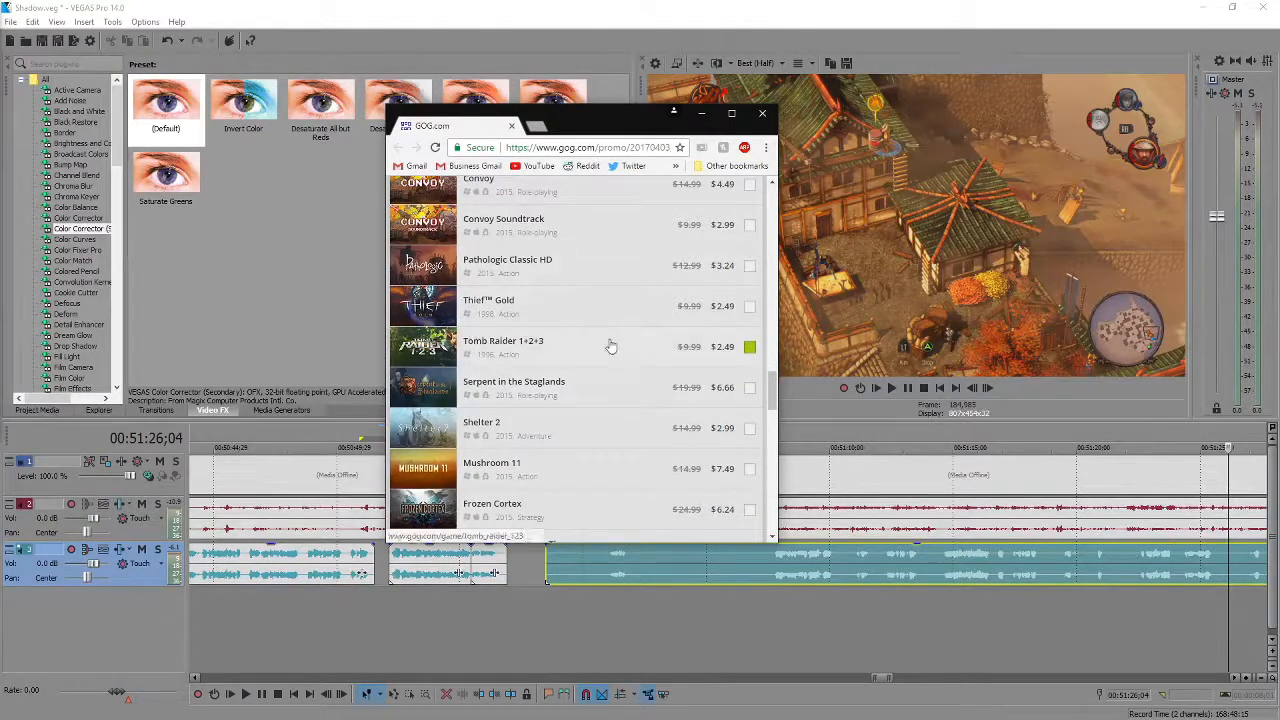
pyautogui.scroll(-3)
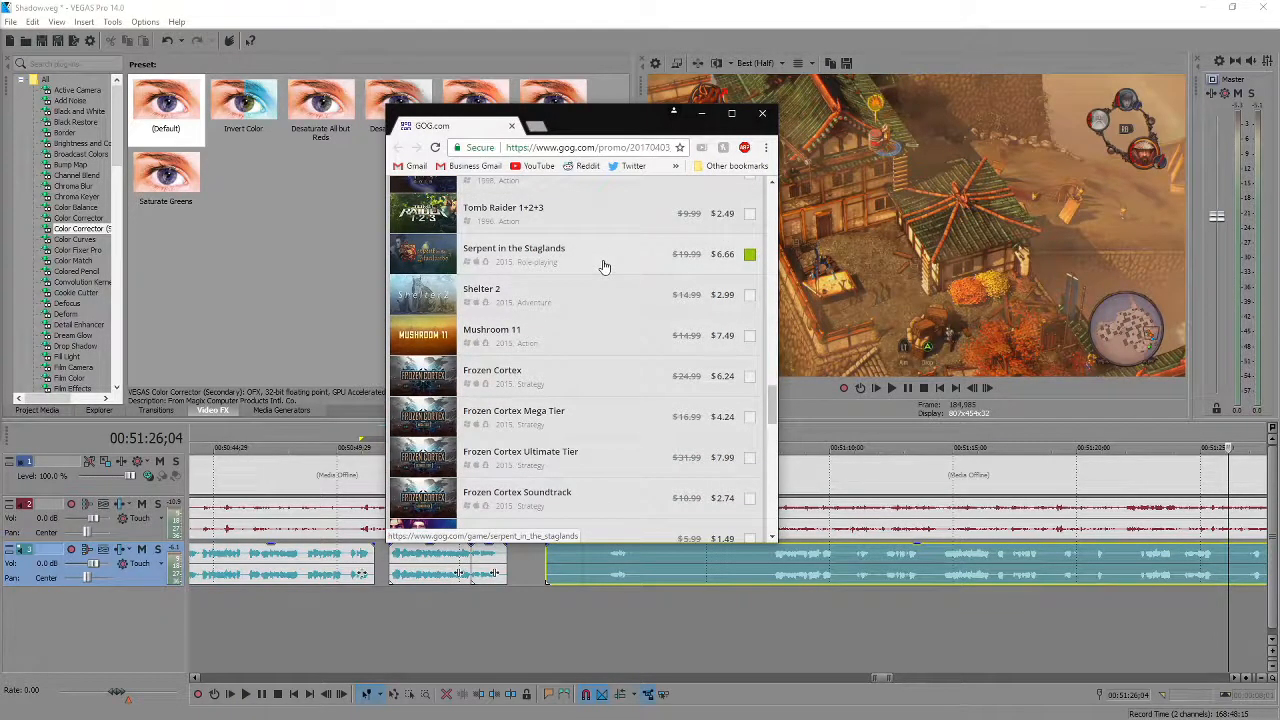
pyautogui.scroll(-3)
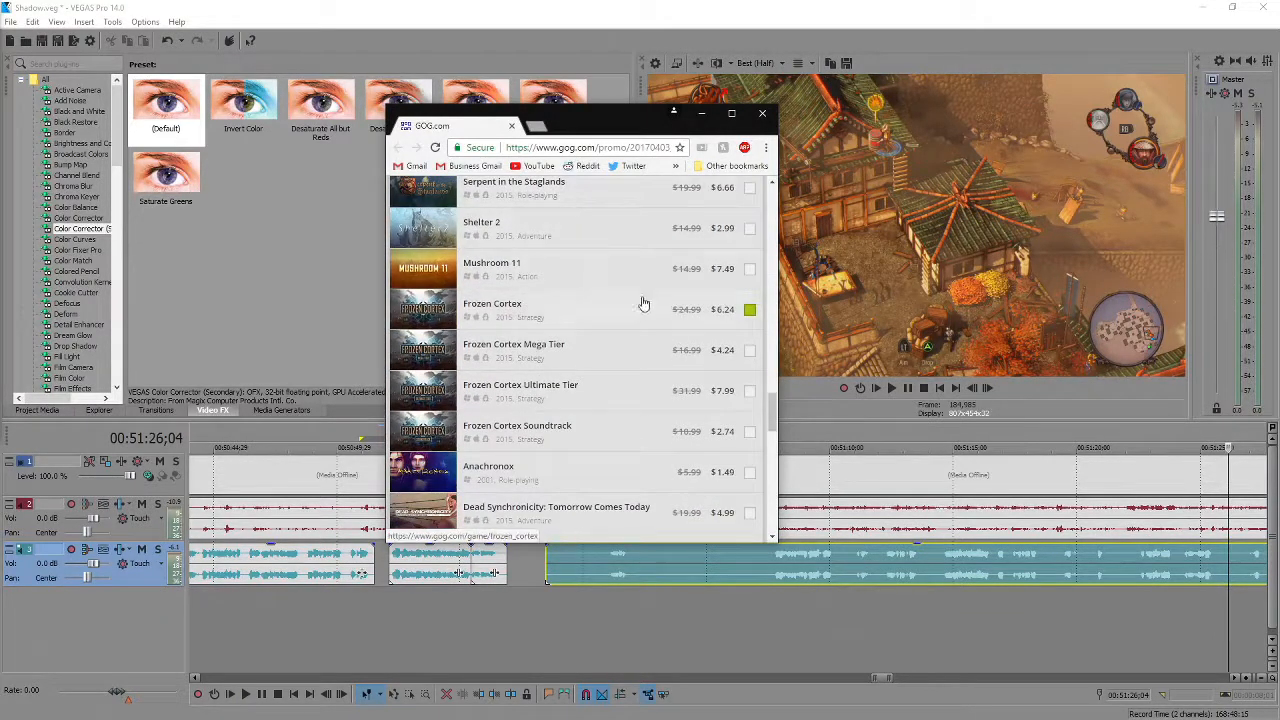
pyautogui.moveTo(628, 374)
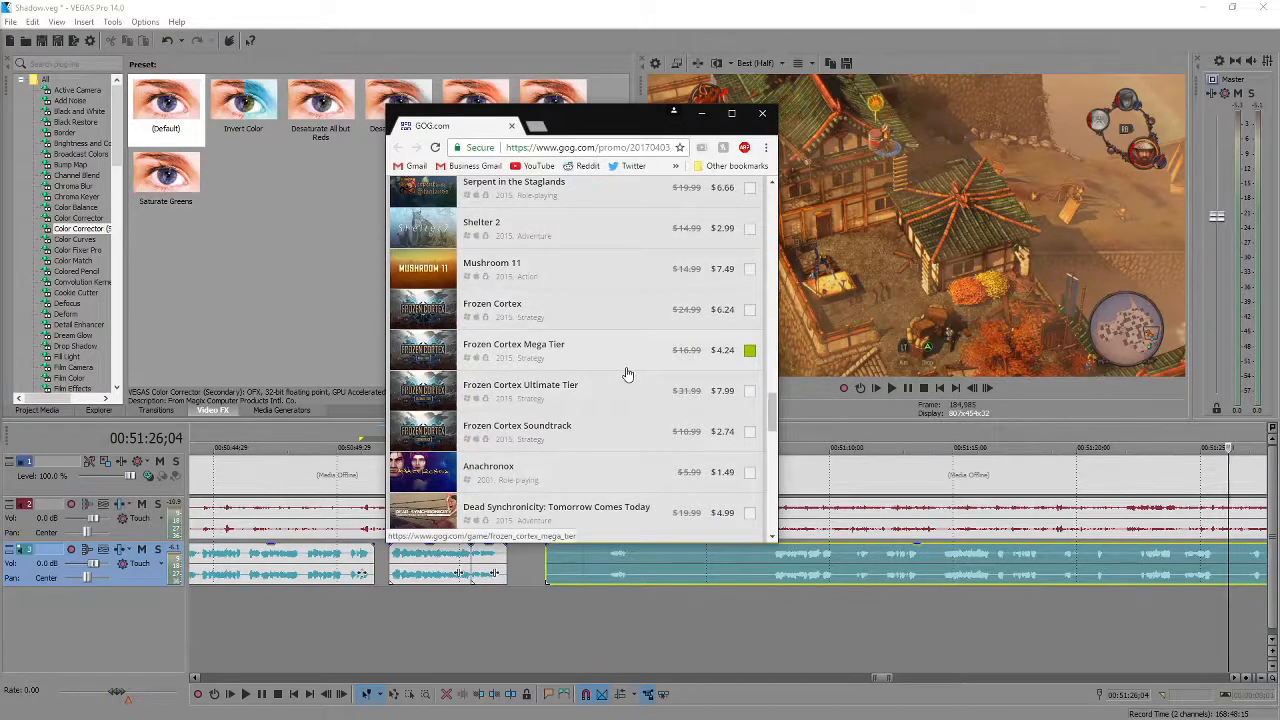
pyautogui.scroll(-3)
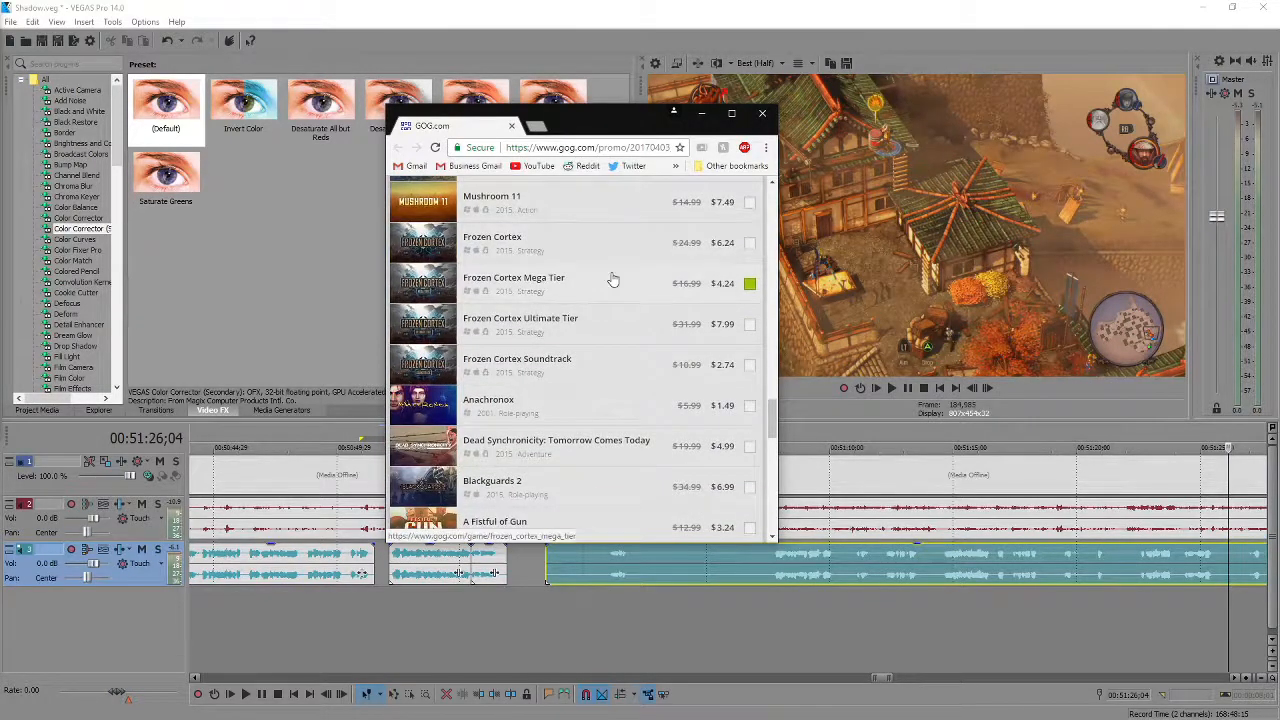
pyautogui.moveTo(596, 318)
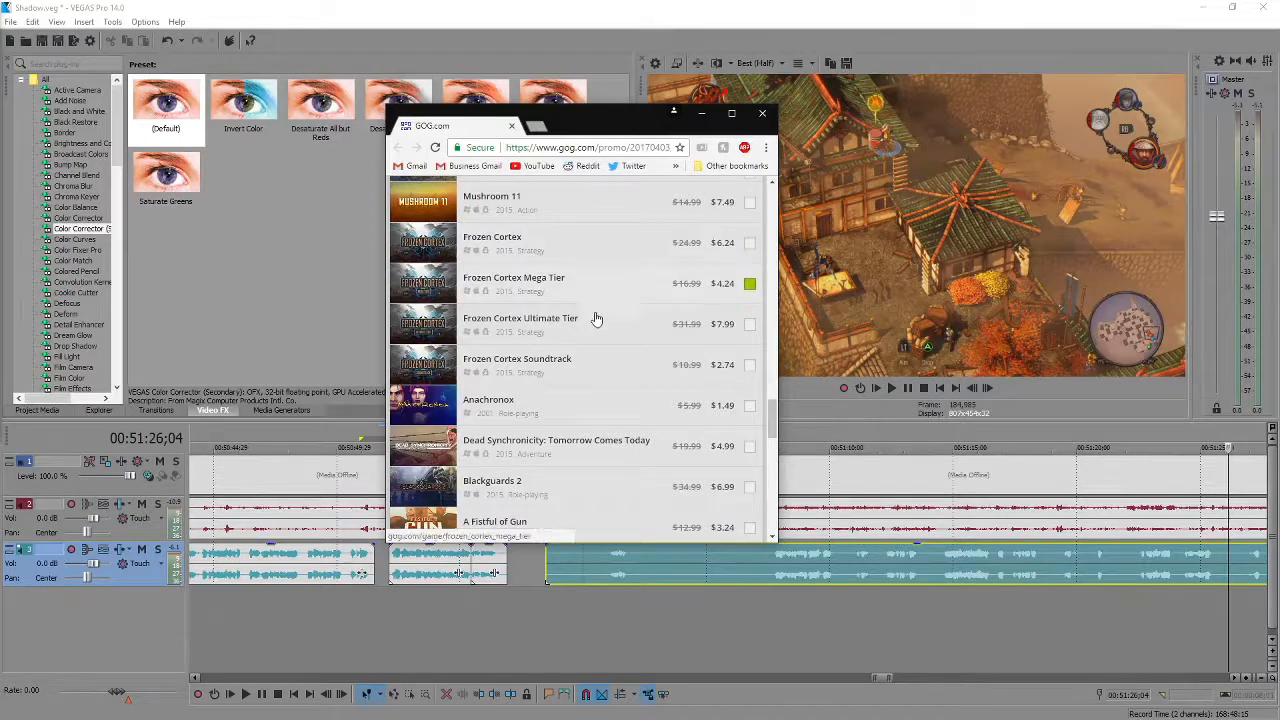
pyautogui.scroll(-3)
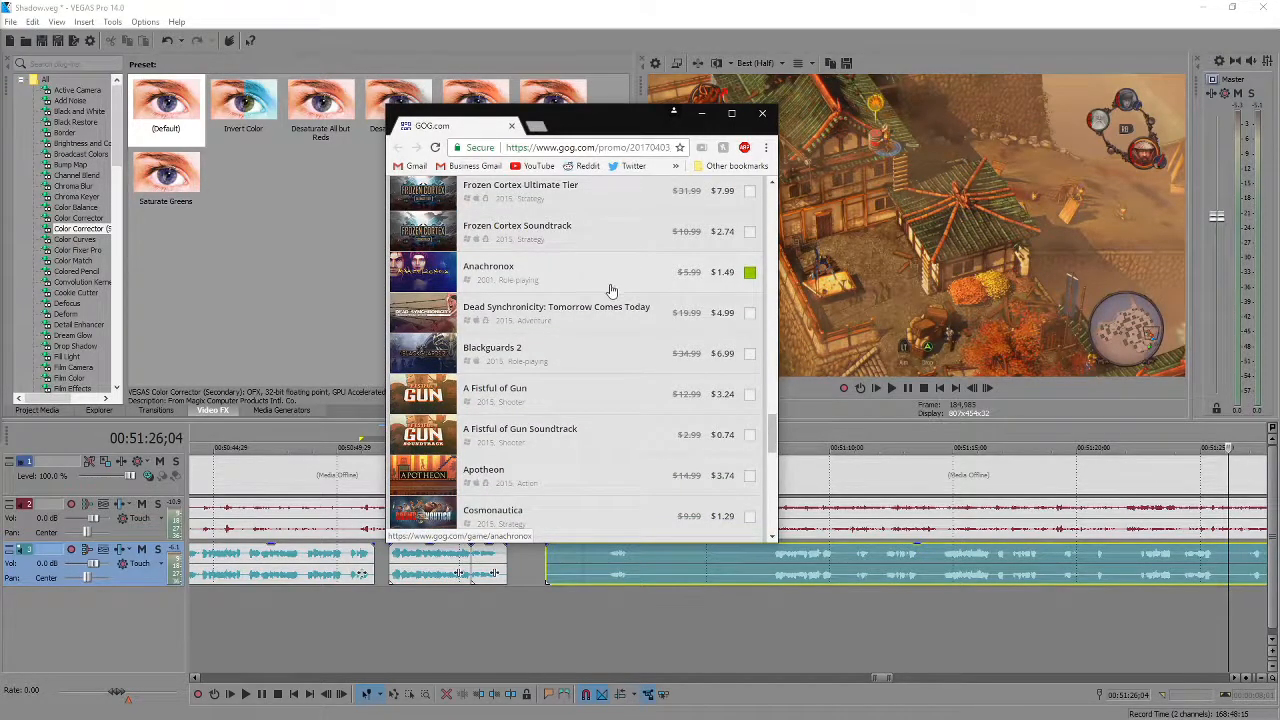
pyautogui.scroll(-3)
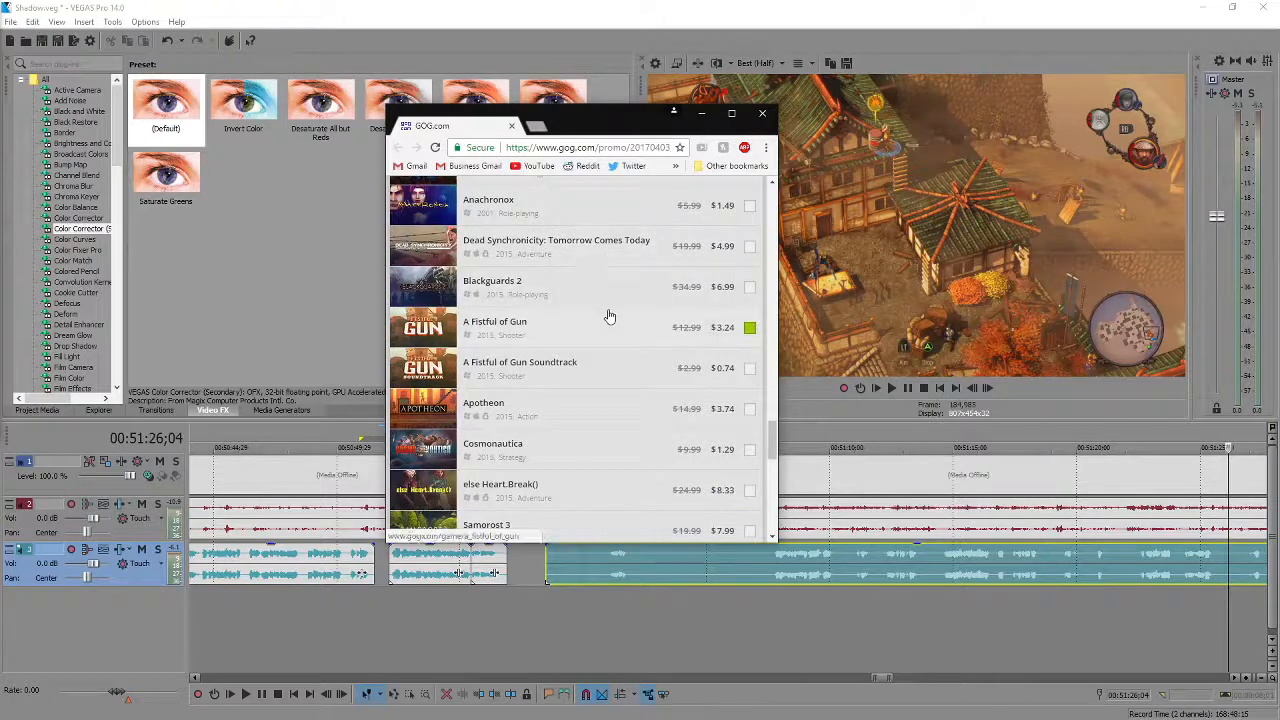
pyautogui.scroll(-3)
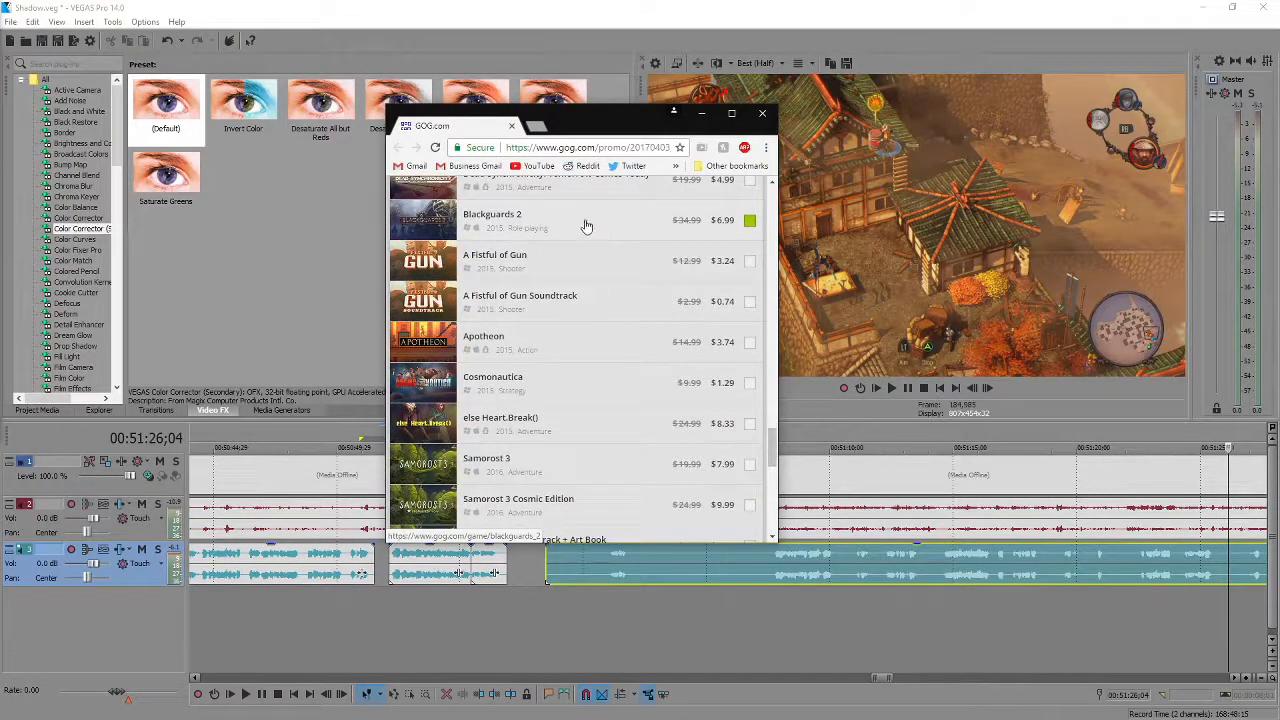
pyautogui.moveTo(608, 234)
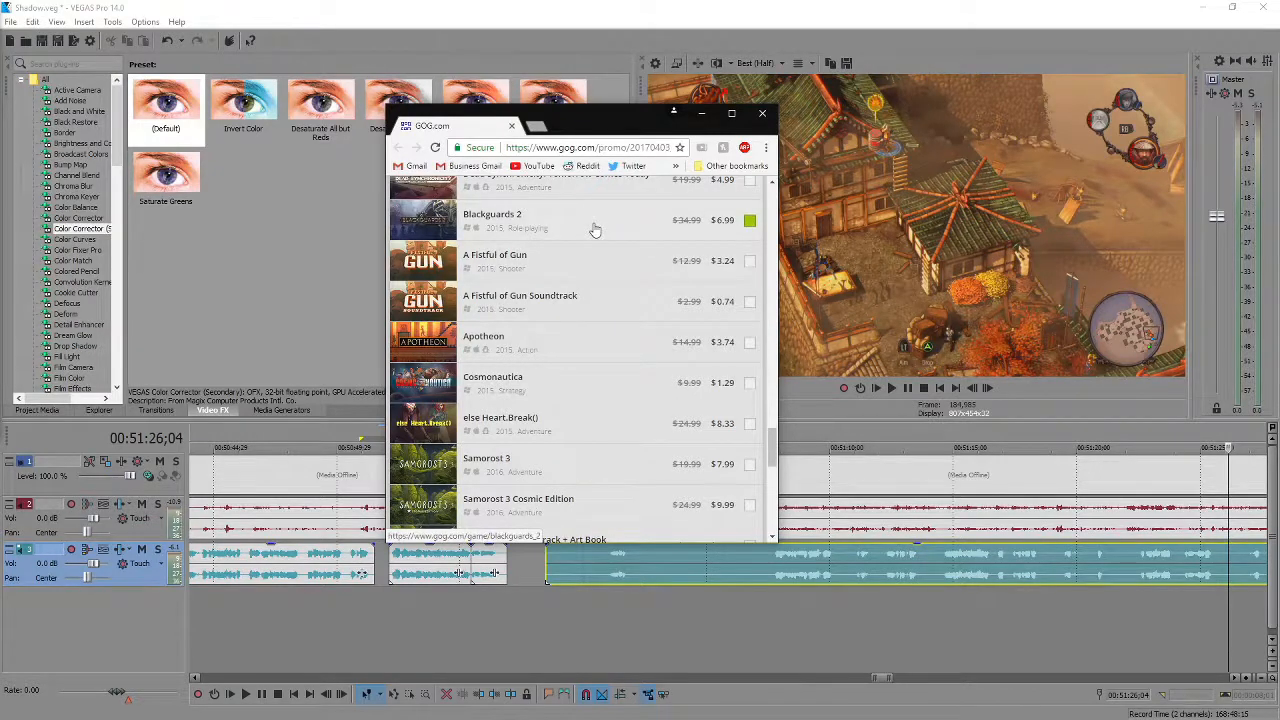
pyautogui.scroll(-3)
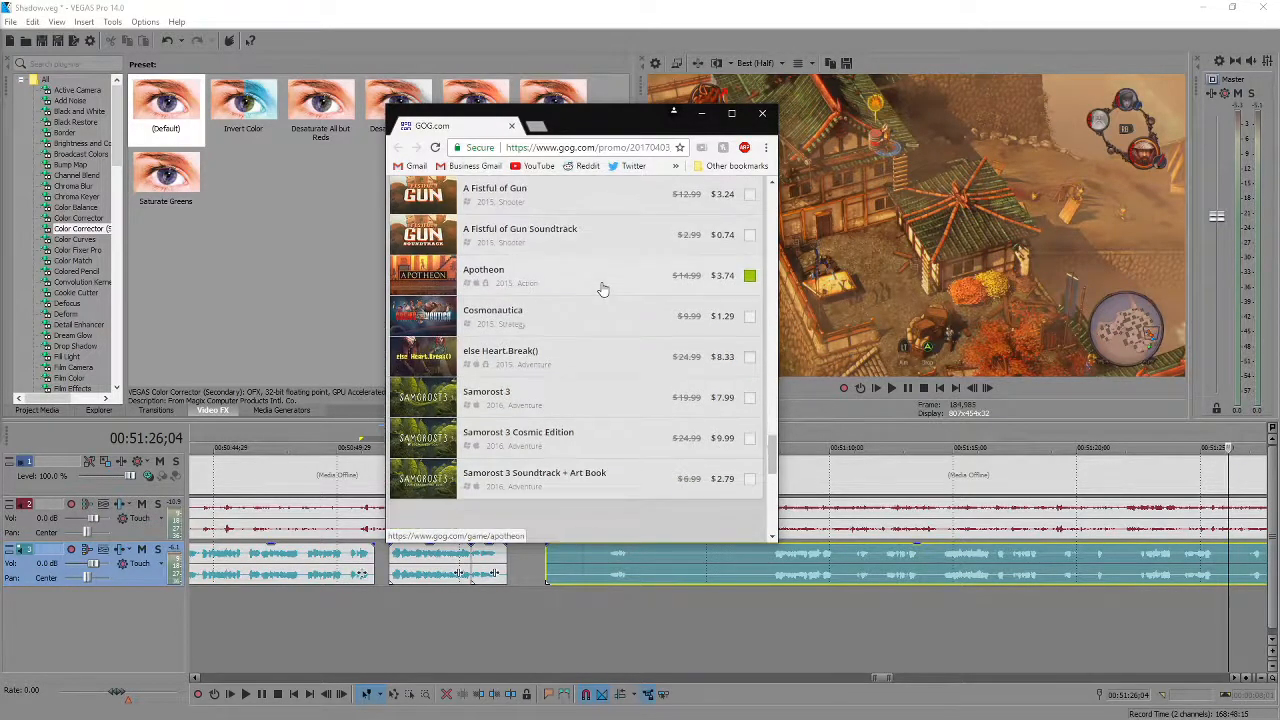
pyautogui.moveTo(596, 214)
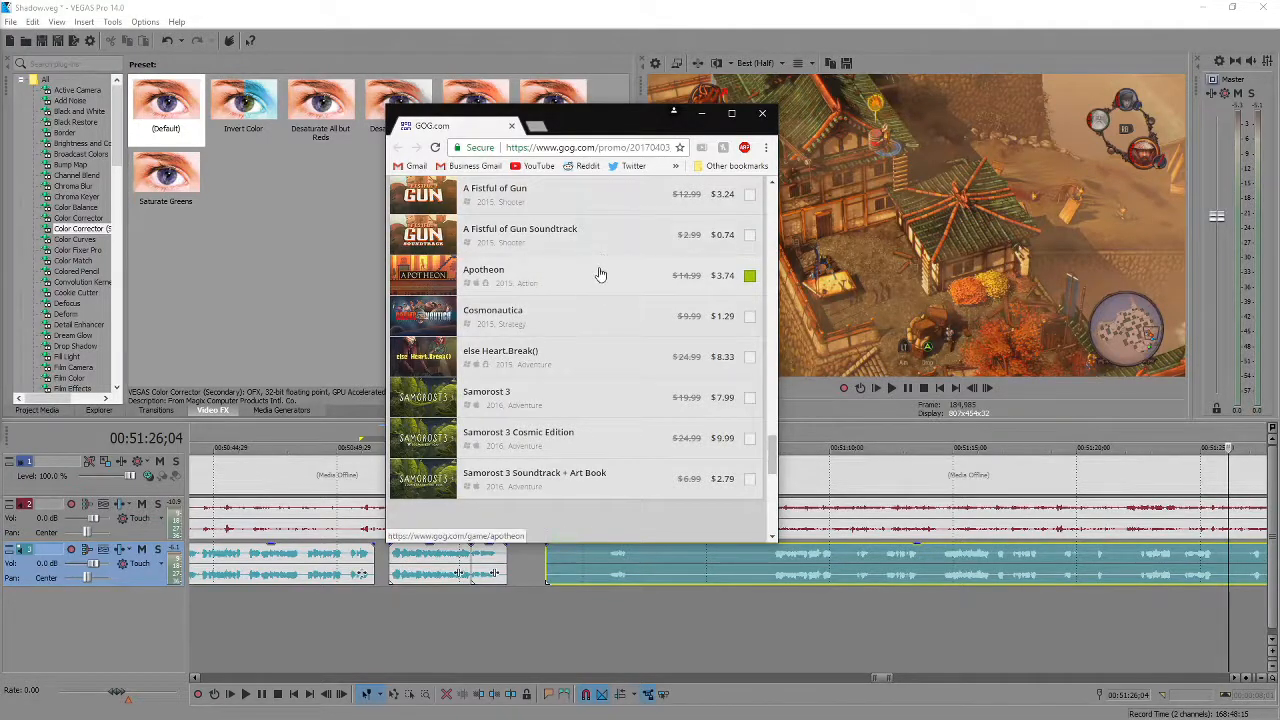
pyautogui.scroll(-3)
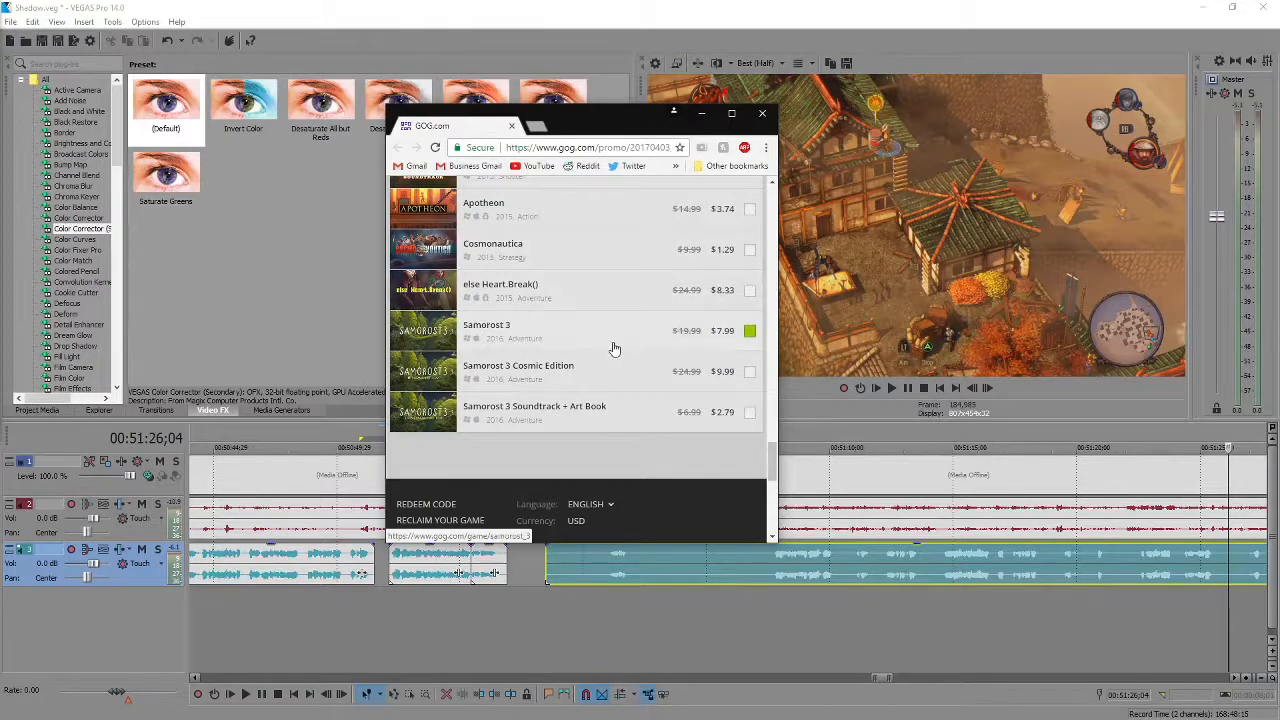
pyautogui.scroll(3)
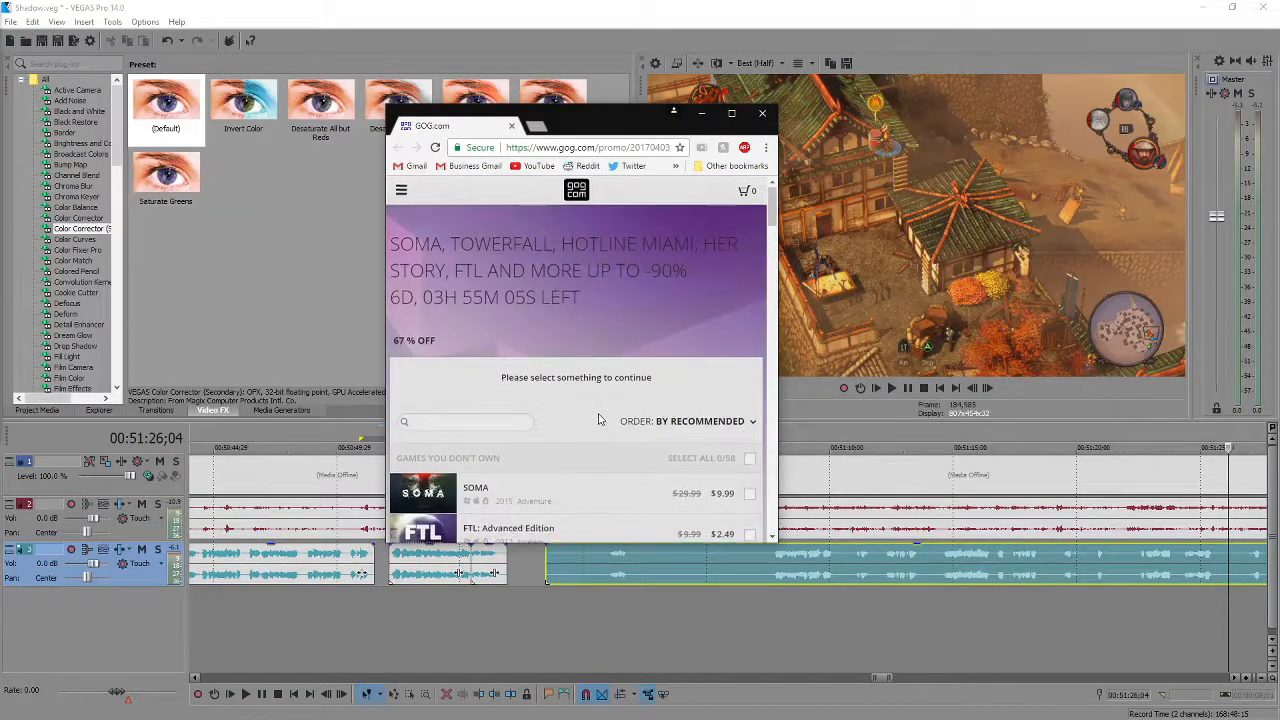
pyautogui.scroll(-3)
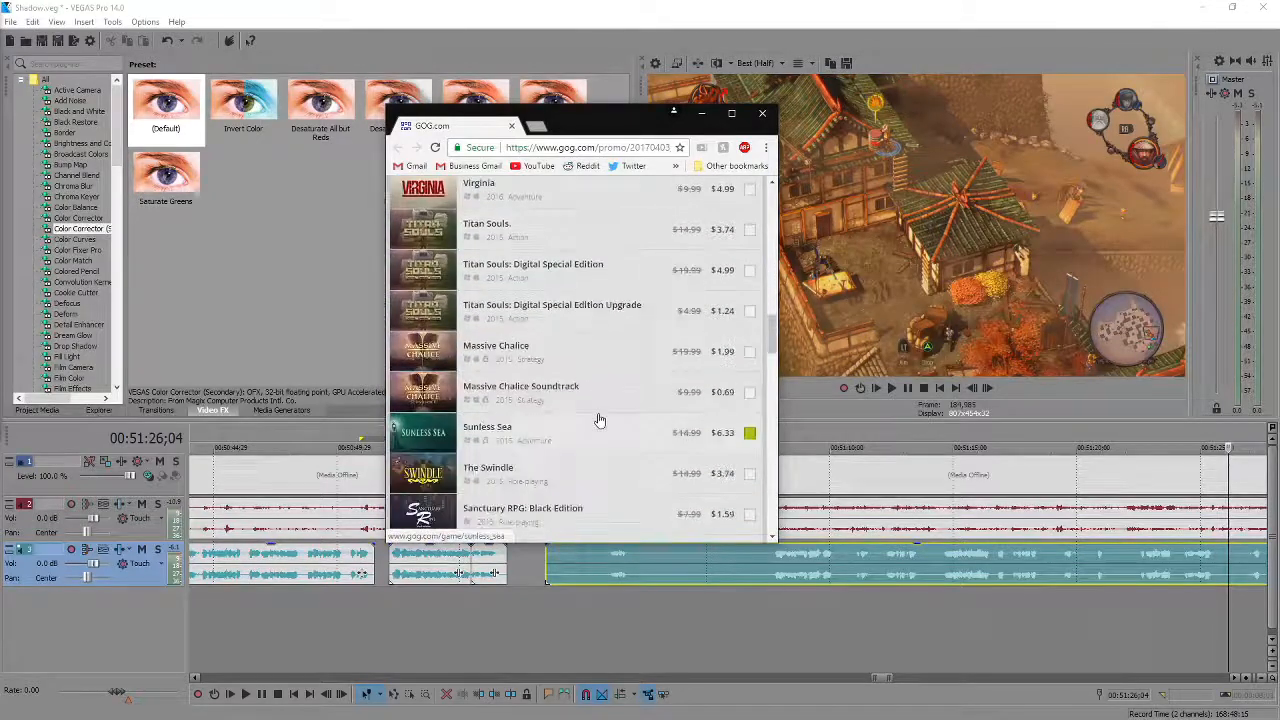
pyautogui.scroll(-3)
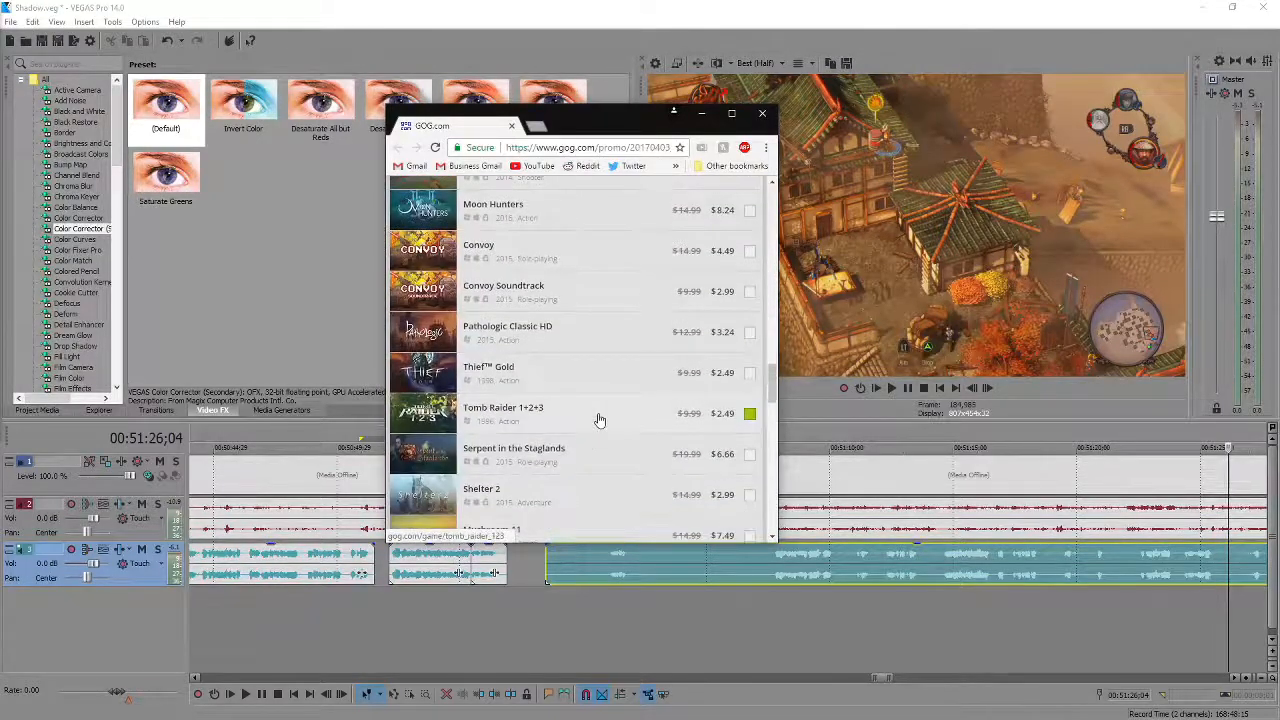
pyautogui.scroll(3)
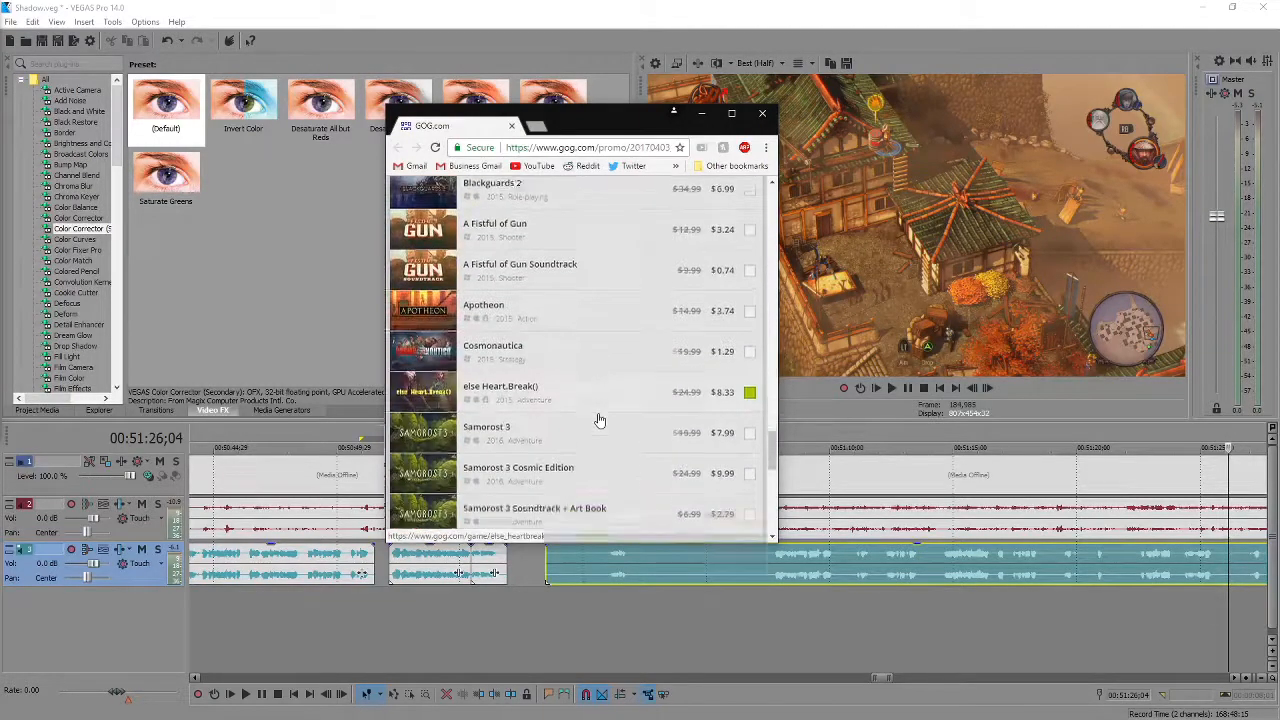
pyautogui.scroll(3)
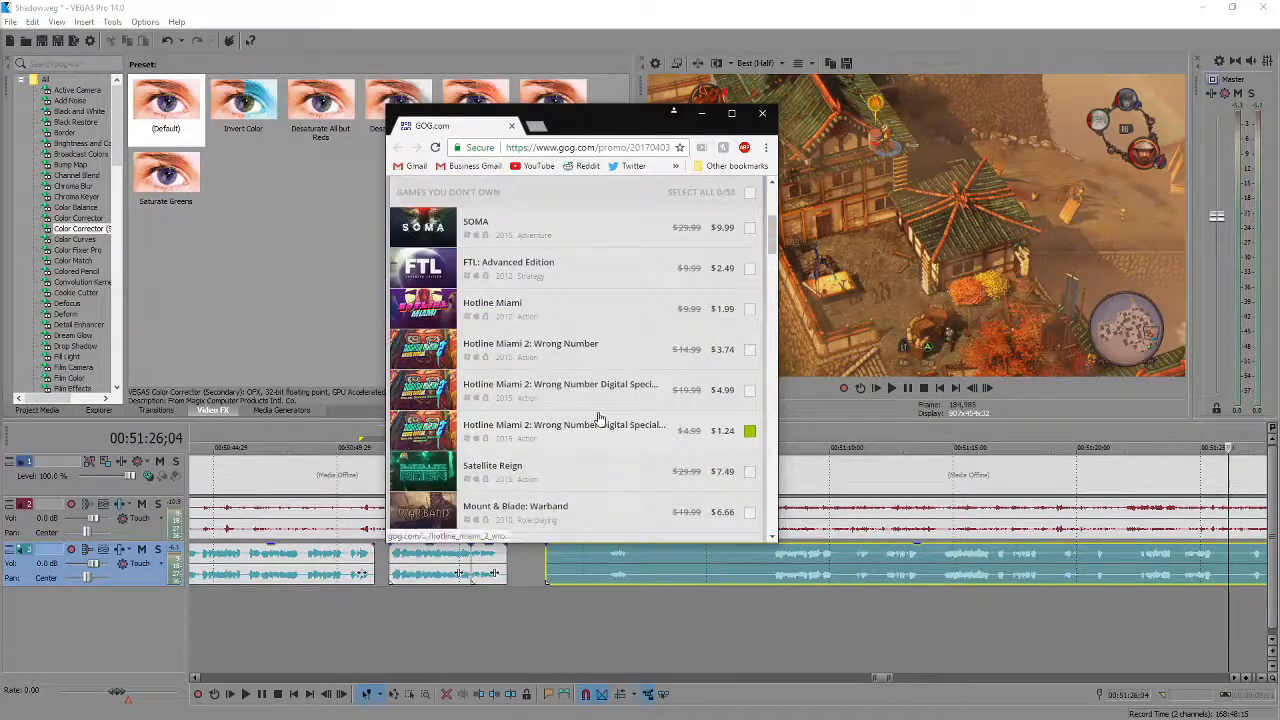
pyautogui.scroll(-3)
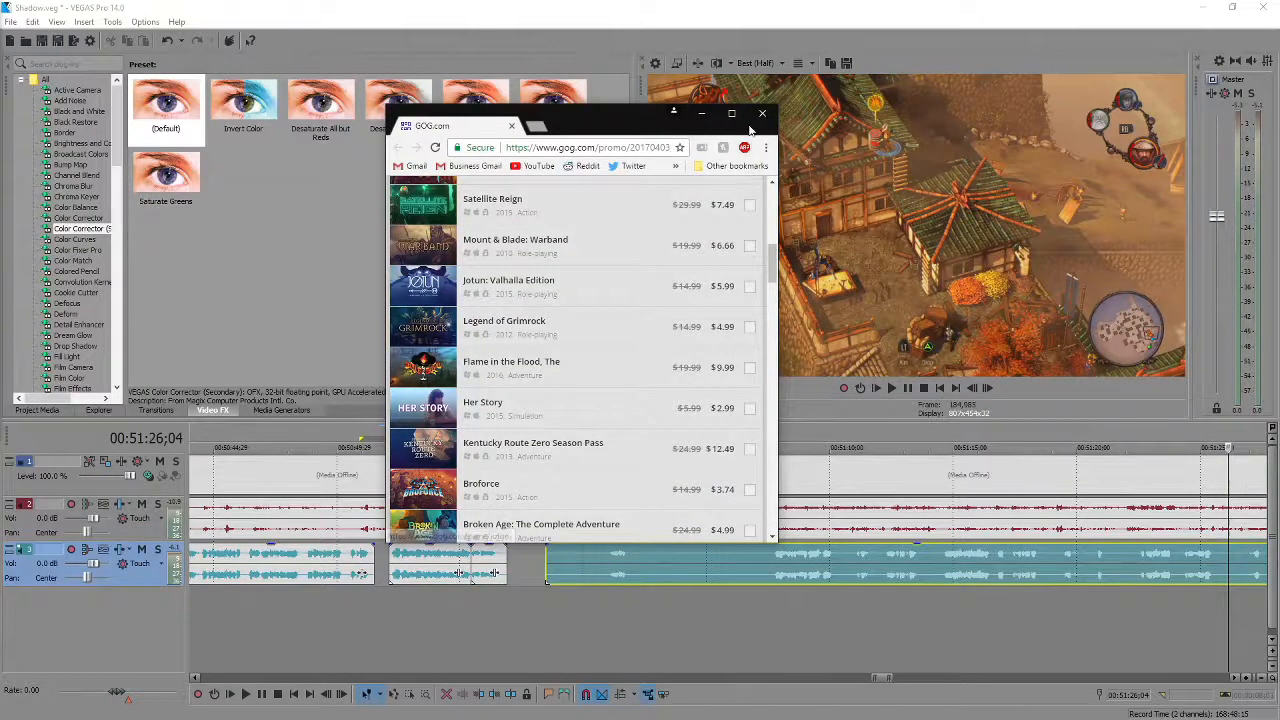
pyautogui.click(762, 112)
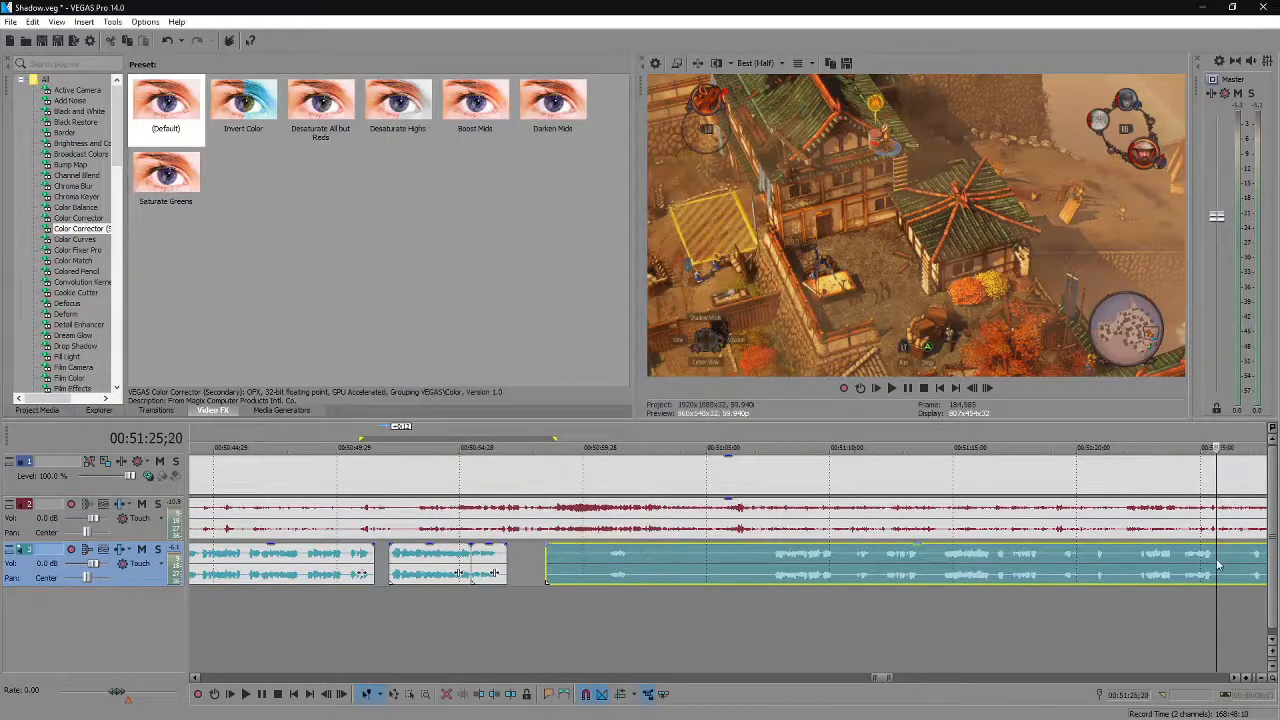
pyautogui.click(246, 694)
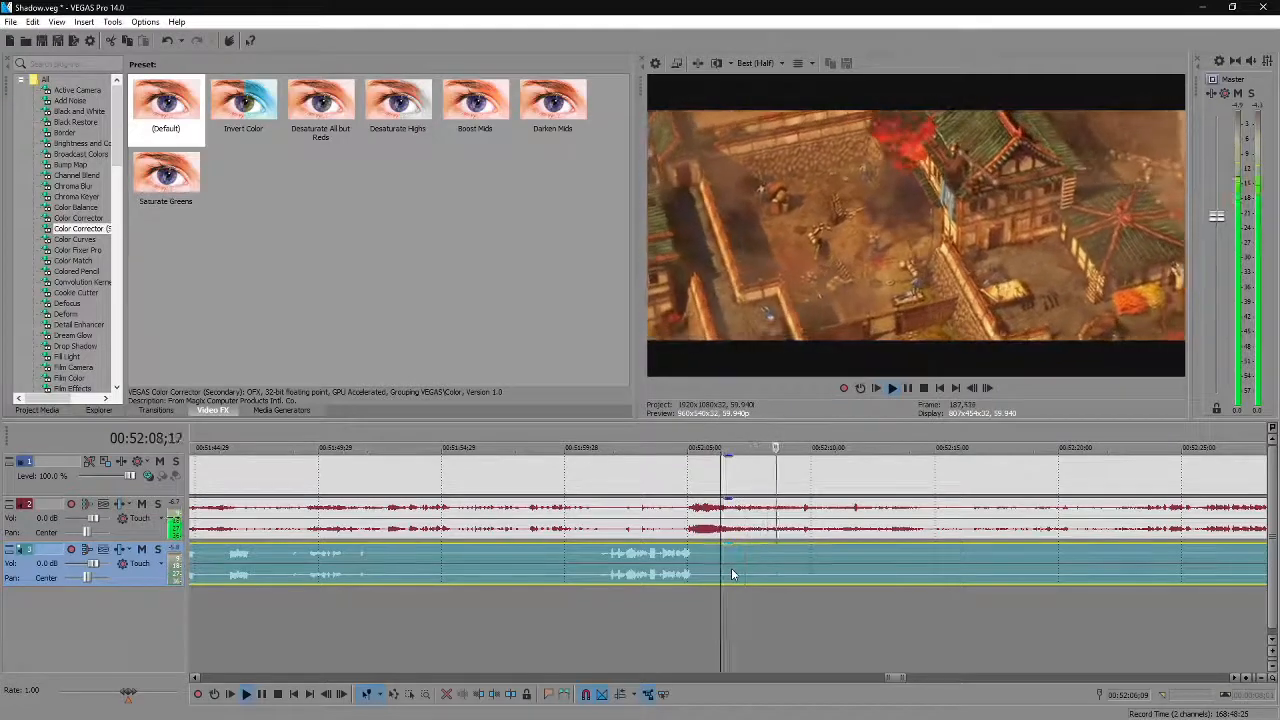
# Remove a section of the lower audio event, leaving a wide gap mid-timeline.
pyautogui.click(700, 448)
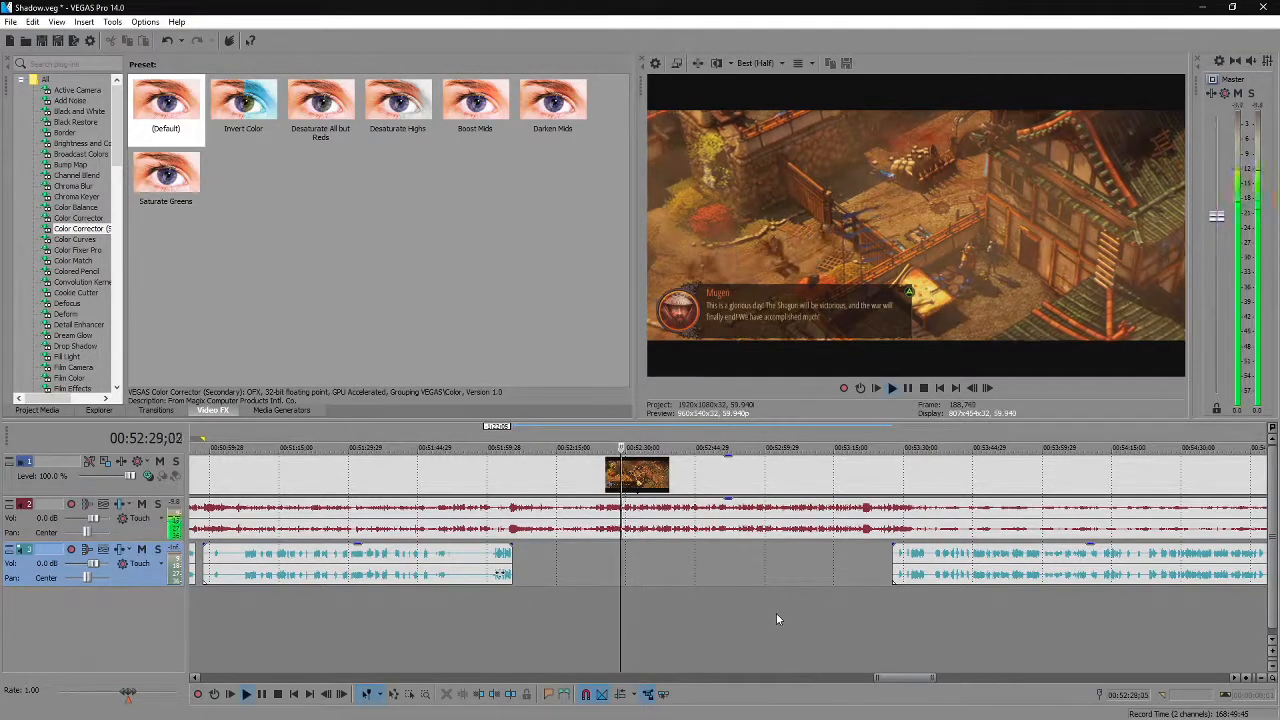
# Clear the remaining lower-track audio later in the timeline and play back the footage to review.
pyautogui.click(860, 388)
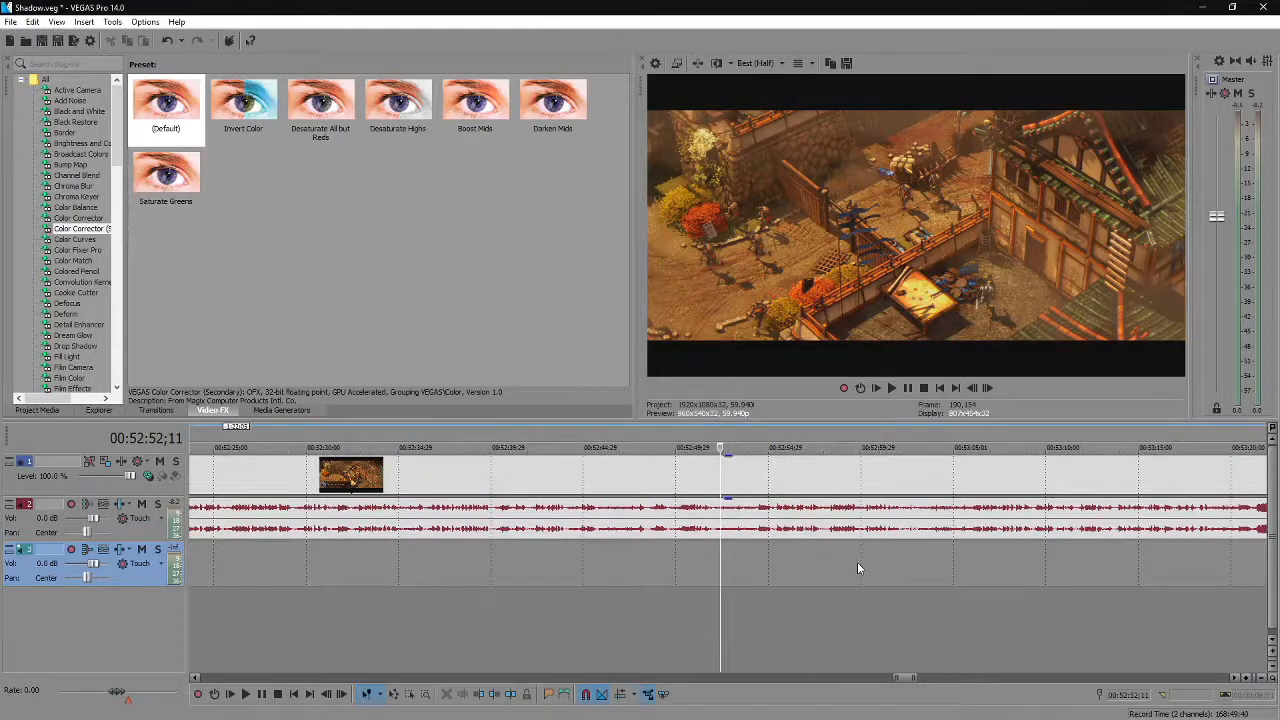
pyautogui.click(244, 692)
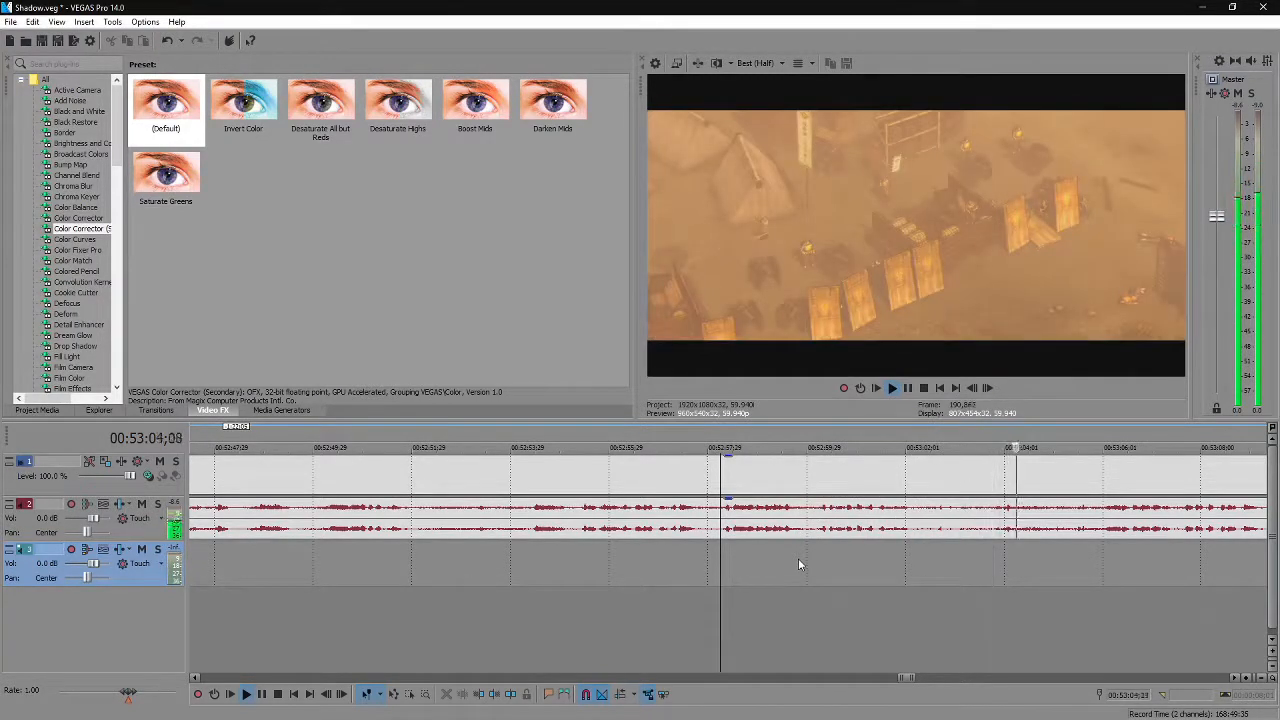
pyautogui.click(892, 388)
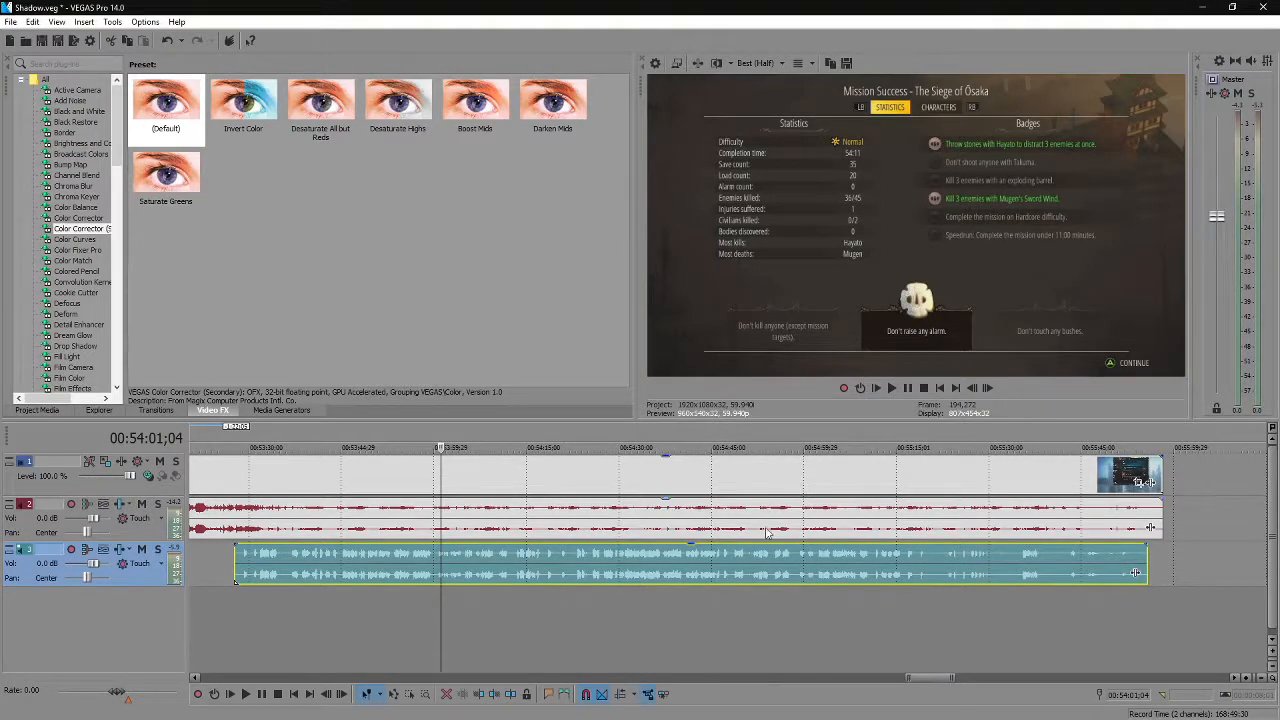
pyautogui.moveTo(604, 536)
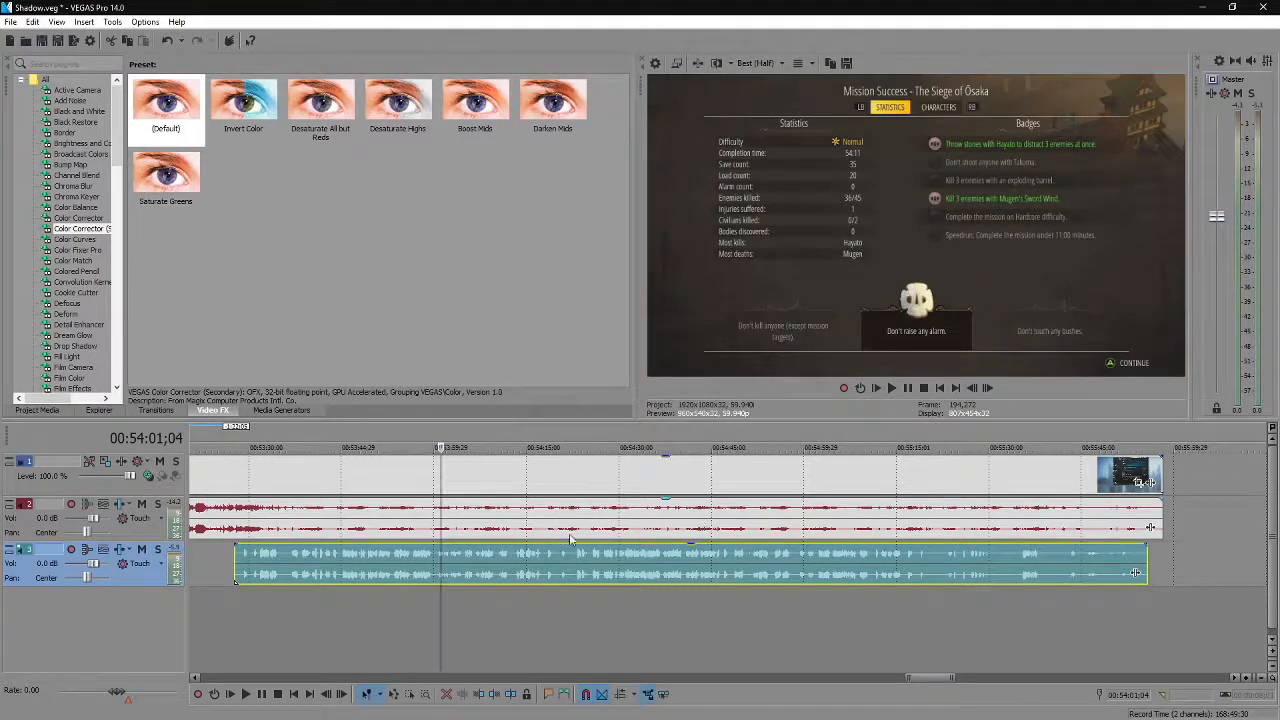
pyautogui.moveTo(456, 558)
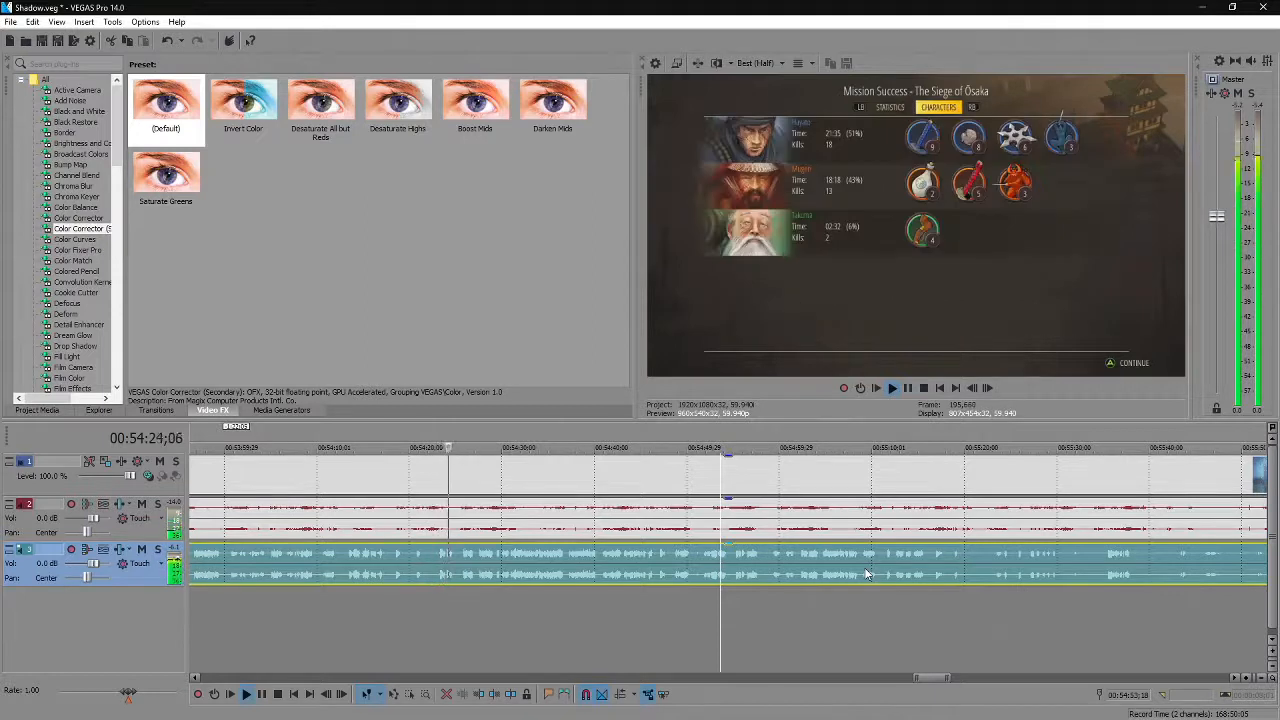
pyautogui.click(888, 108)
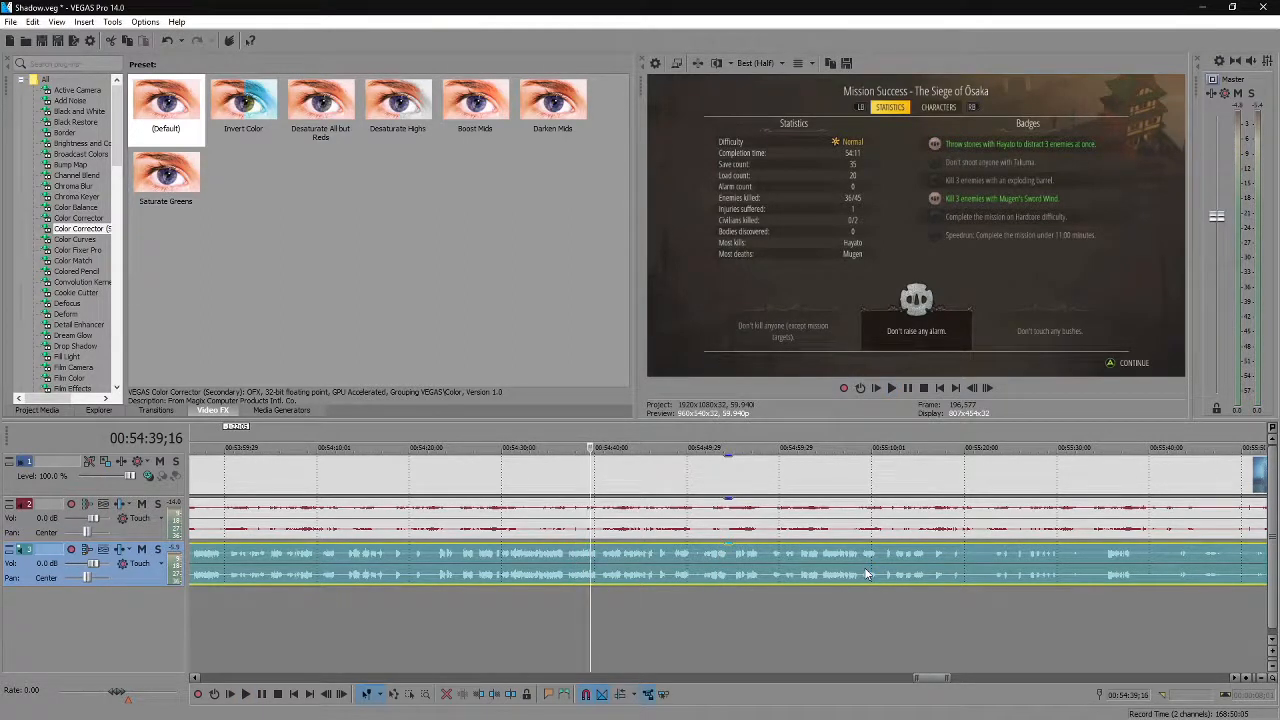
pyautogui.click(246, 692)
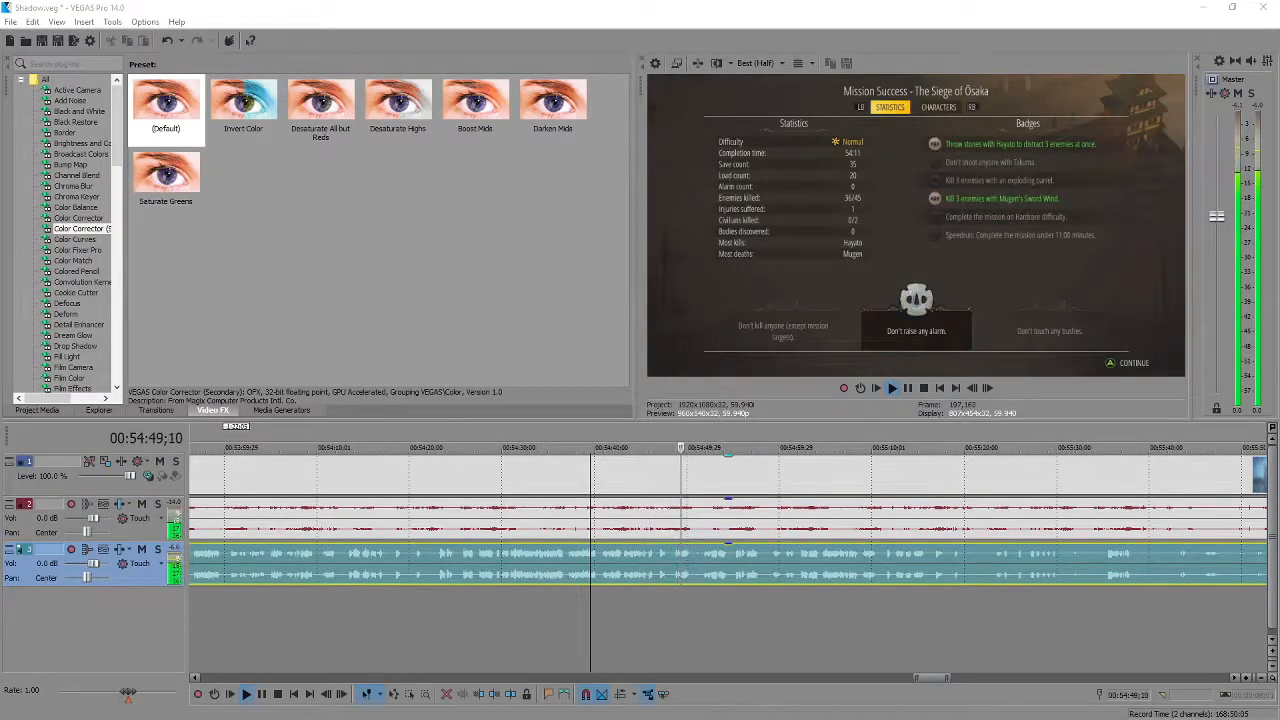
pyautogui.click(892, 388)
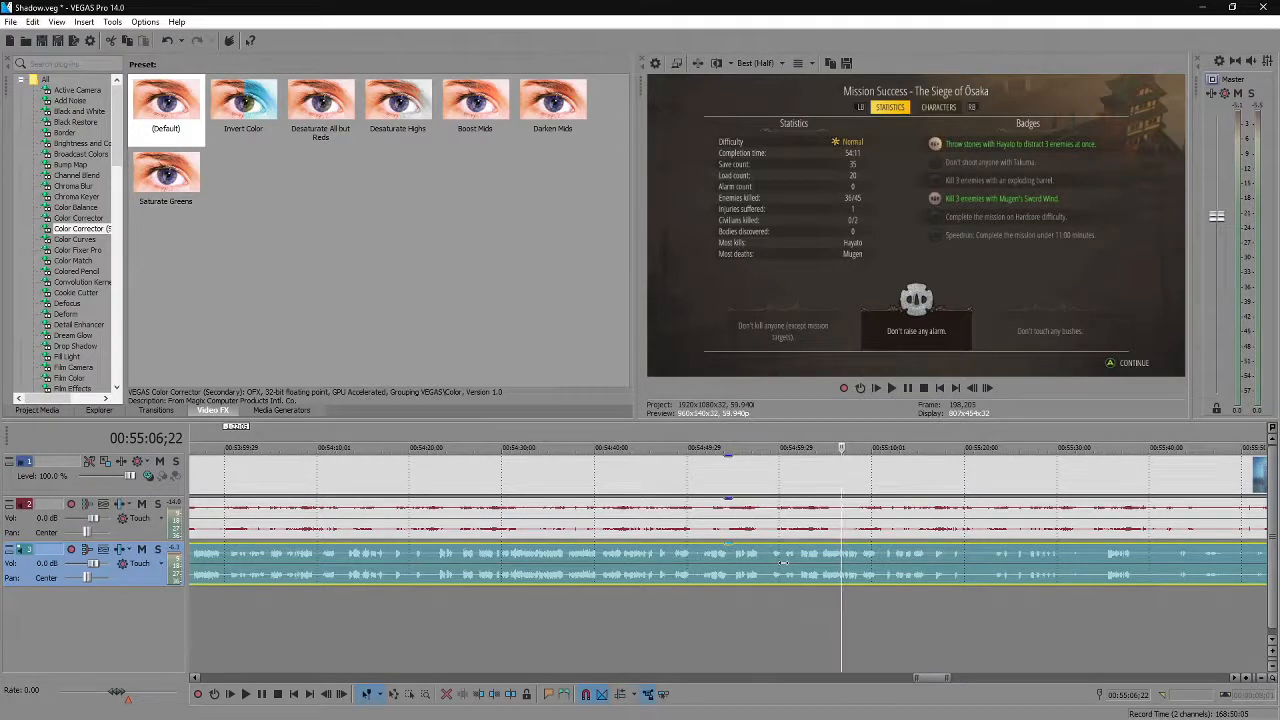
pyautogui.click(244, 692)
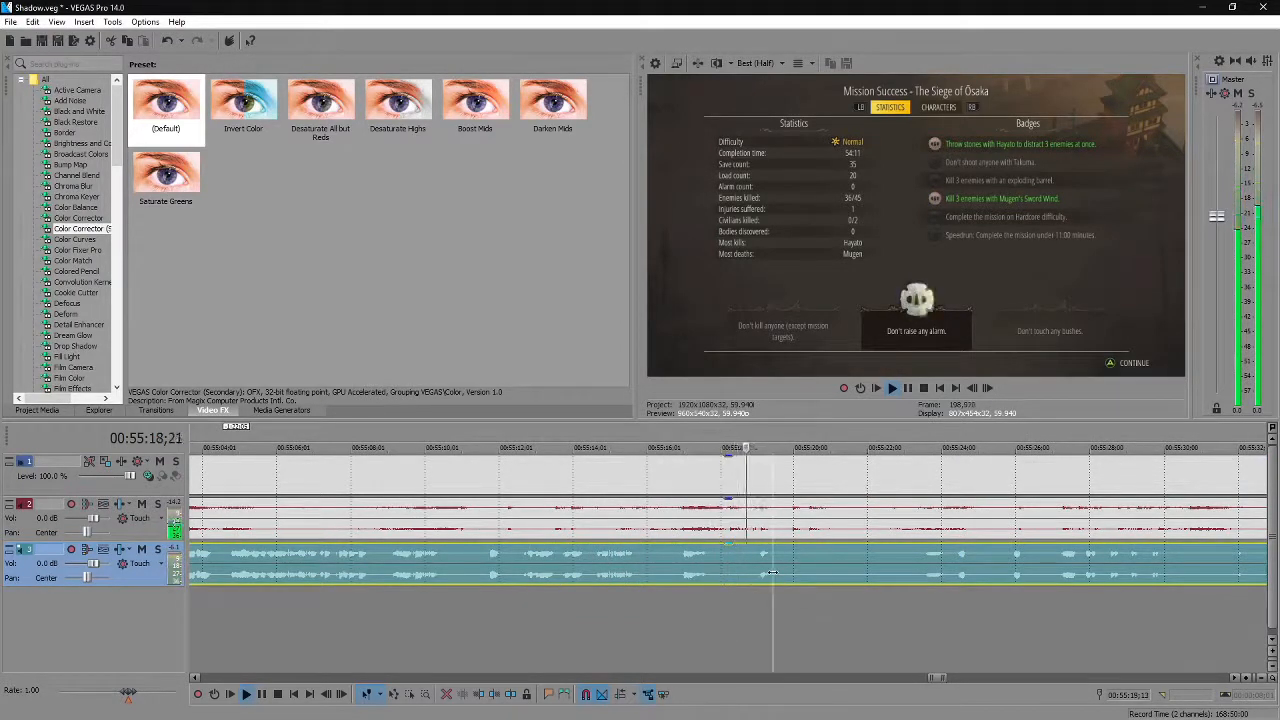
pyautogui.click(780, 468)
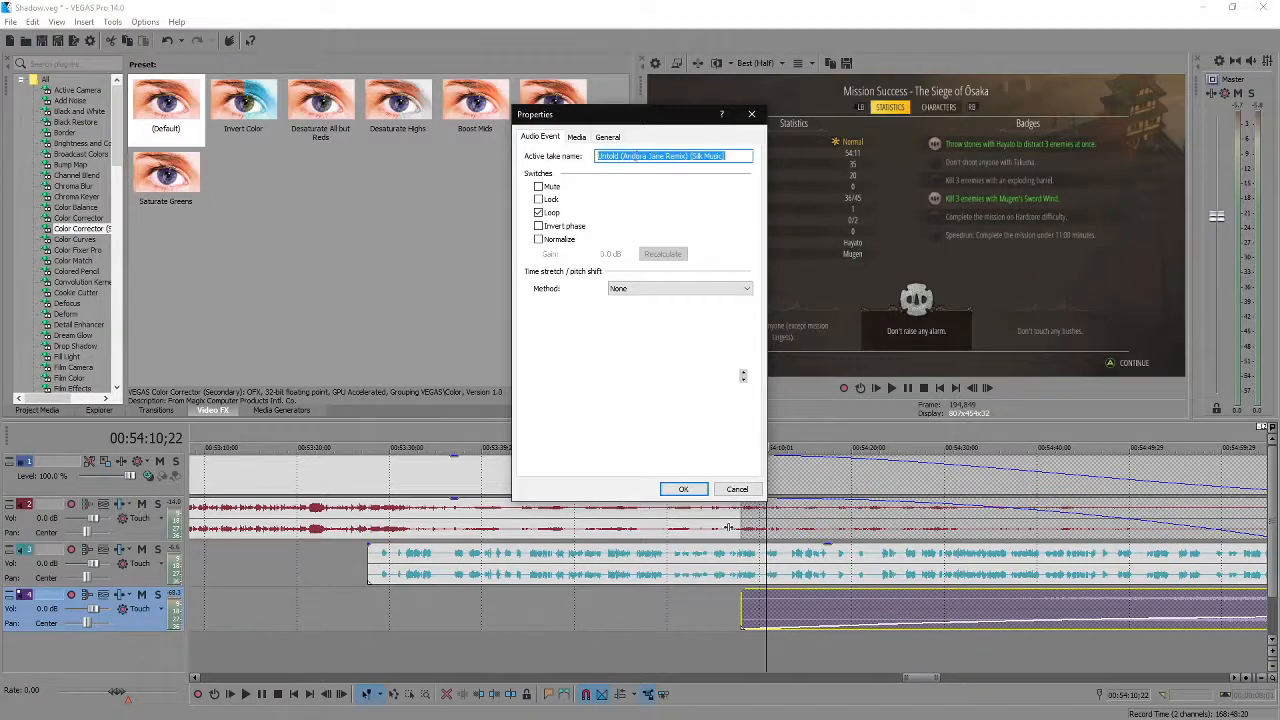
pyautogui.moveTo(744, 182)
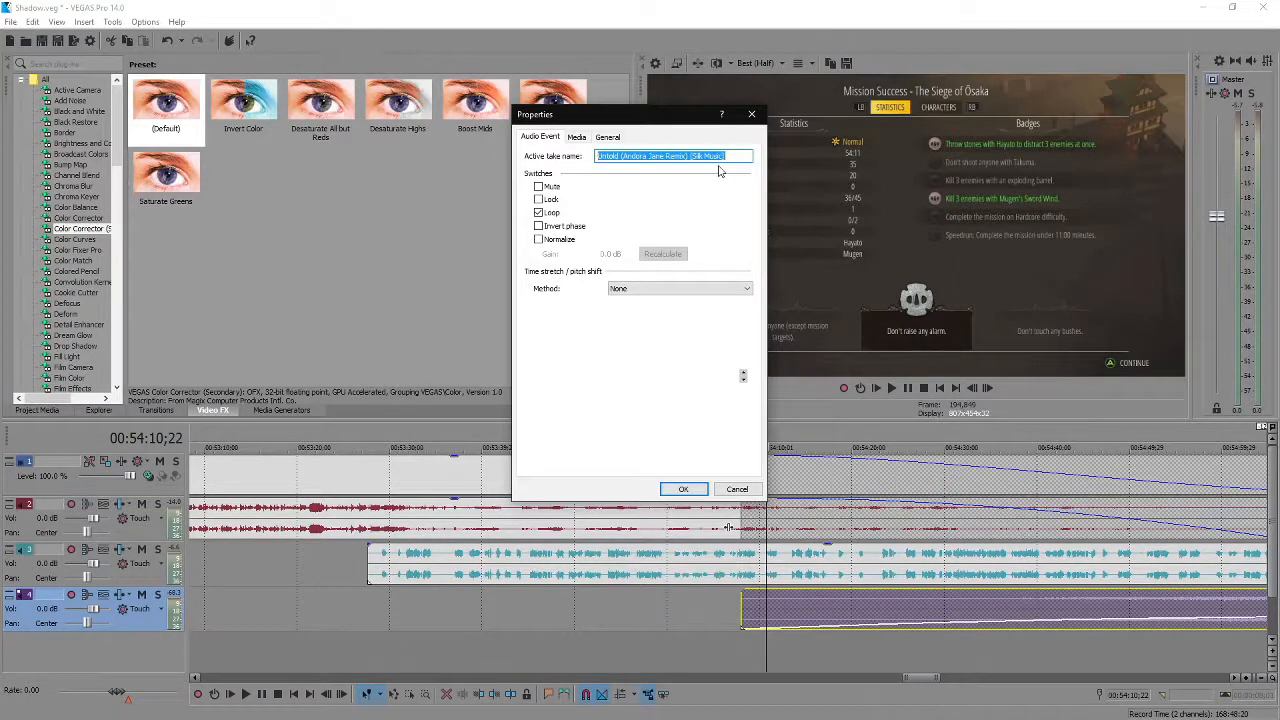
# Confirm the audio event's properties with looping left on.
pyautogui.click(660, 156)
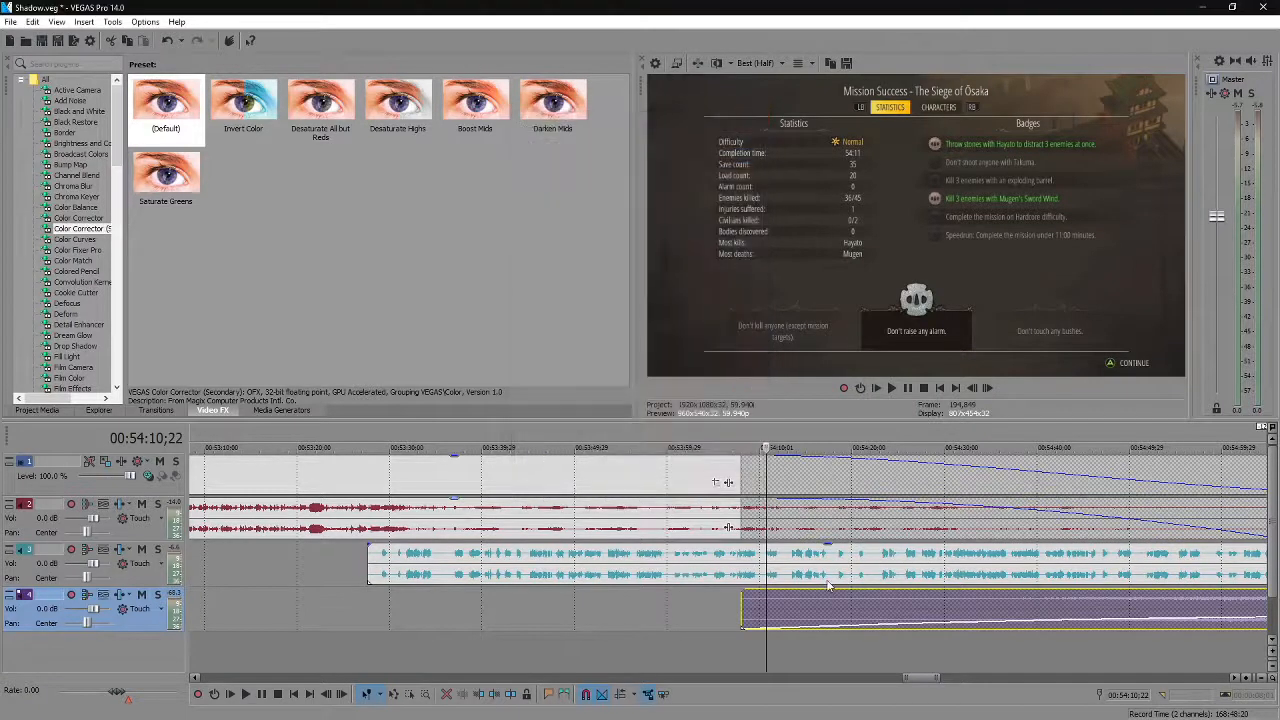
pyautogui.click(248, 692)
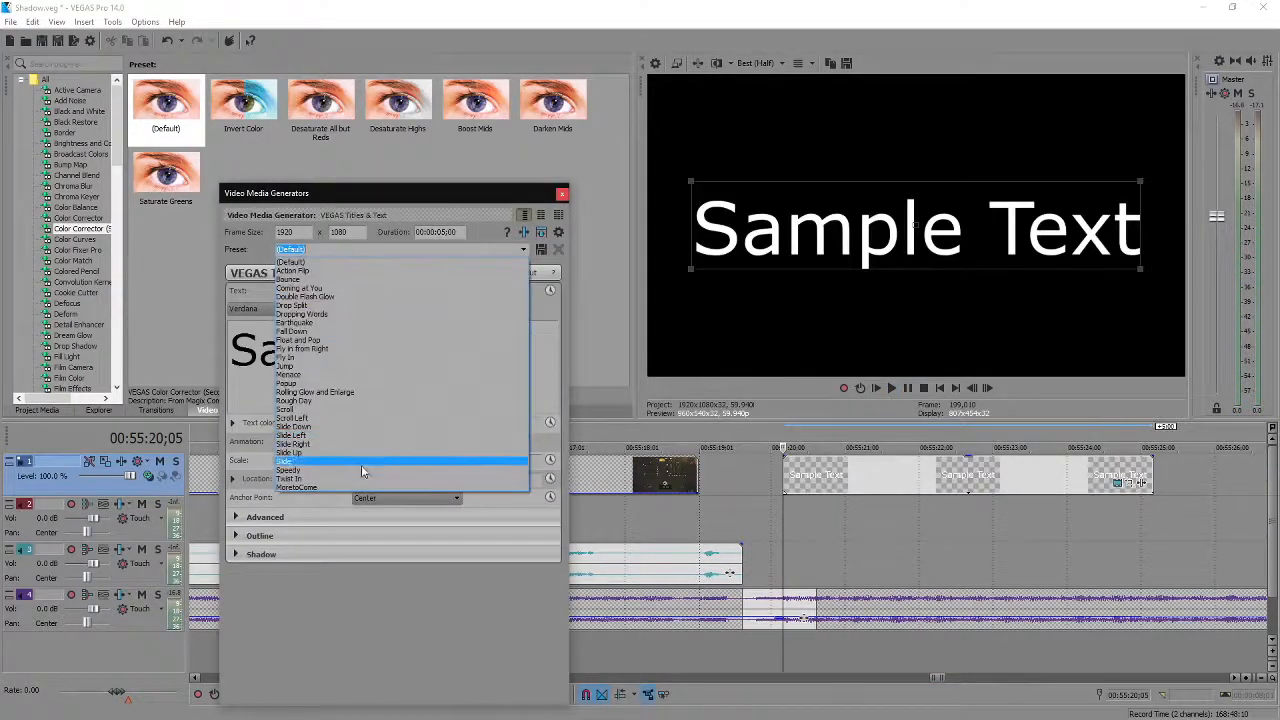
# Apply a 'More to Come' preset to the end title, change its text to 'Edn', and close the generator.
pyautogui.click(296, 488)
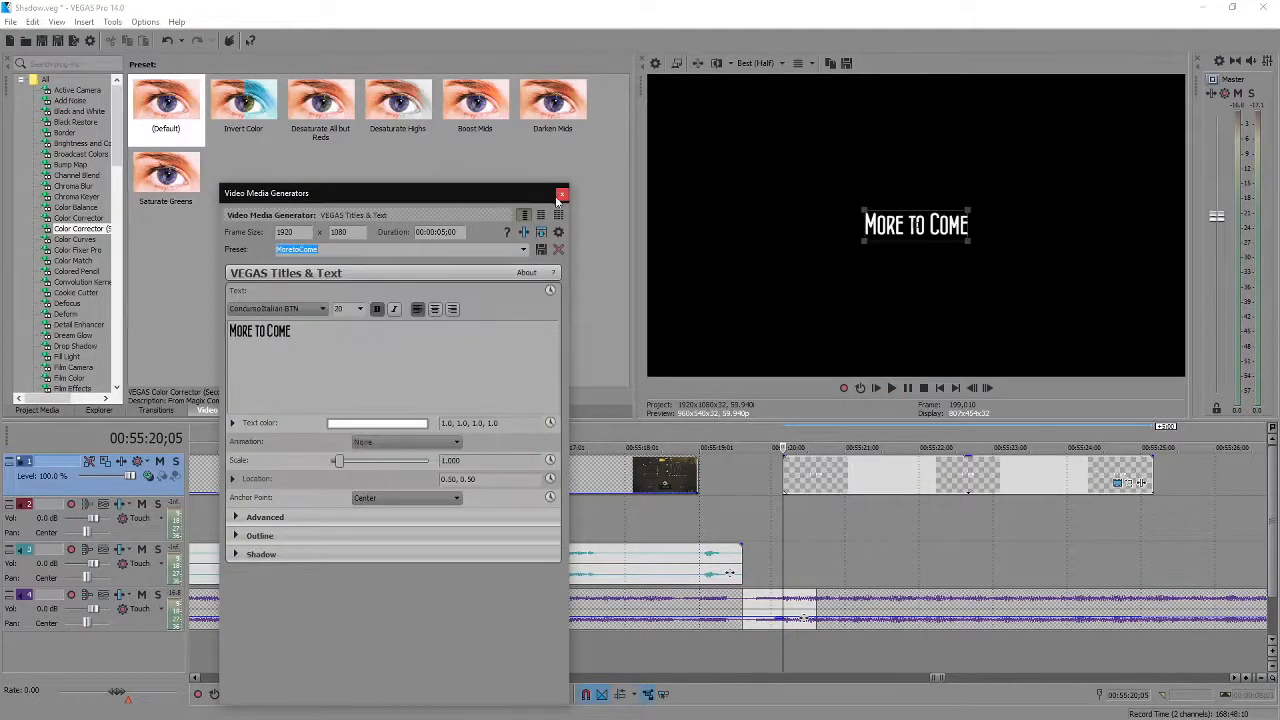
pyautogui.click(562, 192)
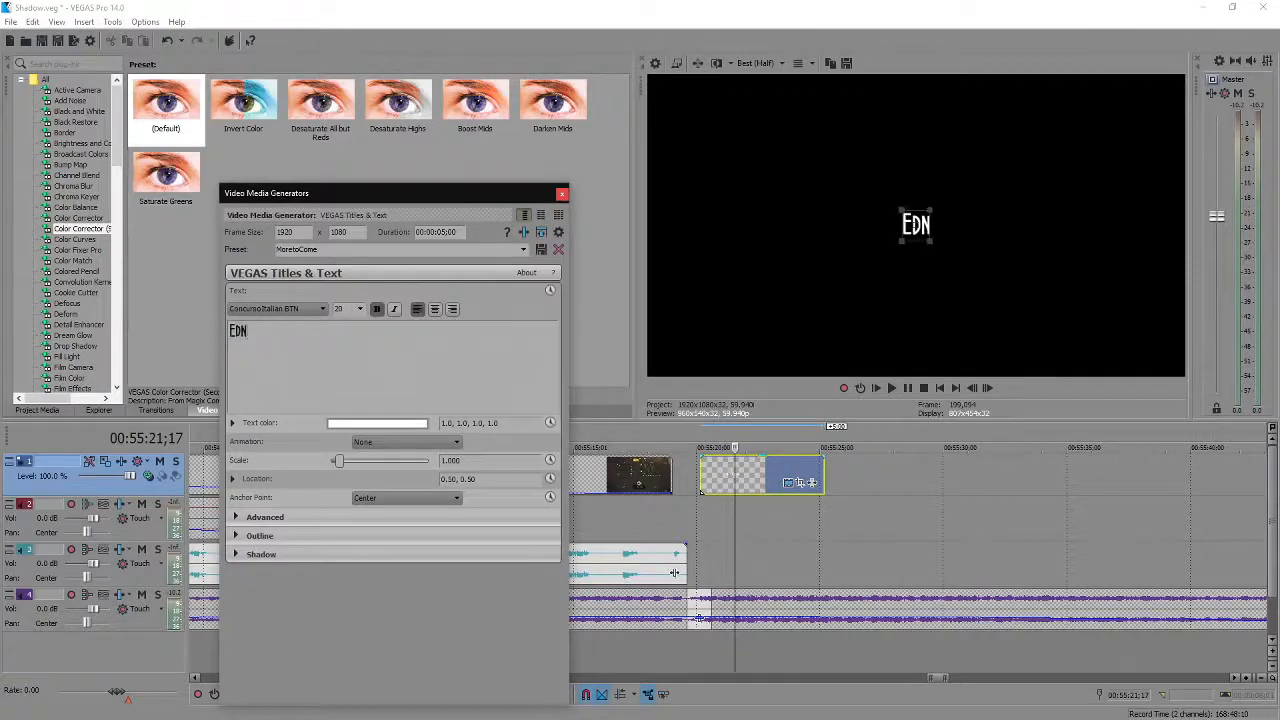
pyautogui.click(560, 192)
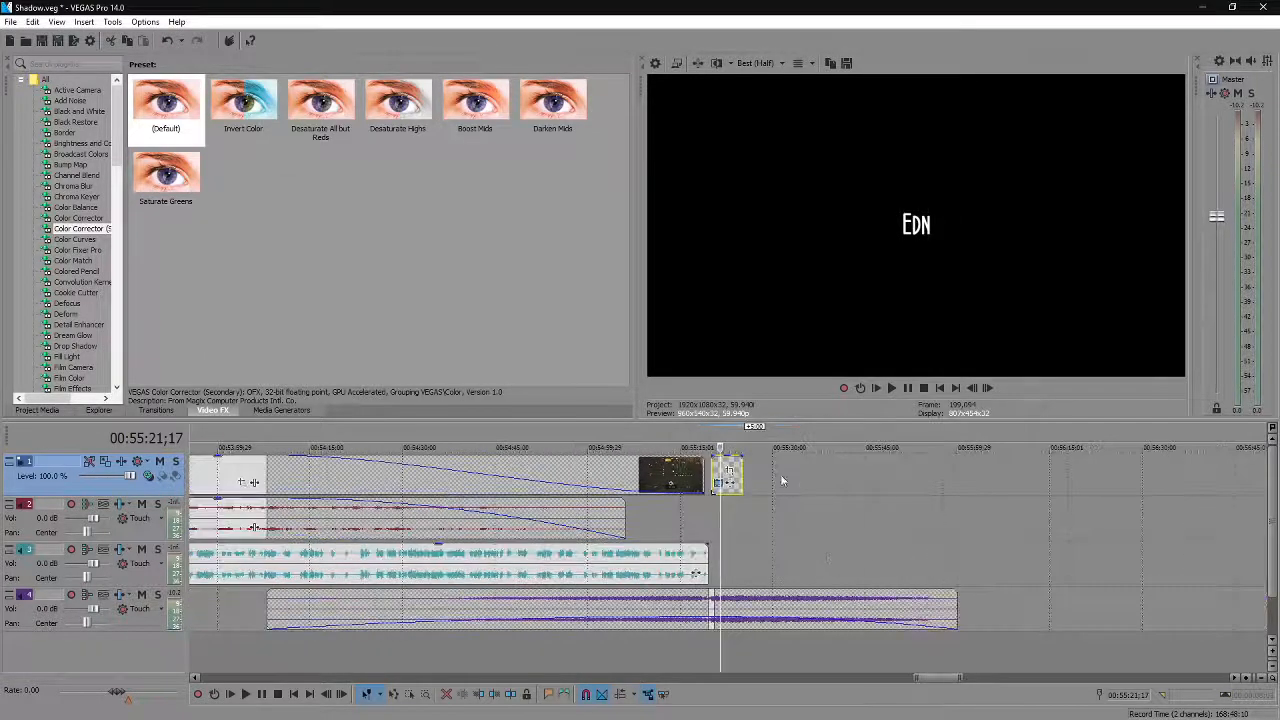
# Mark a time selection from mid-gameplay through the end-title card.
pyautogui.moveTo(730, 476); pyautogui.dragTo(950, 476)
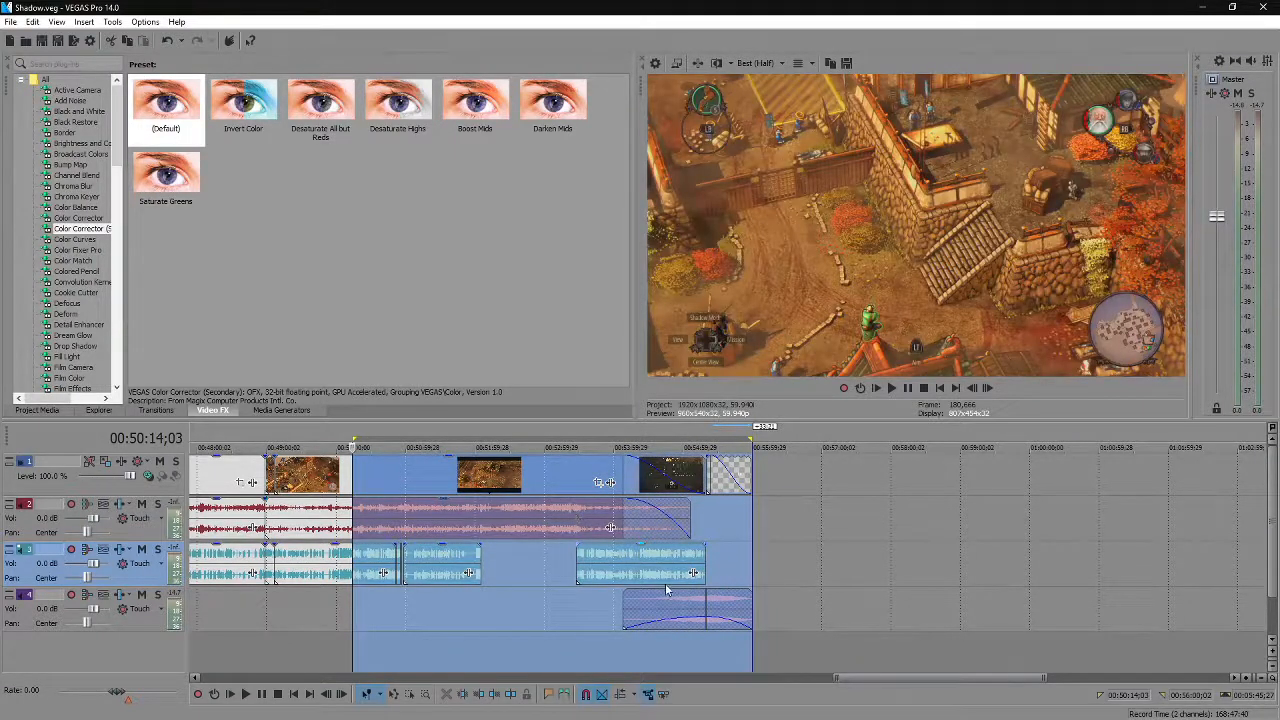
pyautogui.moveTo(574, 544)
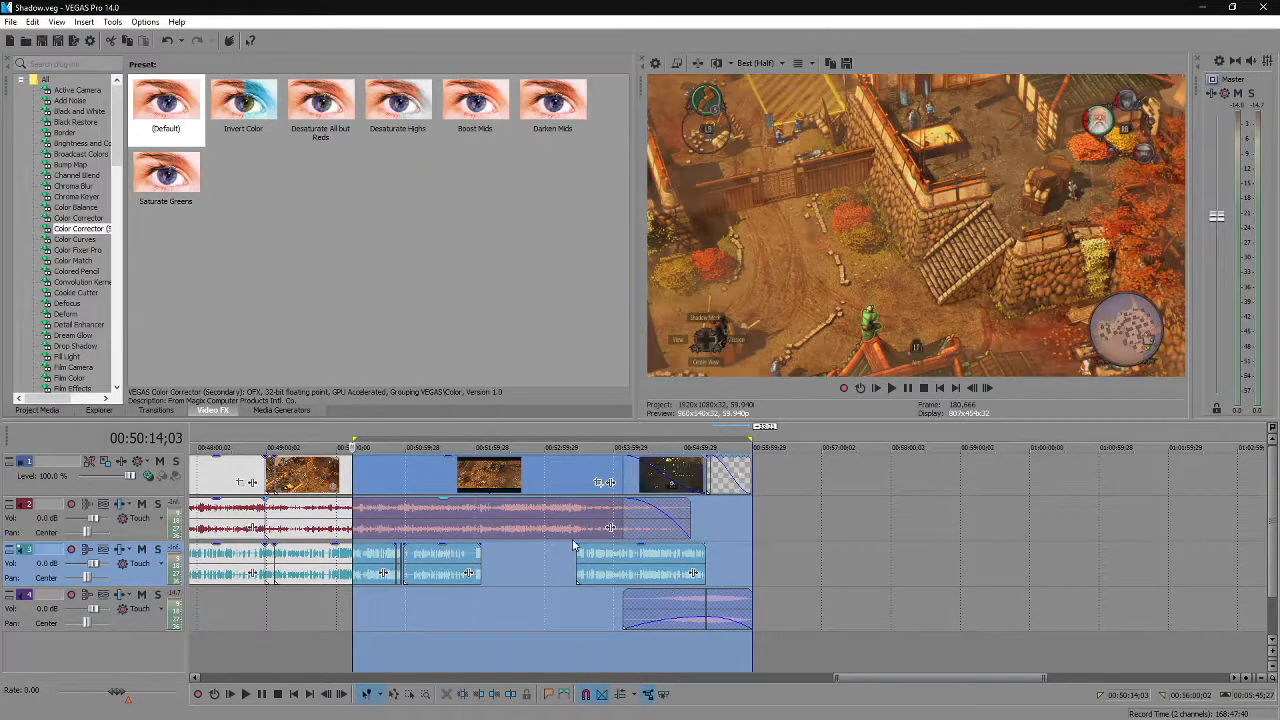